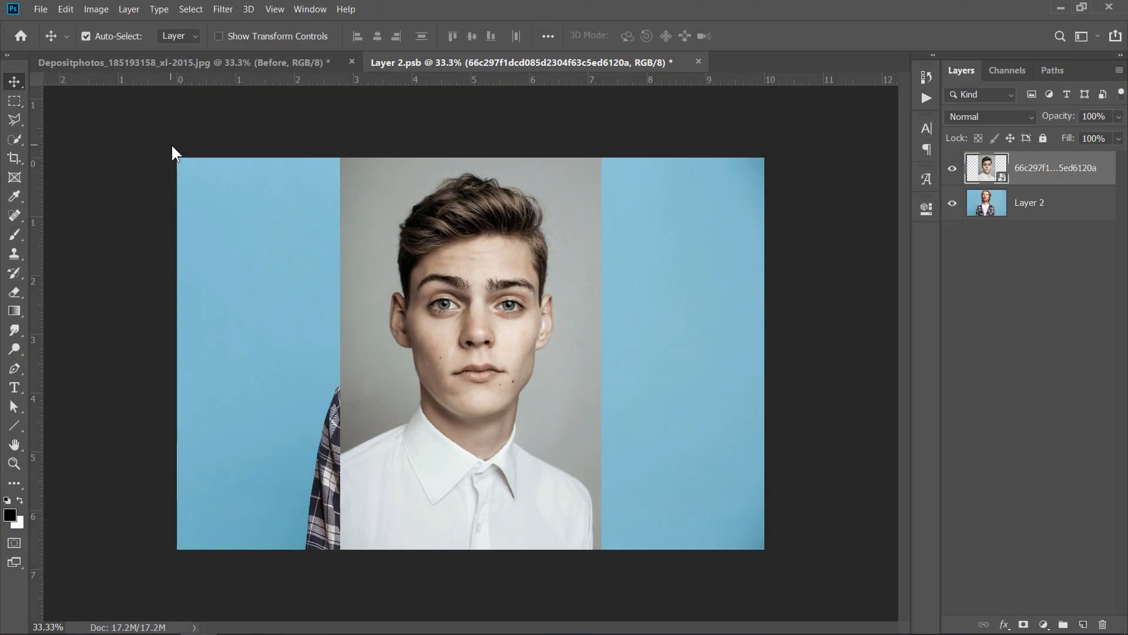
# - Close all open portrait documents and return to the Home screen
pyautogui.click(222, 9)
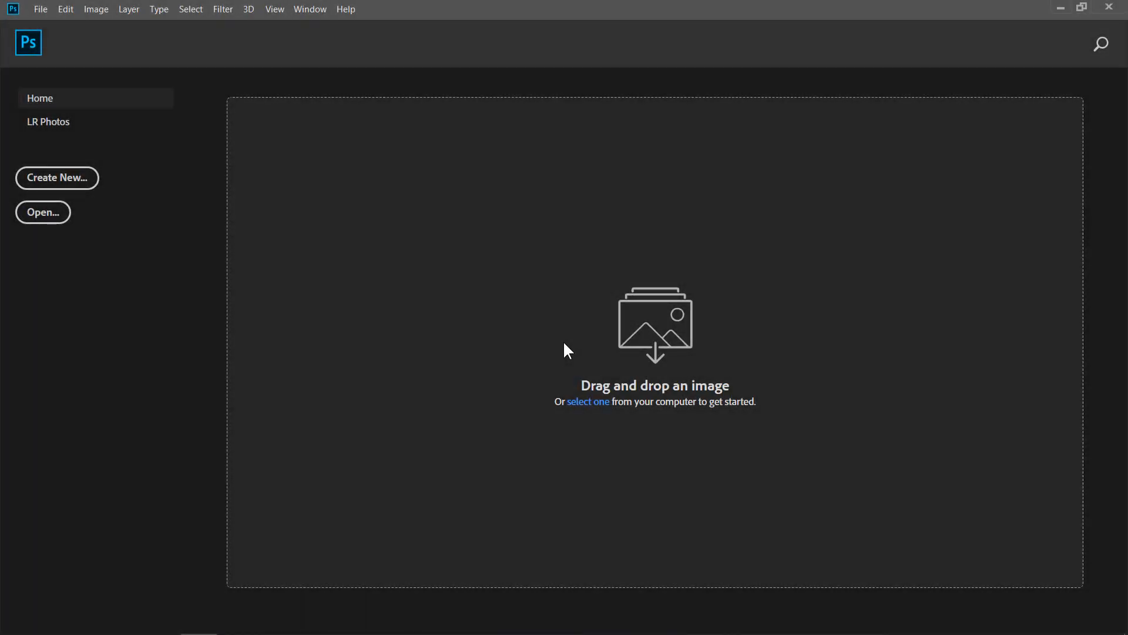
pyautogui.moveTo(44, 212)
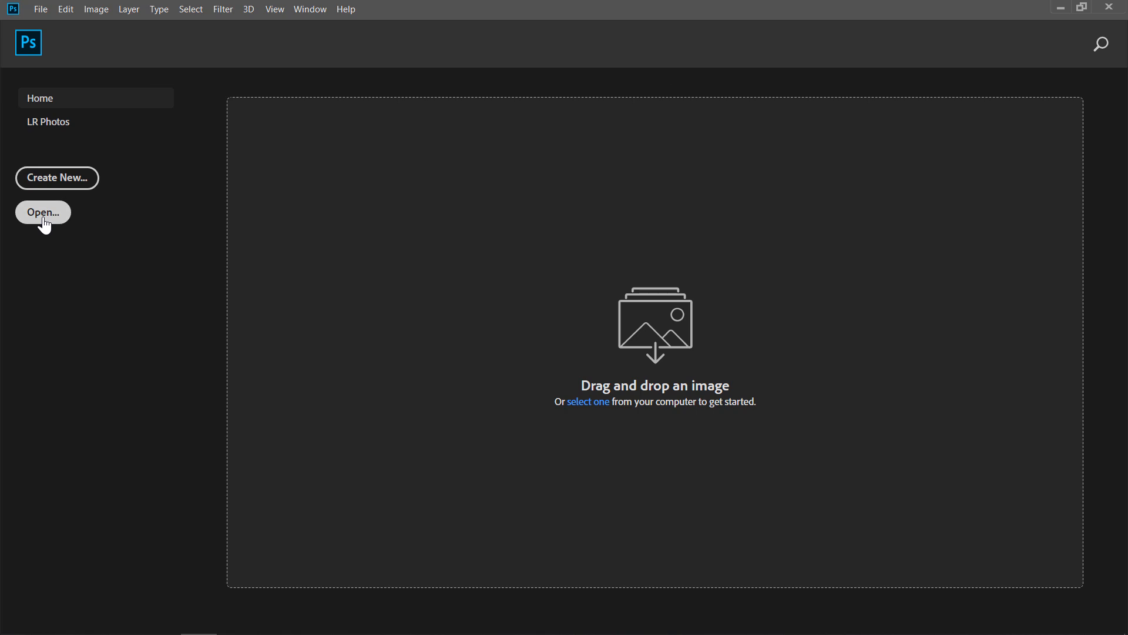
# - Open the Depositphotos plaid-shirt portrait from the Assets folder
pyautogui.click(42, 211)
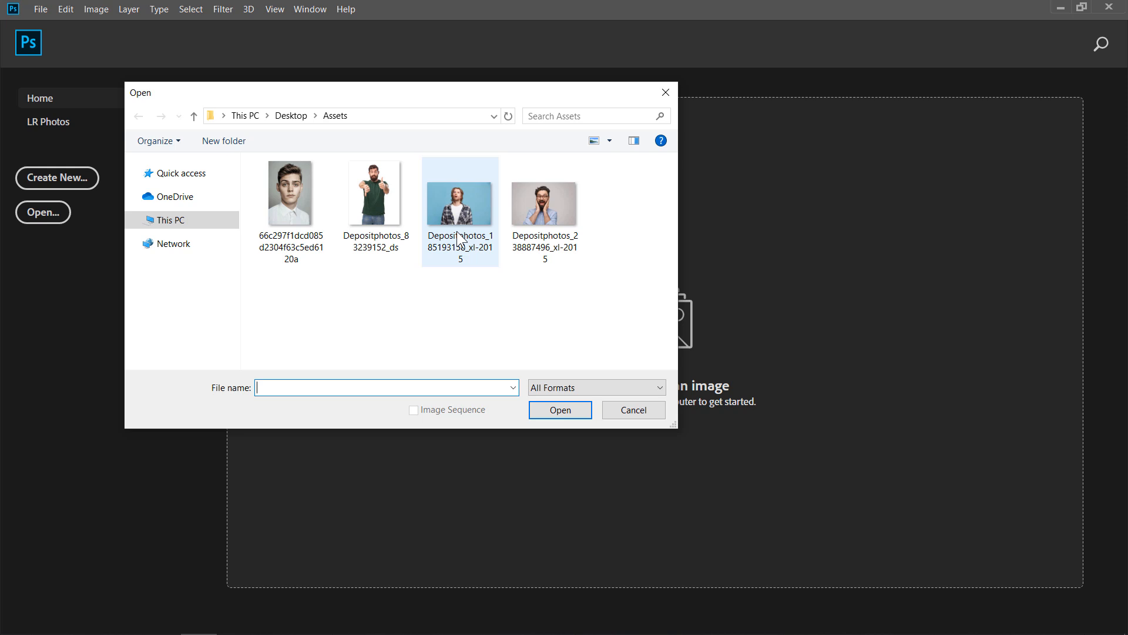
pyautogui.click(560, 409)
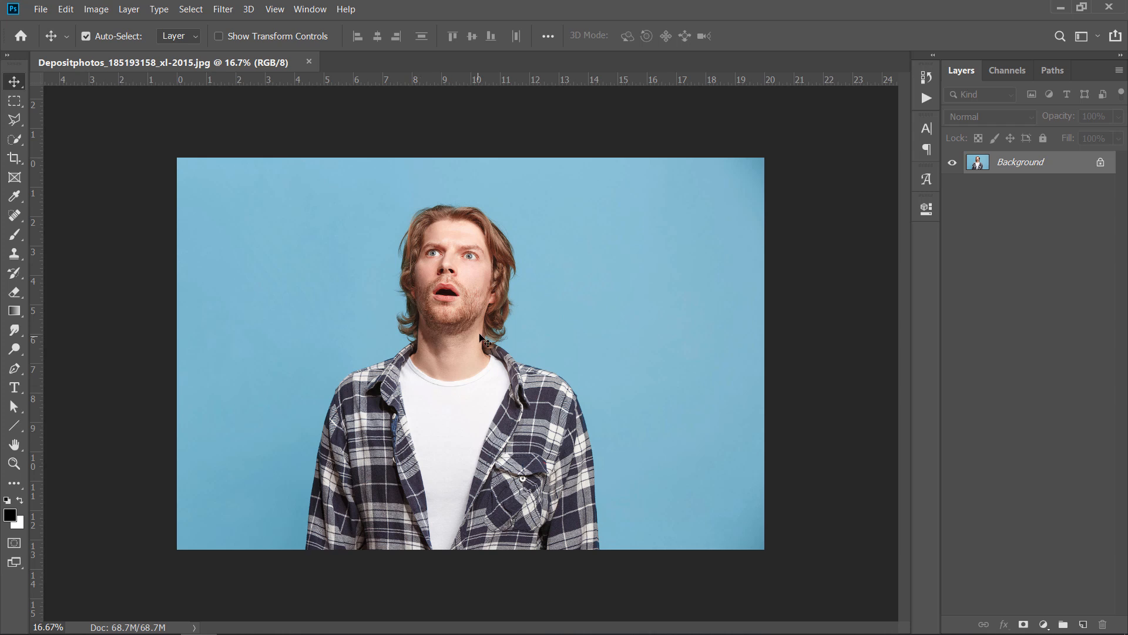
# - Resize the image from 6000 × 4000 to 3000 × 2000 pixels via Image Size
pyautogui.click(95, 8)
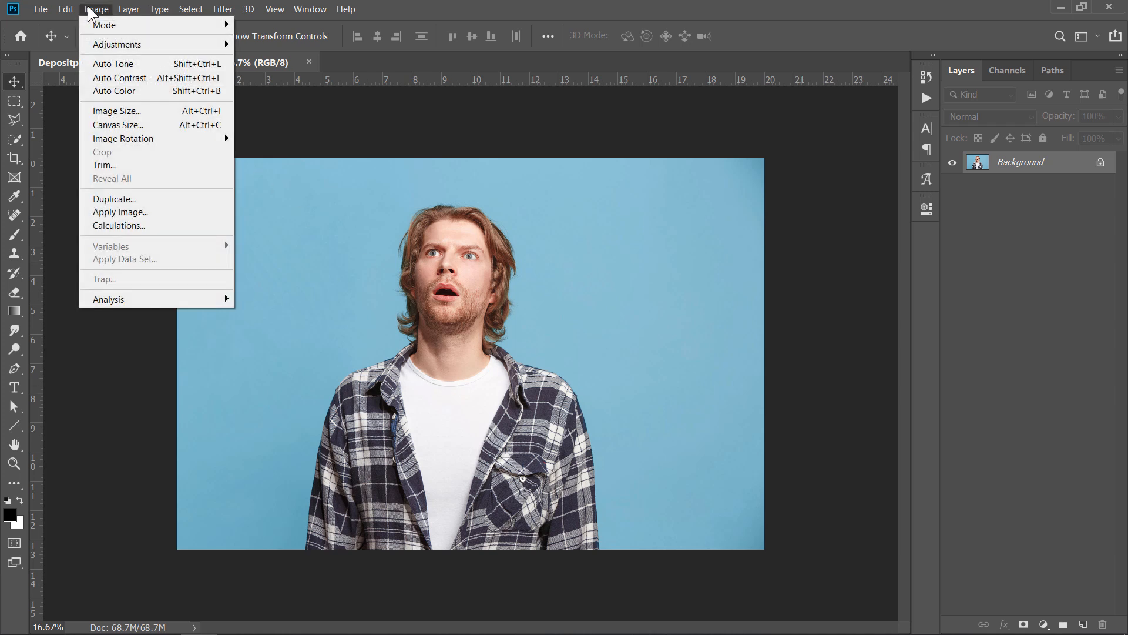
pyautogui.click(117, 111)
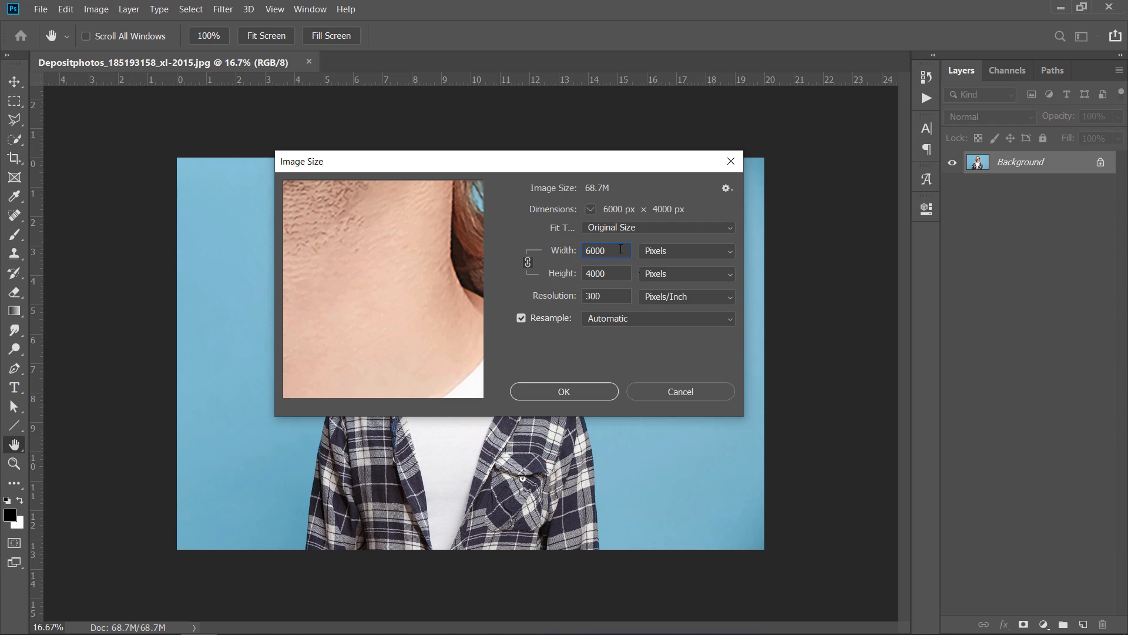
pyautogui.moveTo(606, 273)
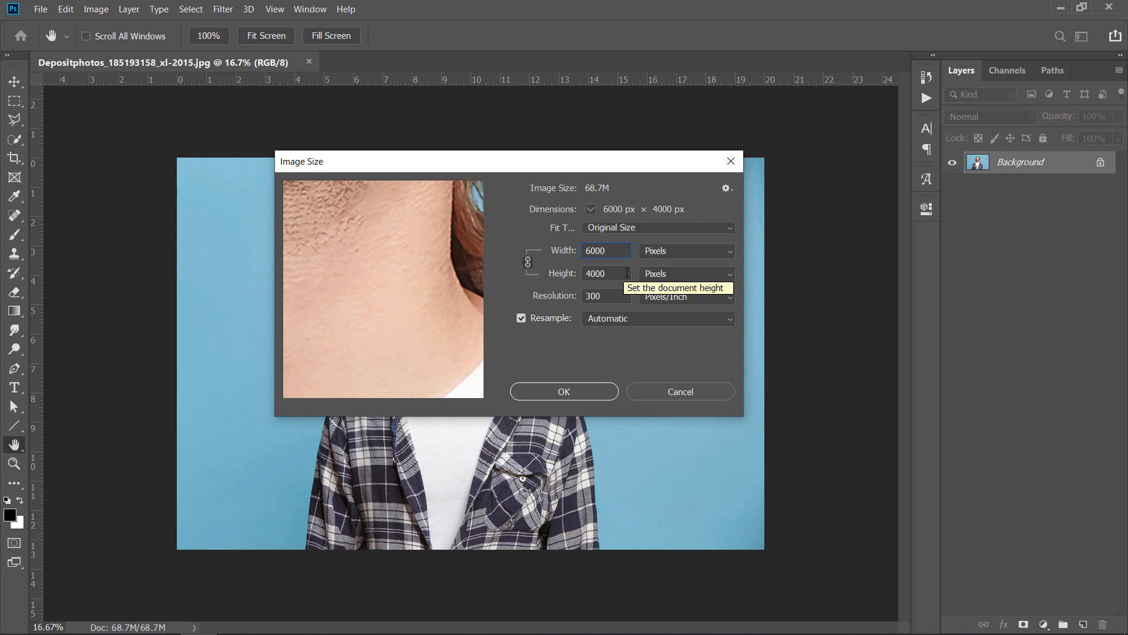
pyautogui.click(605, 251)
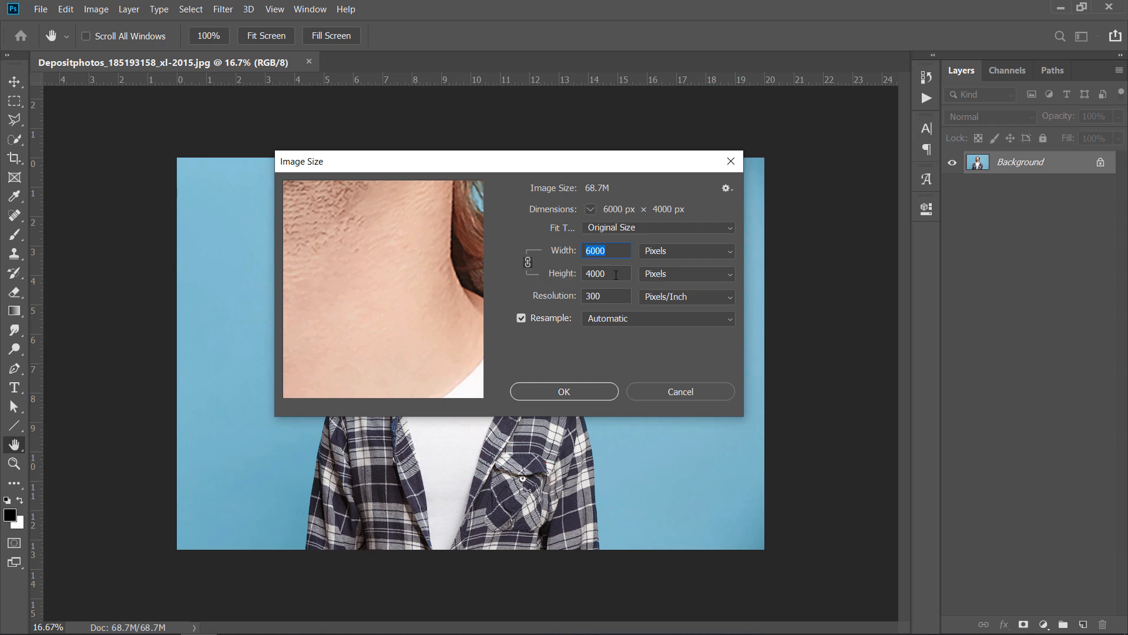
pyautogui.click(607, 273)
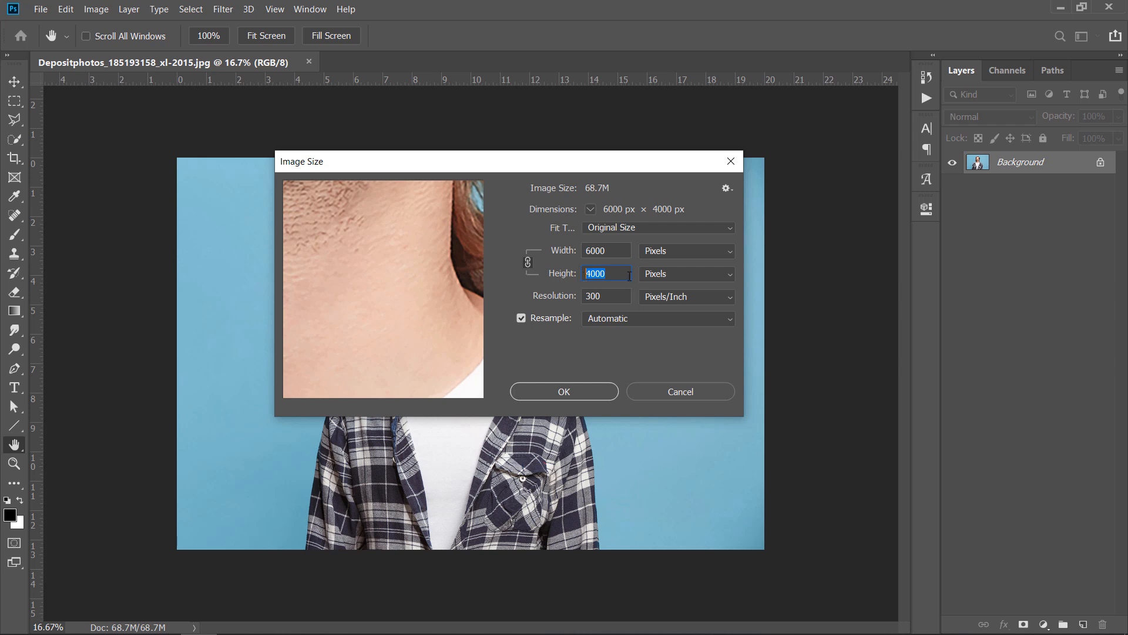
pyautogui.write('200')
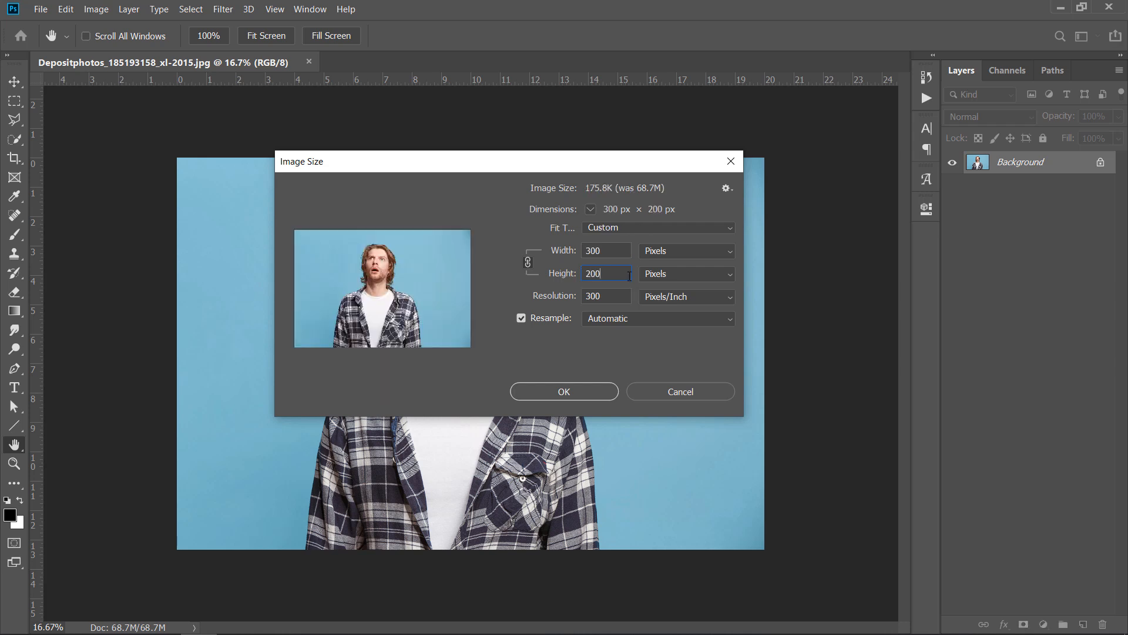
pyautogui.write('3000')
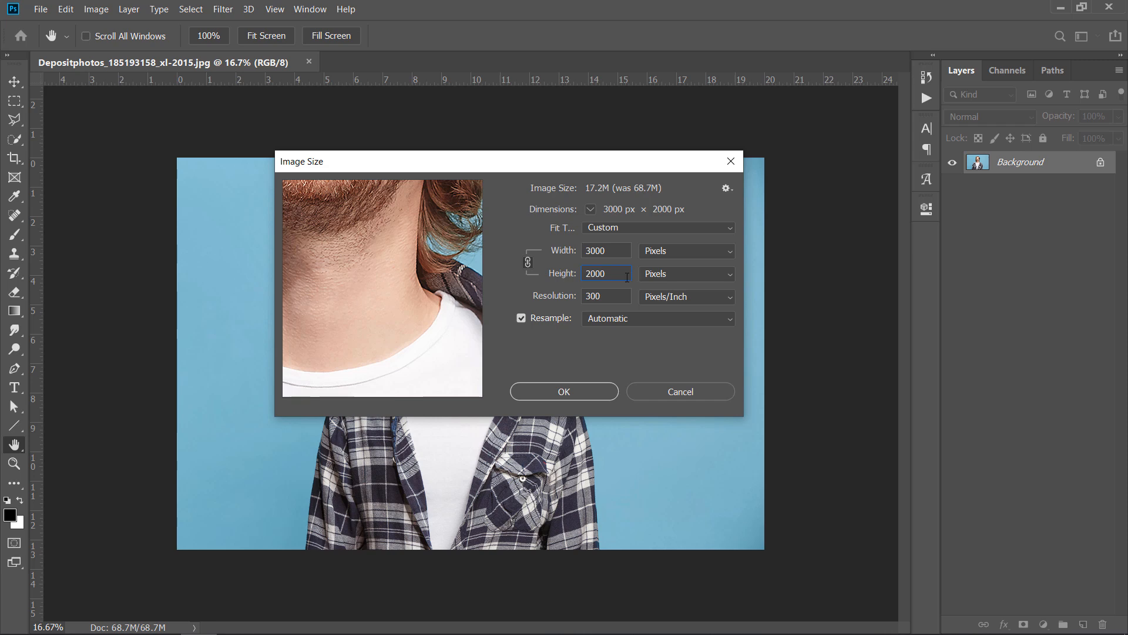
pyautogui.click(563, 391)
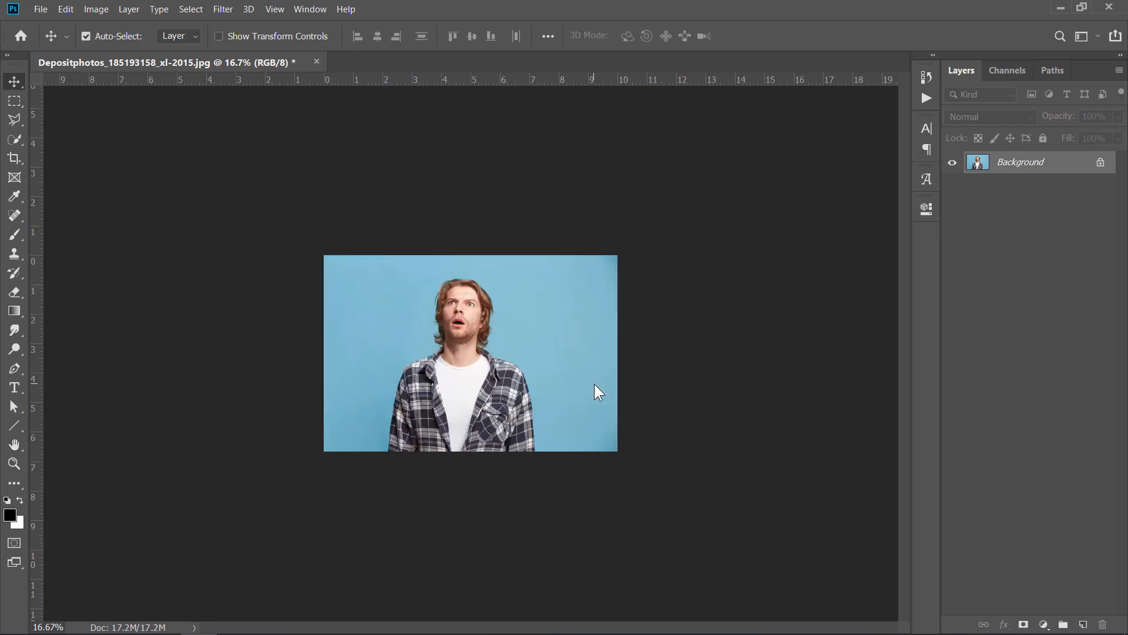
# - Duplicate the background layer and quick-select the man's head and hair
pyautogui.press('ctrl+0')
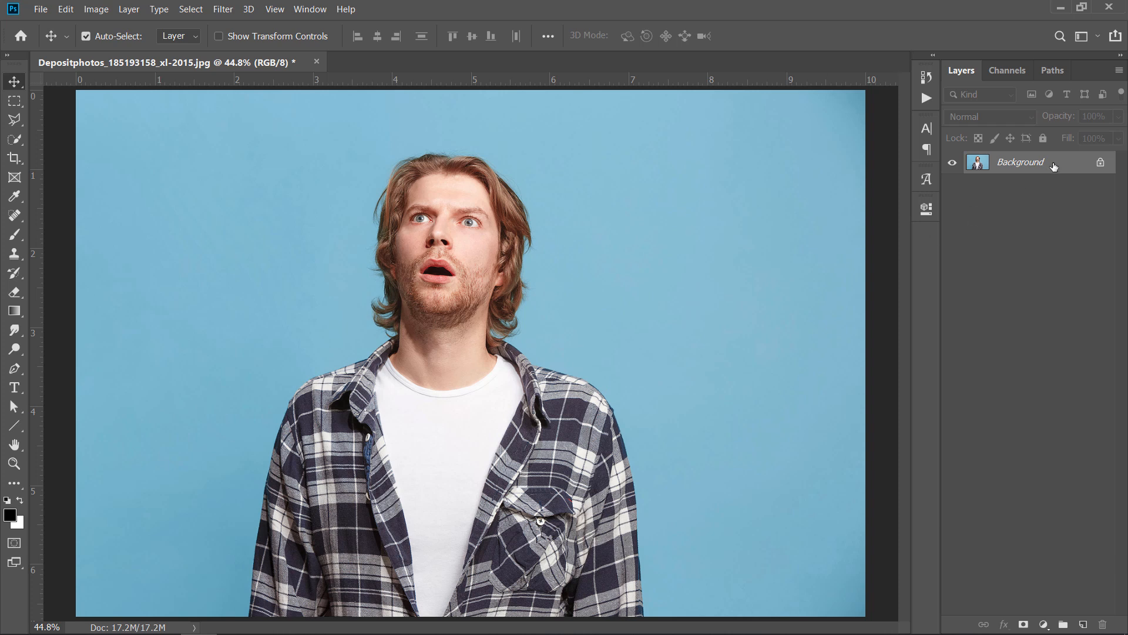
pyautogui.press('ctrl+j')
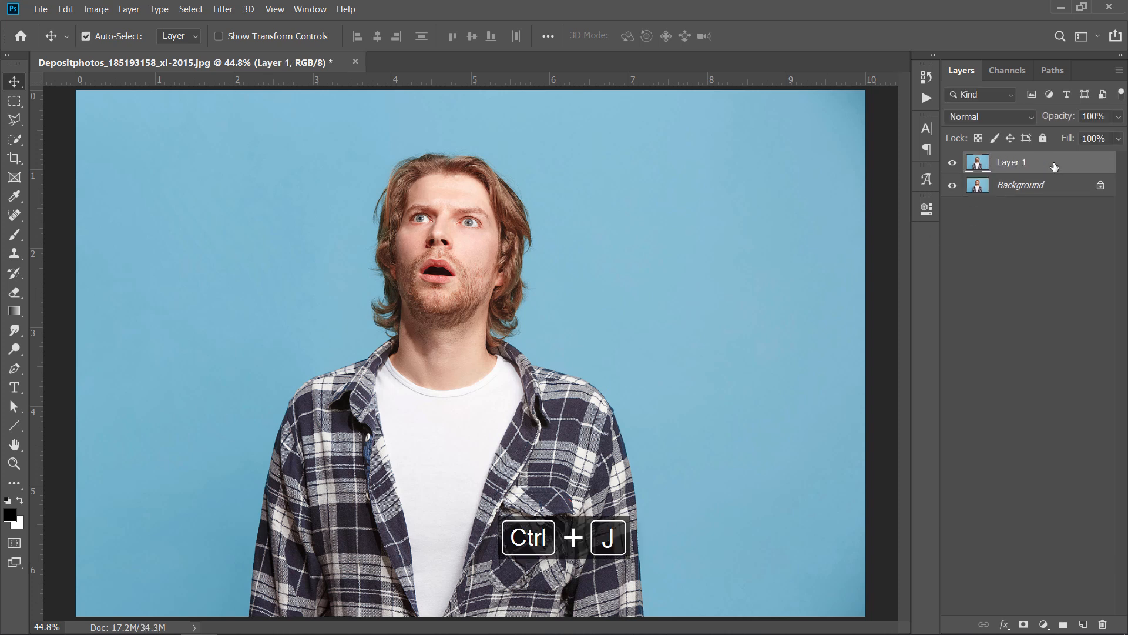
pyautogui.moveTo(1050, 168)
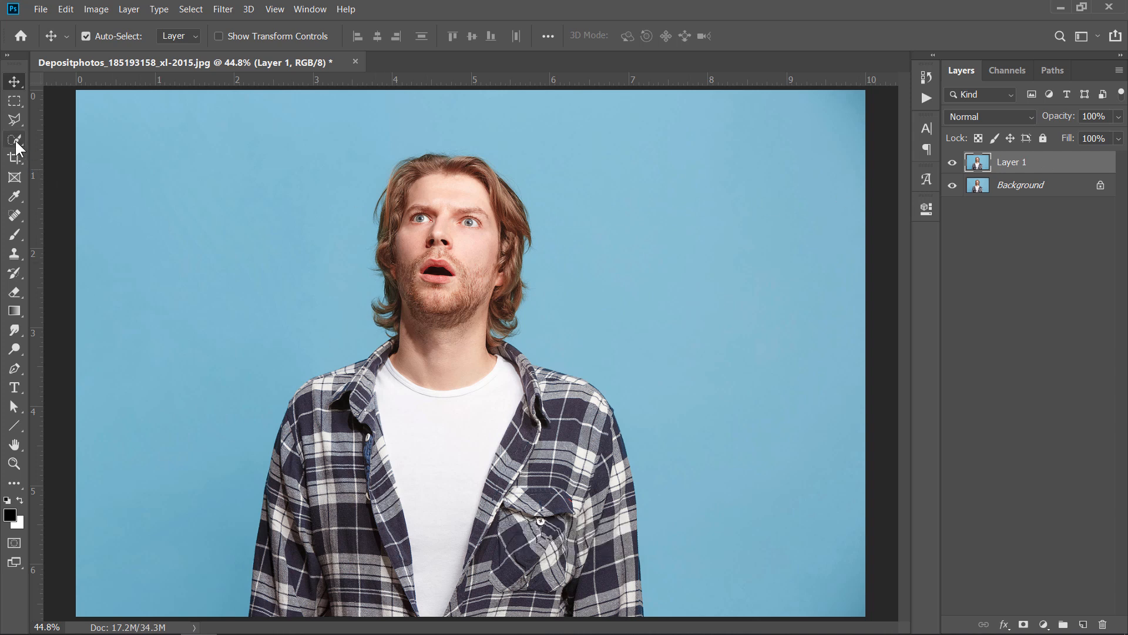
pyautogui.click(14, 139)
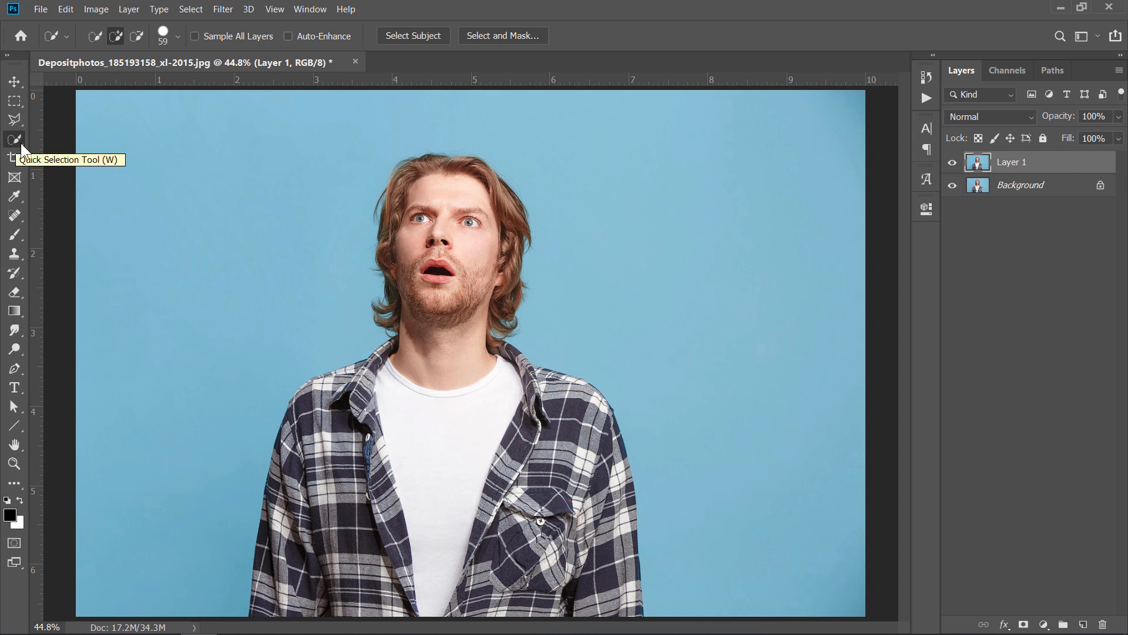
pyautogui.moveTo(417, 187); pyautogui.dragTo(475, 194)
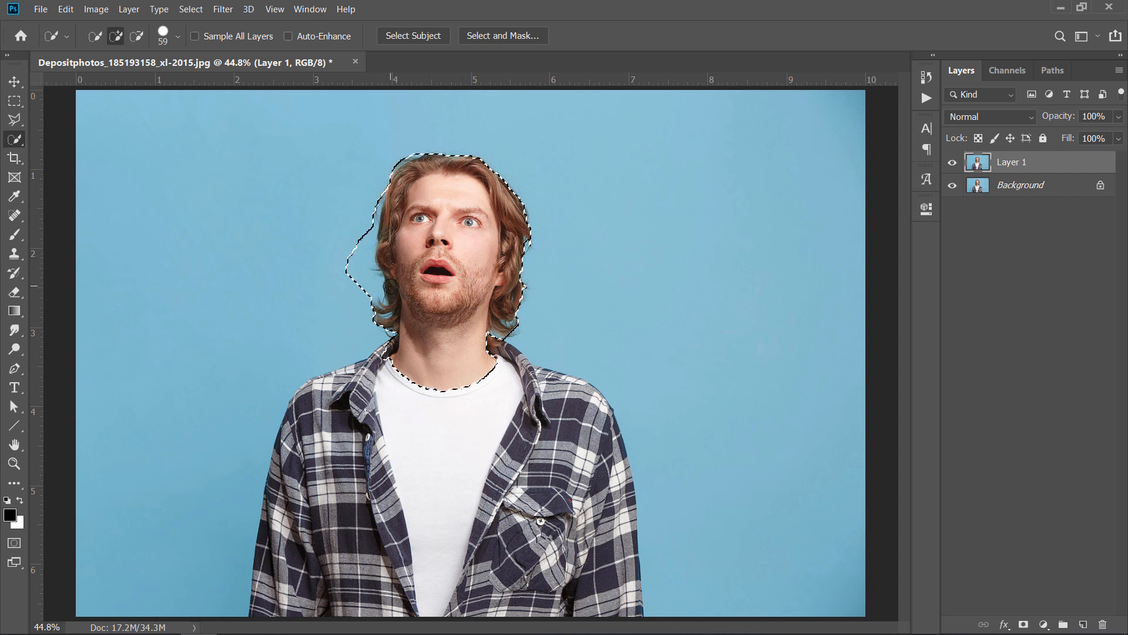
# - Subtract the neck from the selection and copy the head onto its own layer
pyautogui.press('ctrl+z')
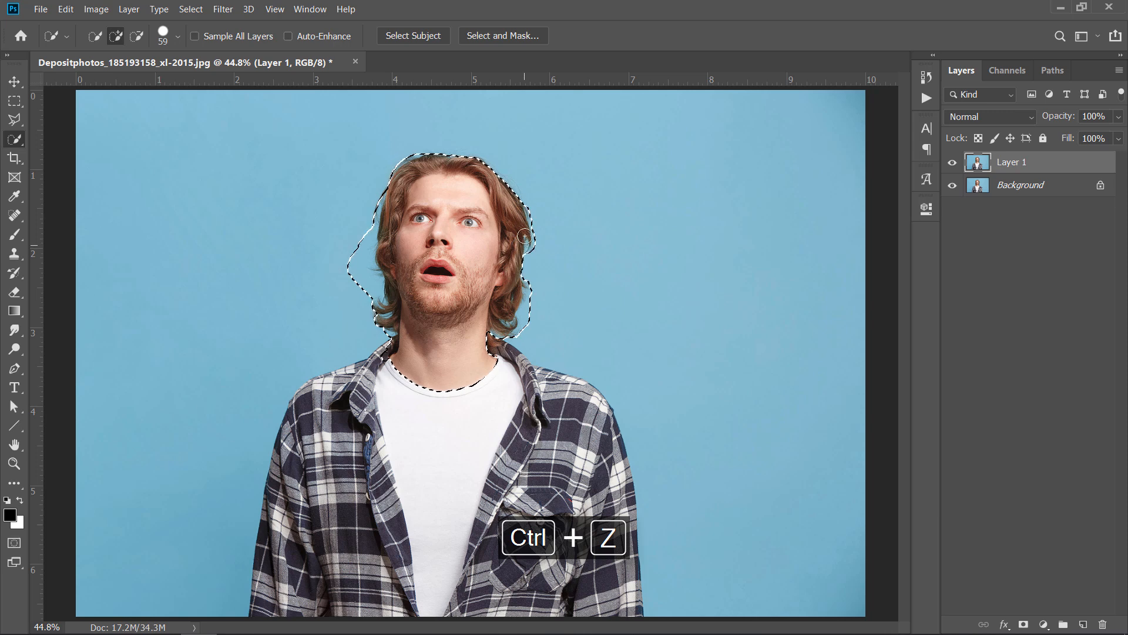
pyautogui.press('ctrl+z')
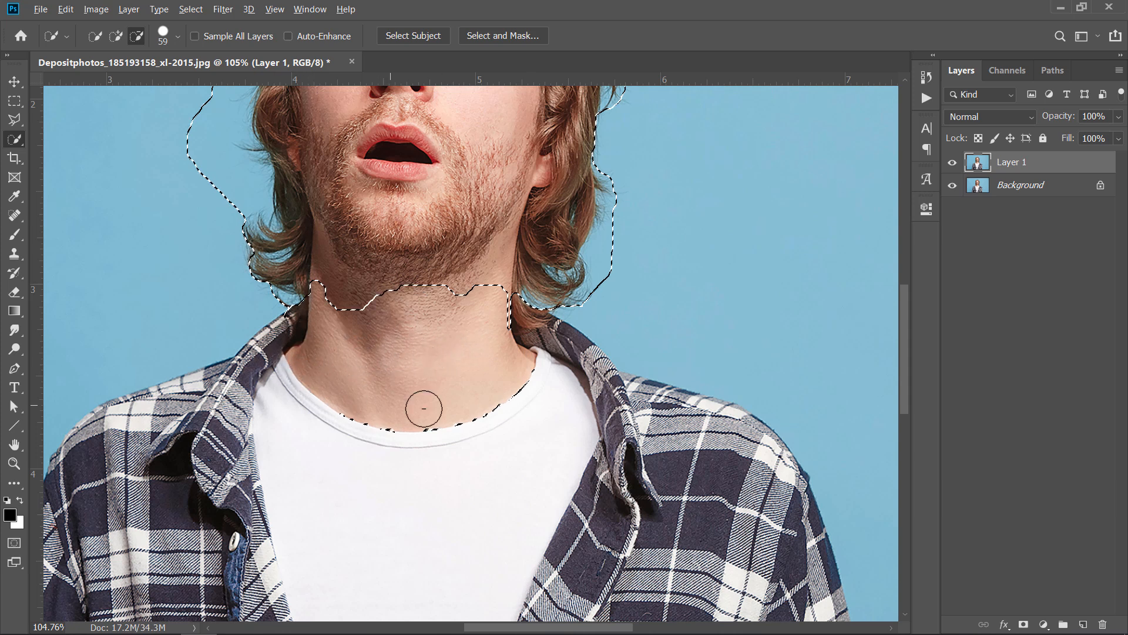
pyautogui.moveTo(425, 410); pyautogui.dragTo(355, 348)
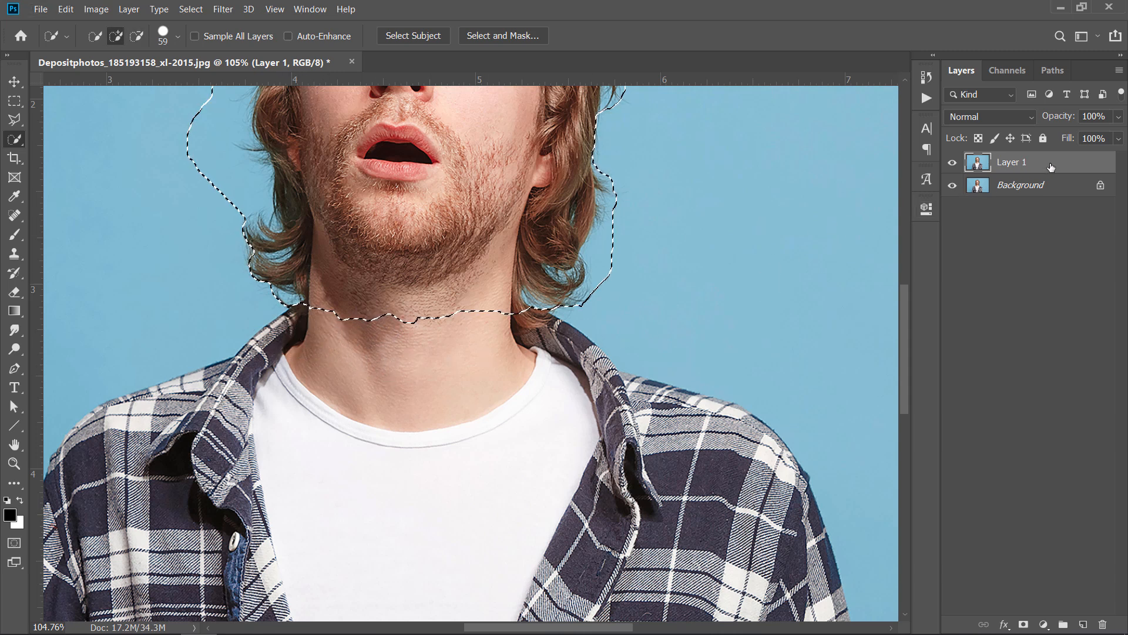
pyautogui.press('ctrl+j')
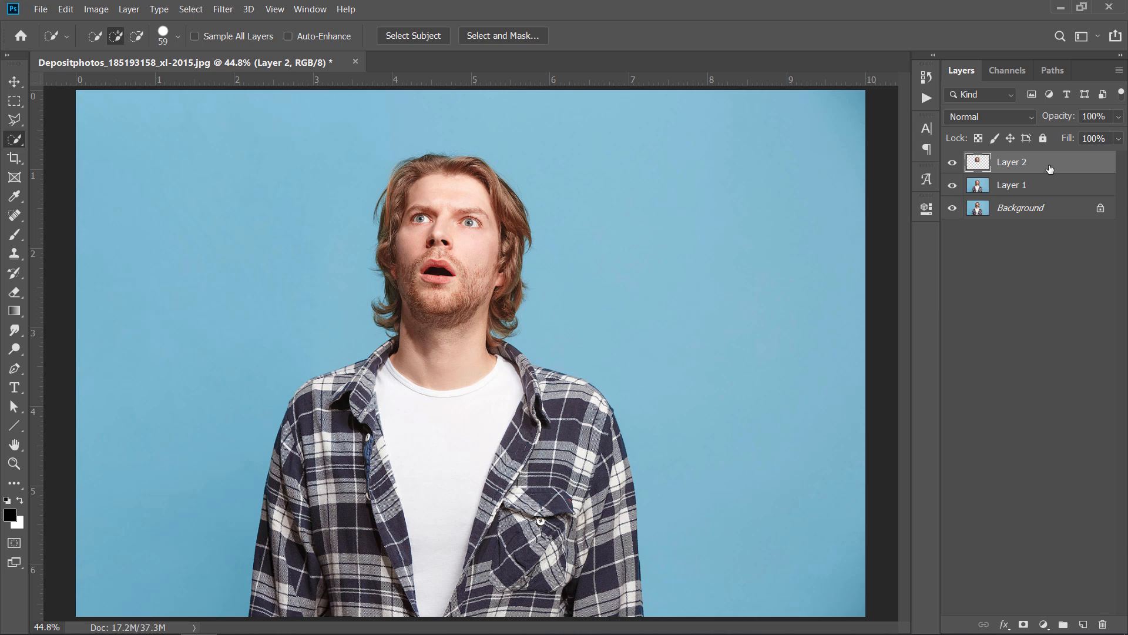
# - Scale the head layer to about 135% and warp its outline into a caricature shape
pyautogui.press('ctrl+t')
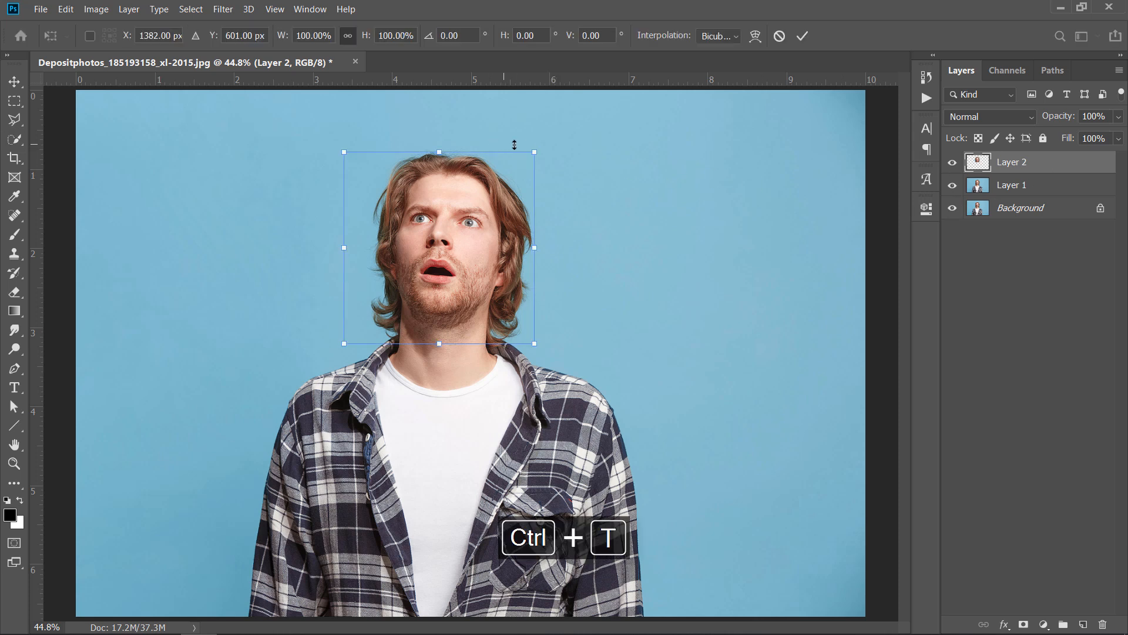
pyautogui.moveTo(534, 152); pyautogui.dragTo(574, 113)
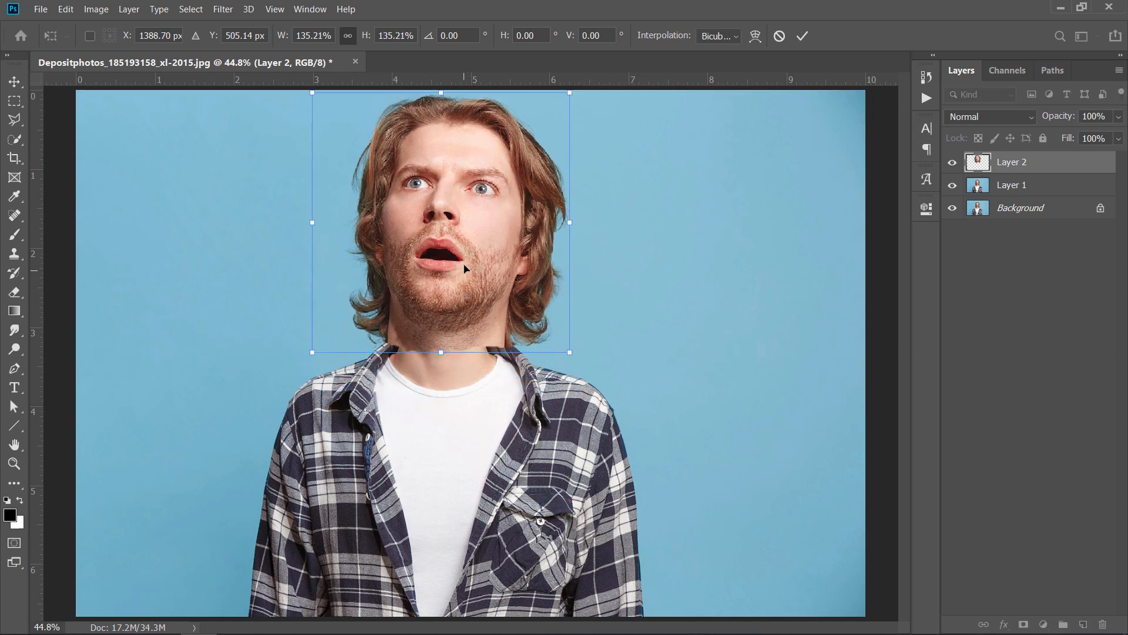
pyautogui.rightClick(464, 269)
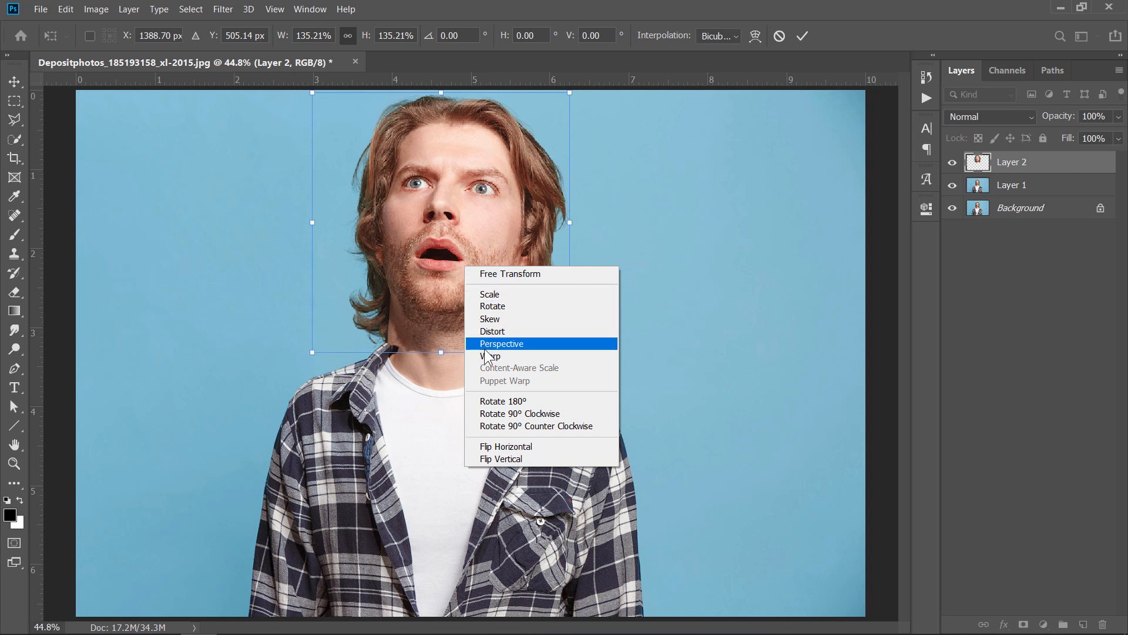
pyautogui.click(492, 355)
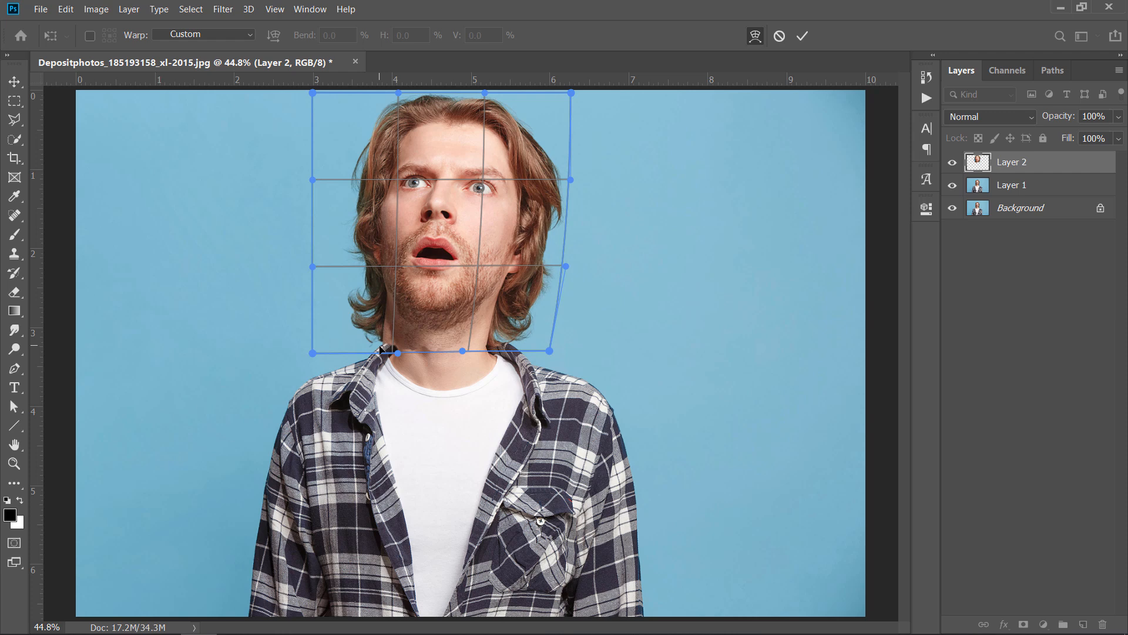
pyautogui.moveTo(394, 351); pyautogui.dragTo(433, 367)
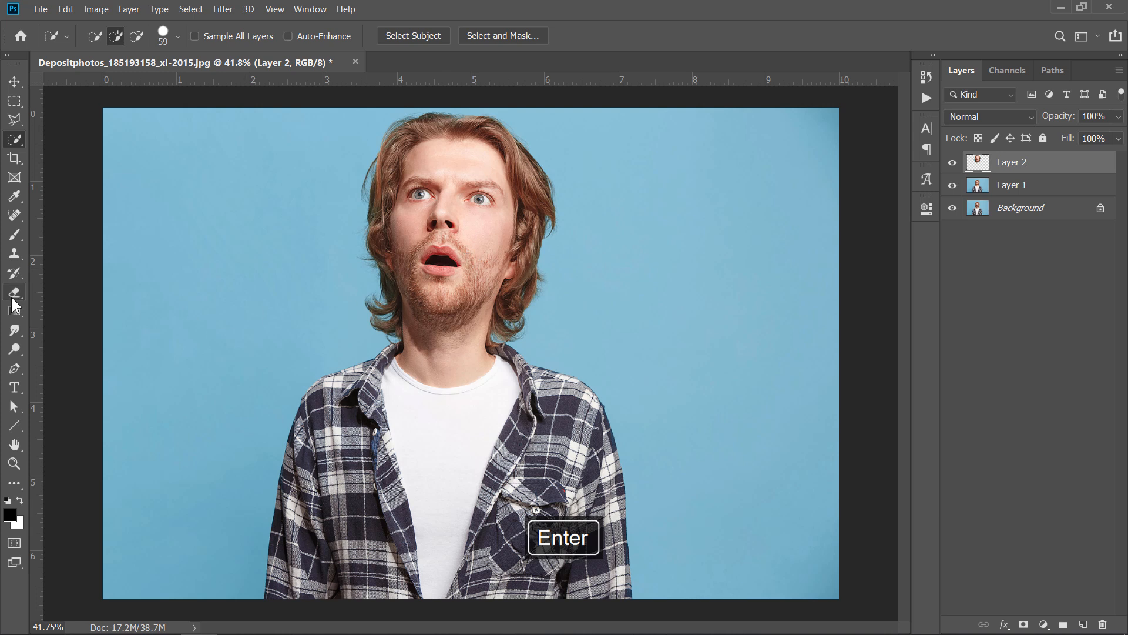
# - Erase the head's hard lower edge so it blends into the neck and collar
pyautogui.click(14, 292)
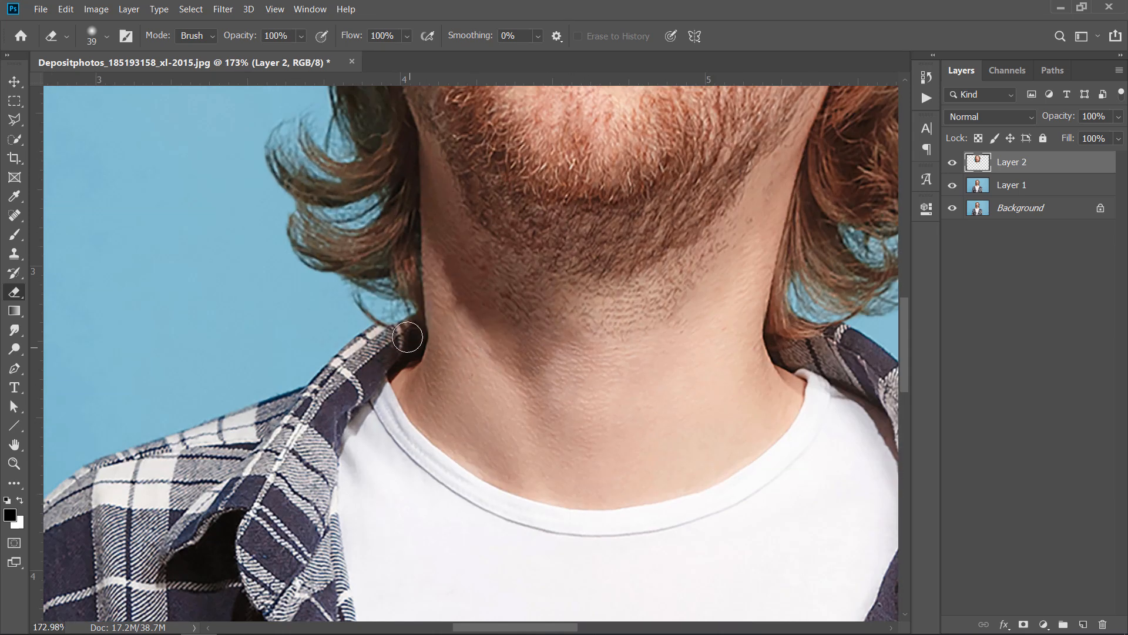
pyautogui.moveTo(407, 338); pyautogui.dragTo(348, 298)
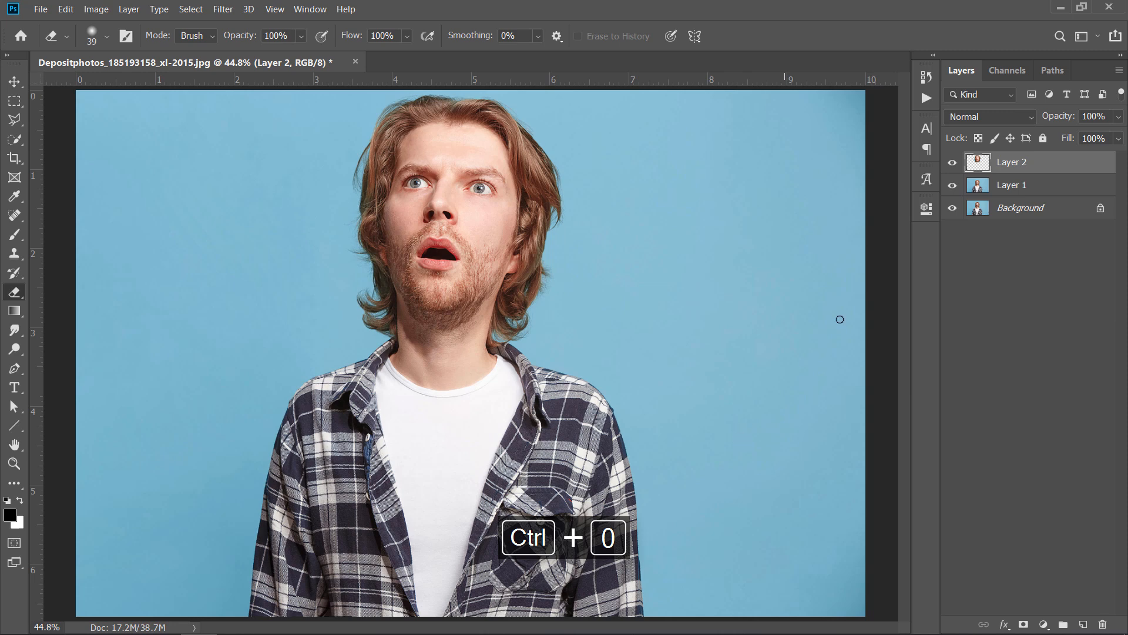
# - Merge the head and photo layers into one layer
pyautogui.click(1011, 185)
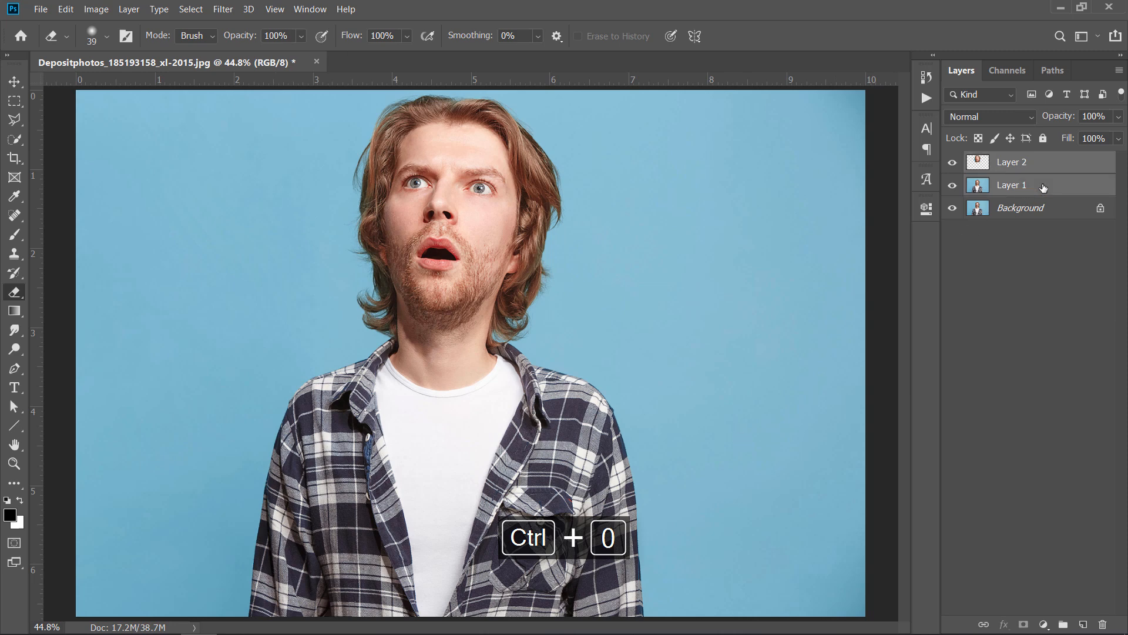
pyautogui.rightClick(1012, 184)
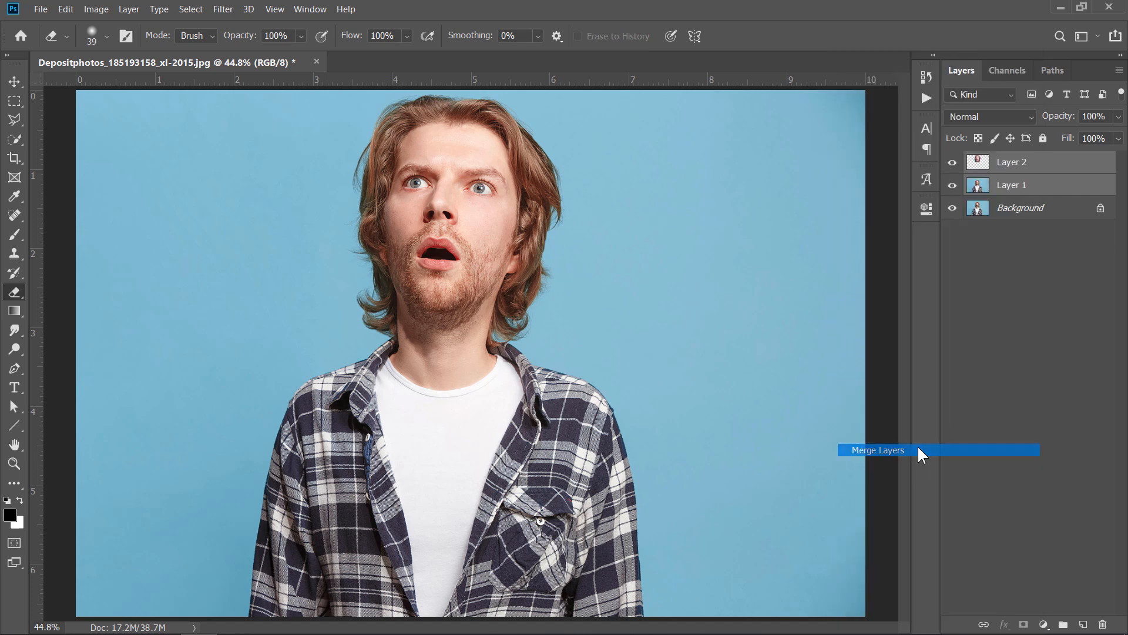
pyautogui.click(877, 451)
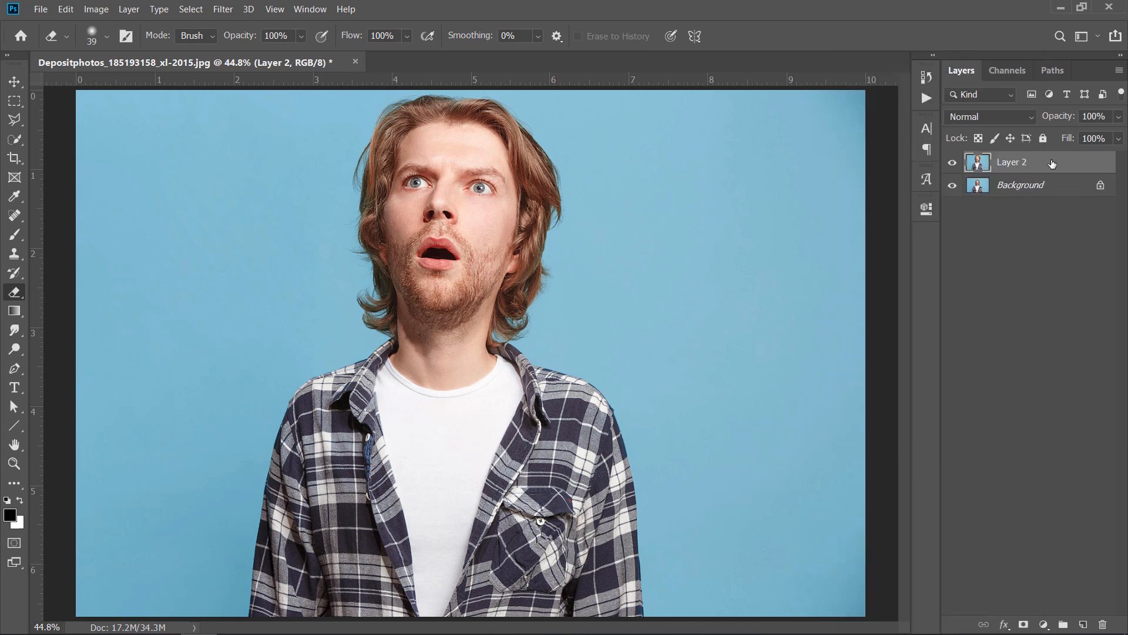
# - Convert the merged layer to a smart object, duplicate it, and name the copies Before and After
pyautogui.rightClick(1012, 163)
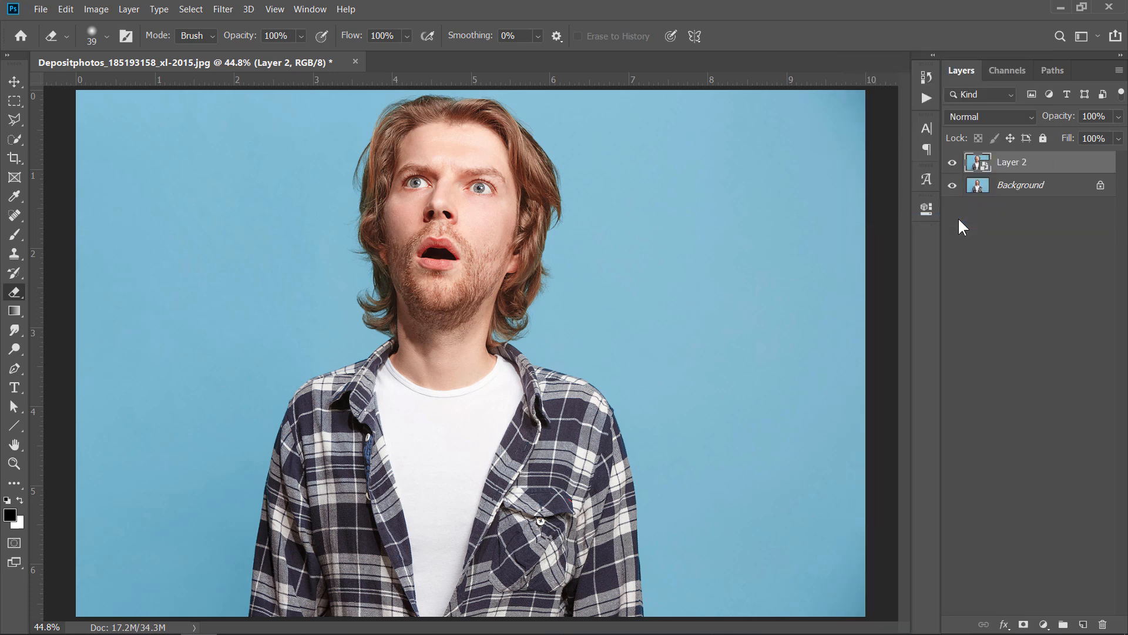
pyautogui.press('Ctrl+J')
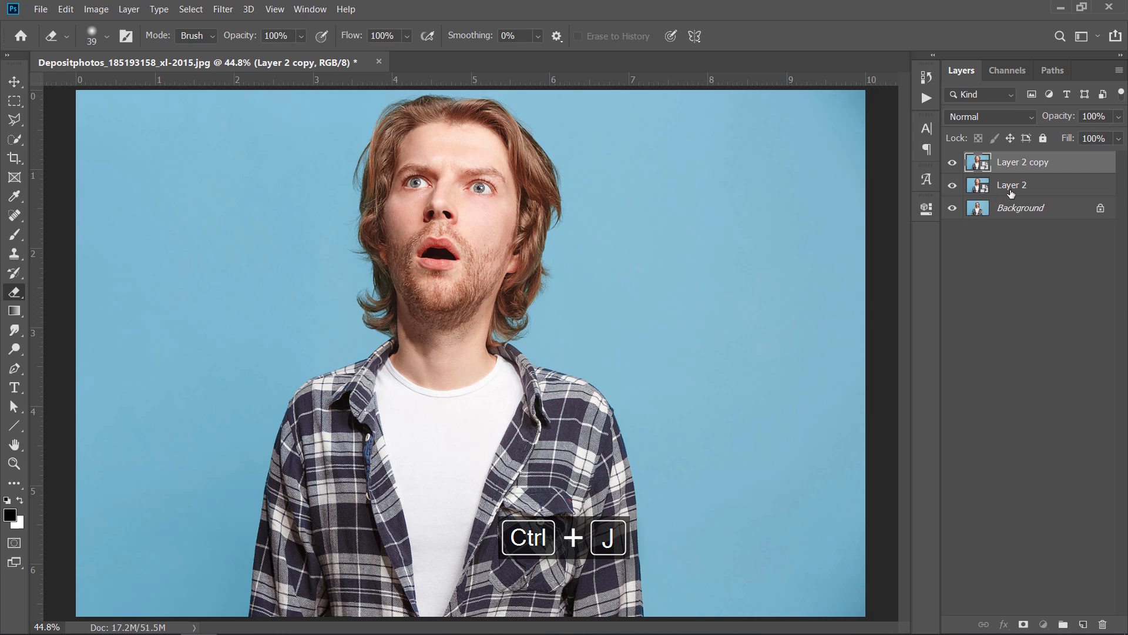
pyautogui.doubleClick(1012, 185)
pyautogui.write('Before')
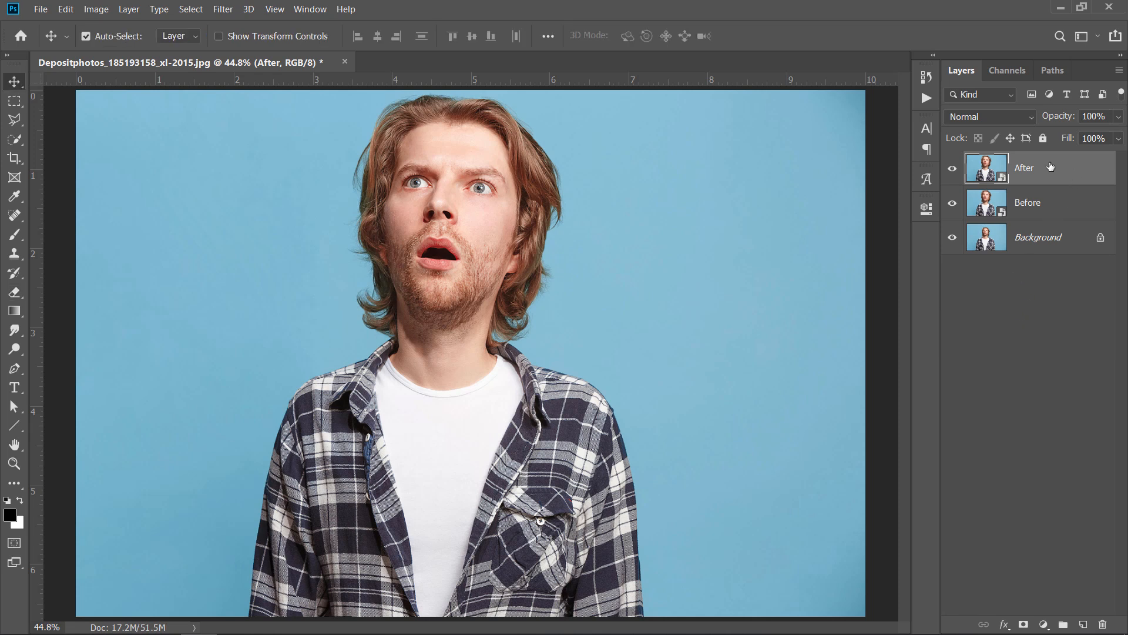
# - Start Liquify on After and select Face #1 in the Face-Aware panel
pyautogui.click(222, 8)
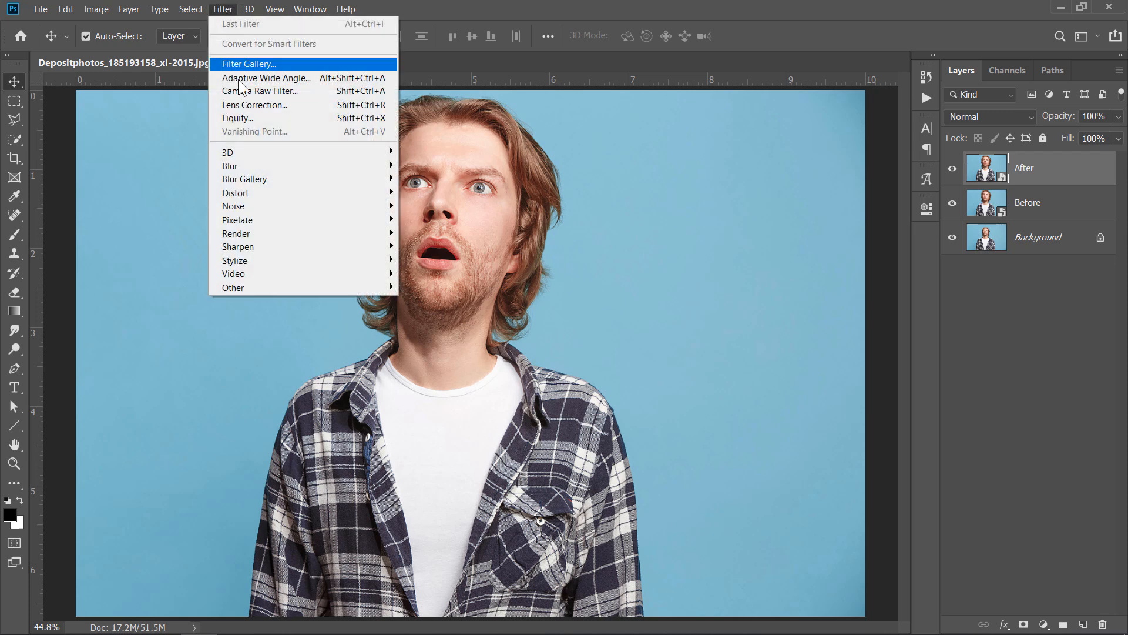
pyautogui.click(237, 118)
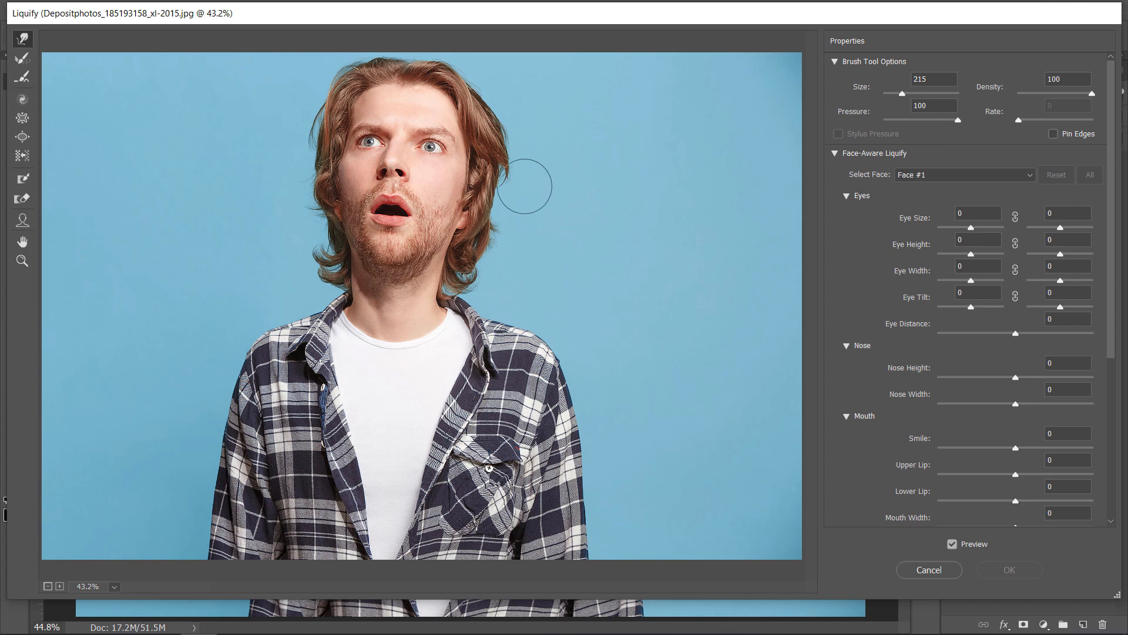
pyautogui.click(835, 153)
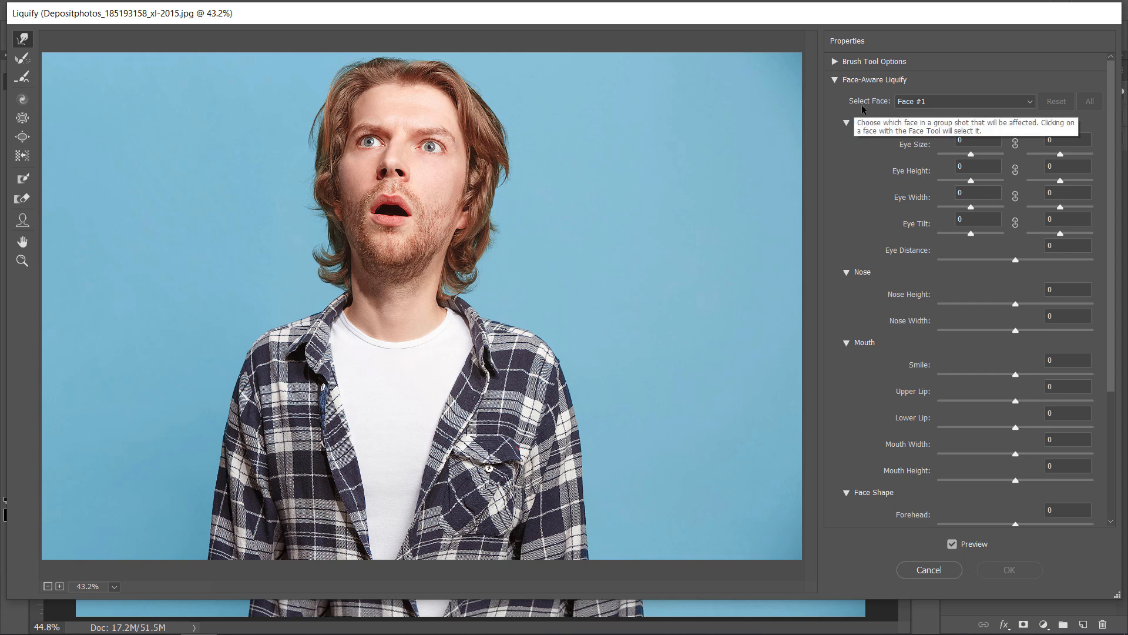
pyautogui.click(964, 101)
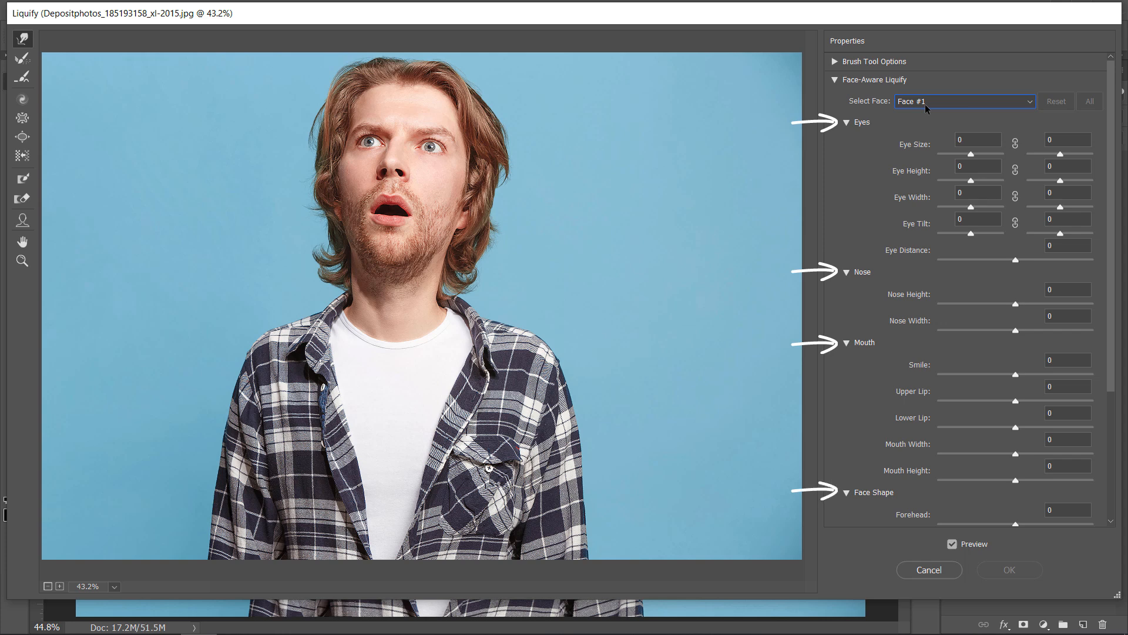
pyautogui.moveTo(999, 134)
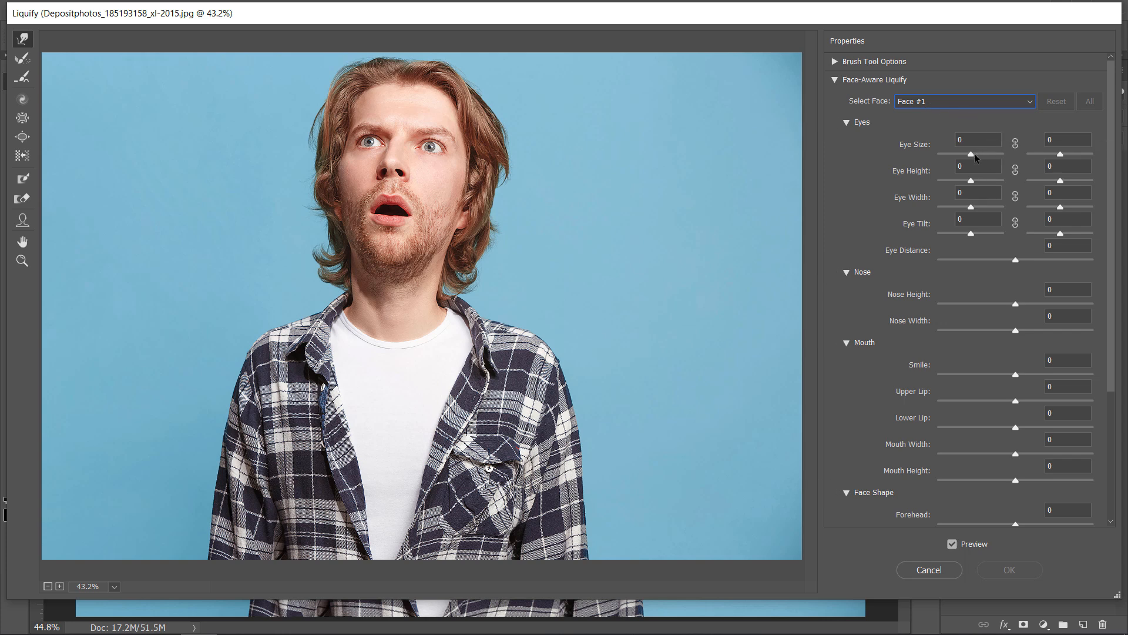
# - Set Eye Size 100, Eye Height 70, Eye Width 49 and Eye Tilt 60
pyautogui.write('100')
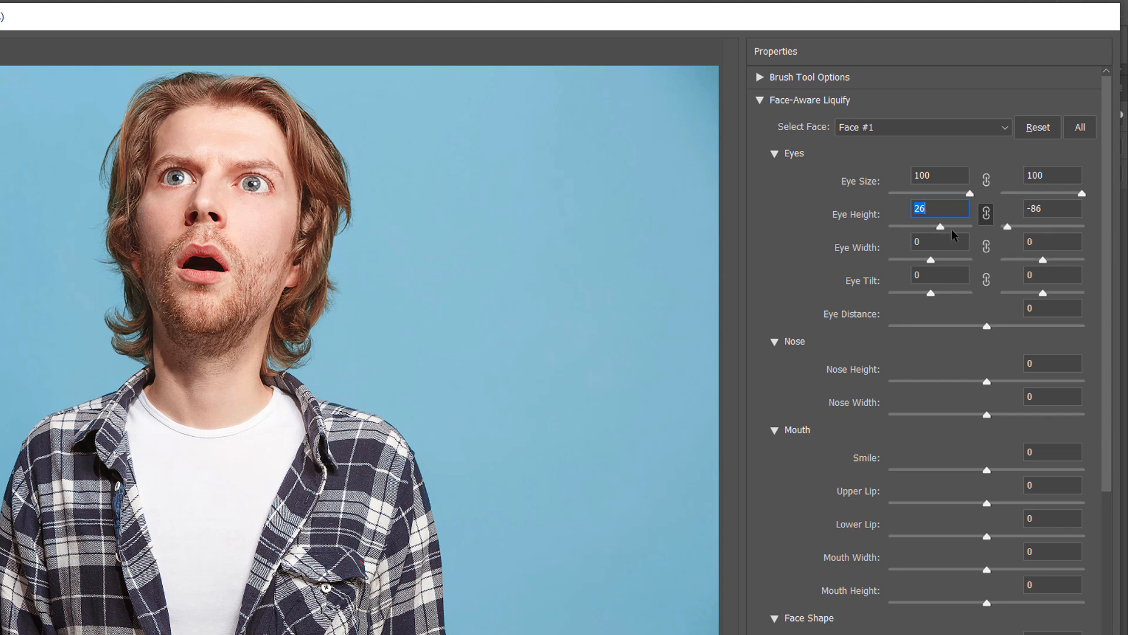
pyautogui.moveTo(944, 227); pyautogui.dragTo(955, 227)
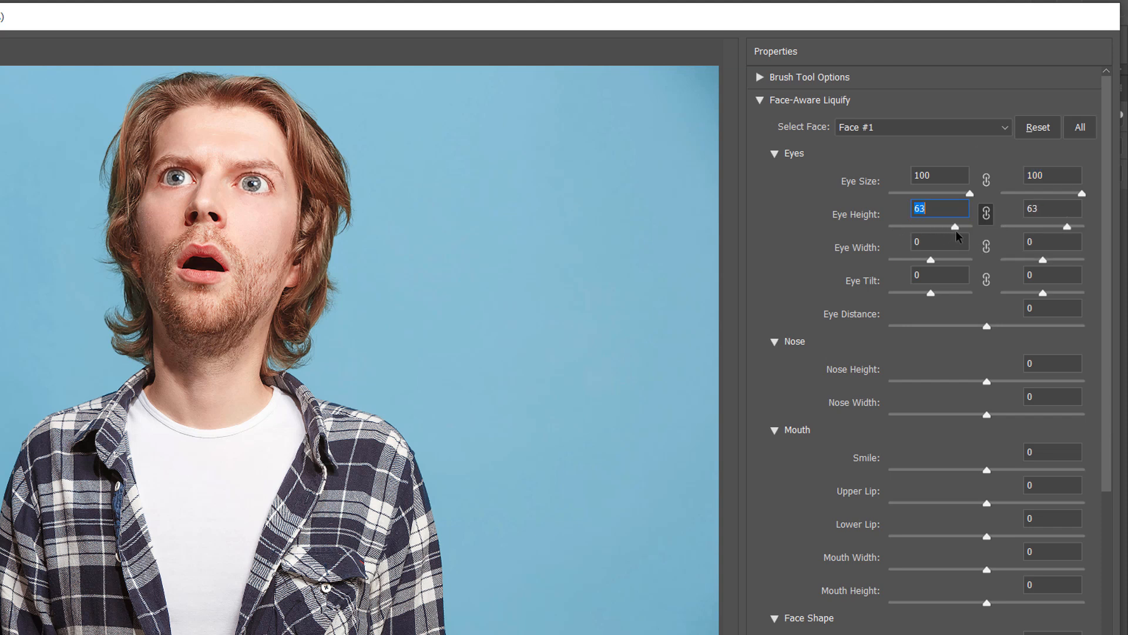
pyautogui.moveTo(955, 227); pyautogui.dragTo(979, 227)
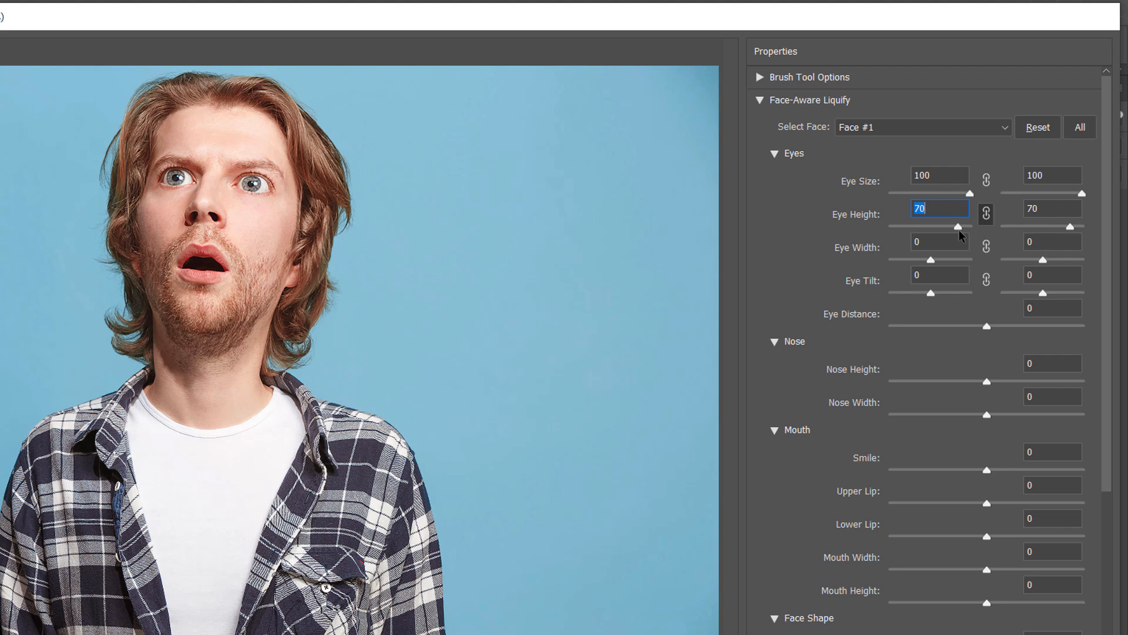
pyautogui.moveTo(993, 258)
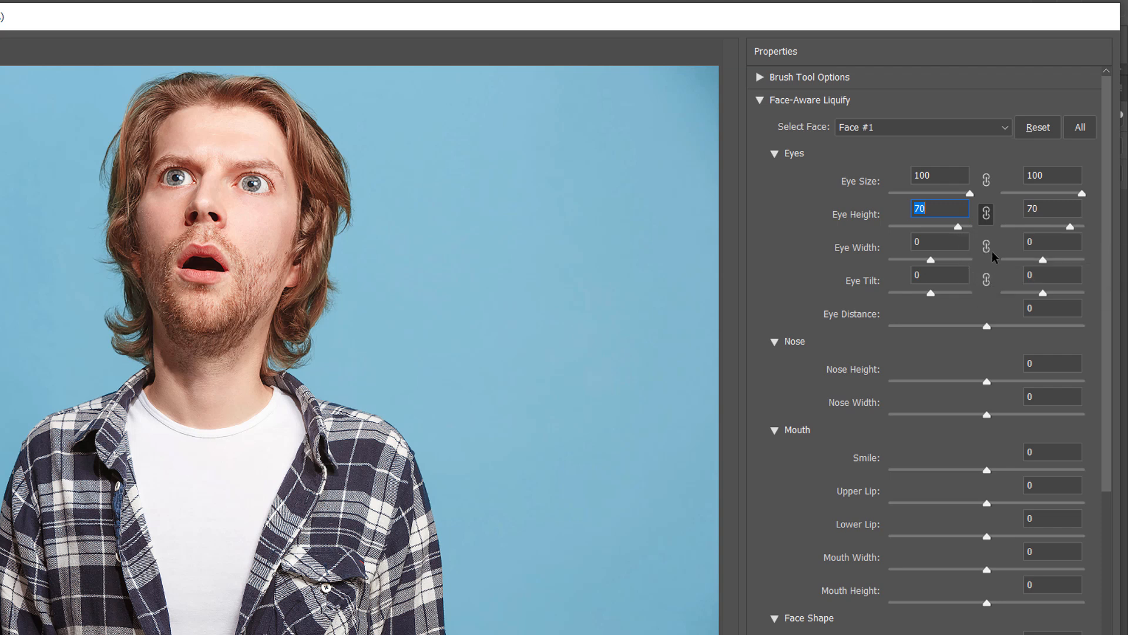
pyautogui.moveTo(918, 262)
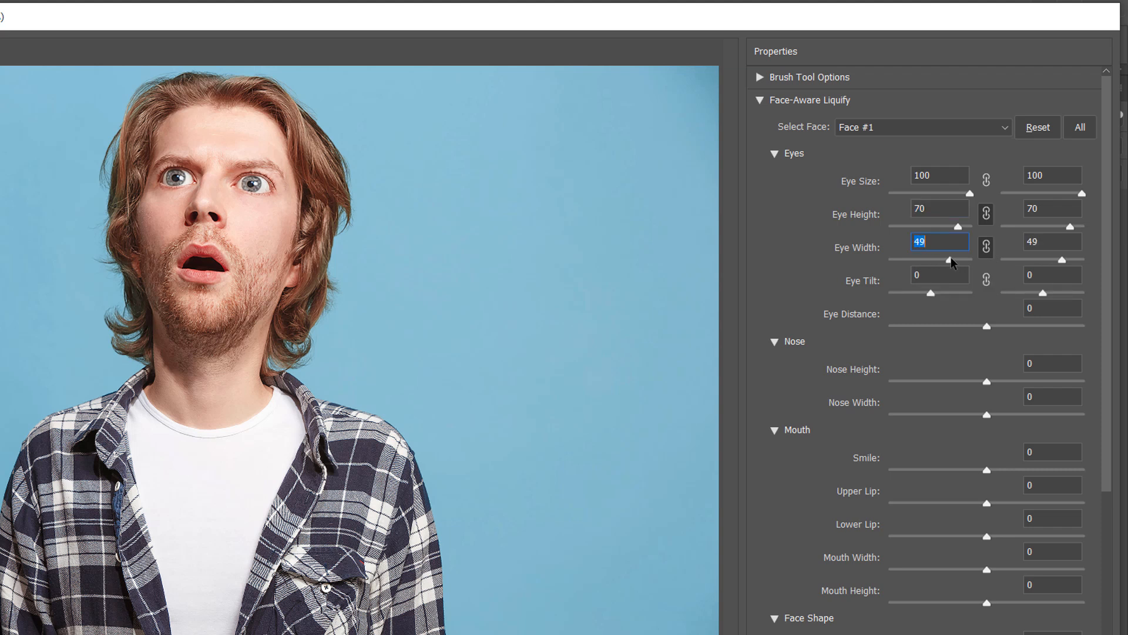
pyautogui.moveTo(990, 283)
pyautogui.write('60')
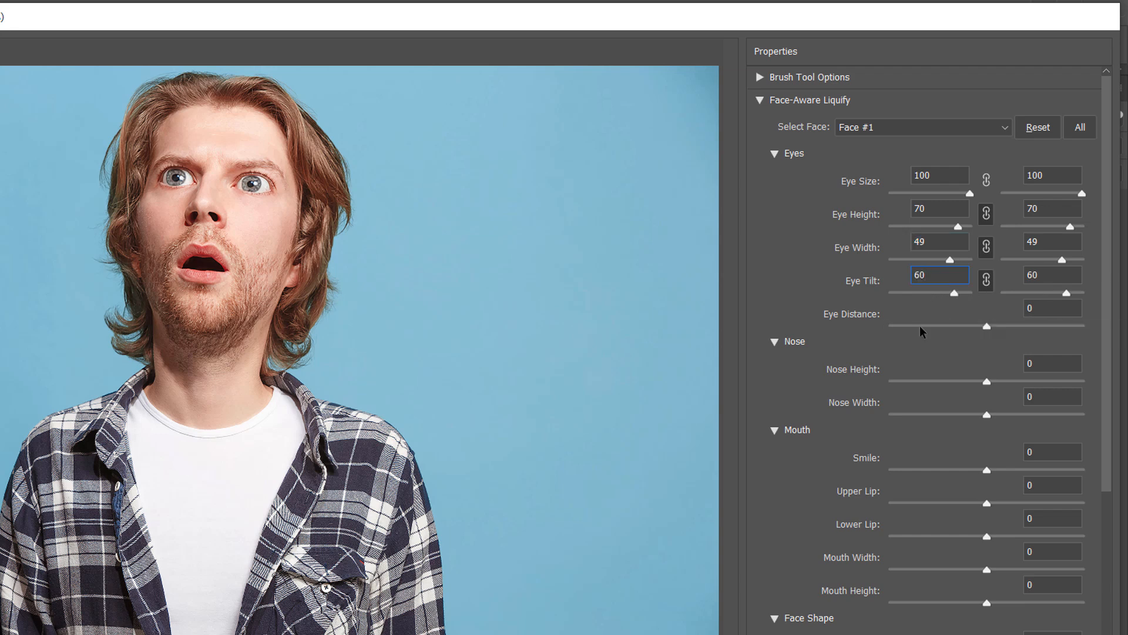
pyautogui.click(1052, 307)
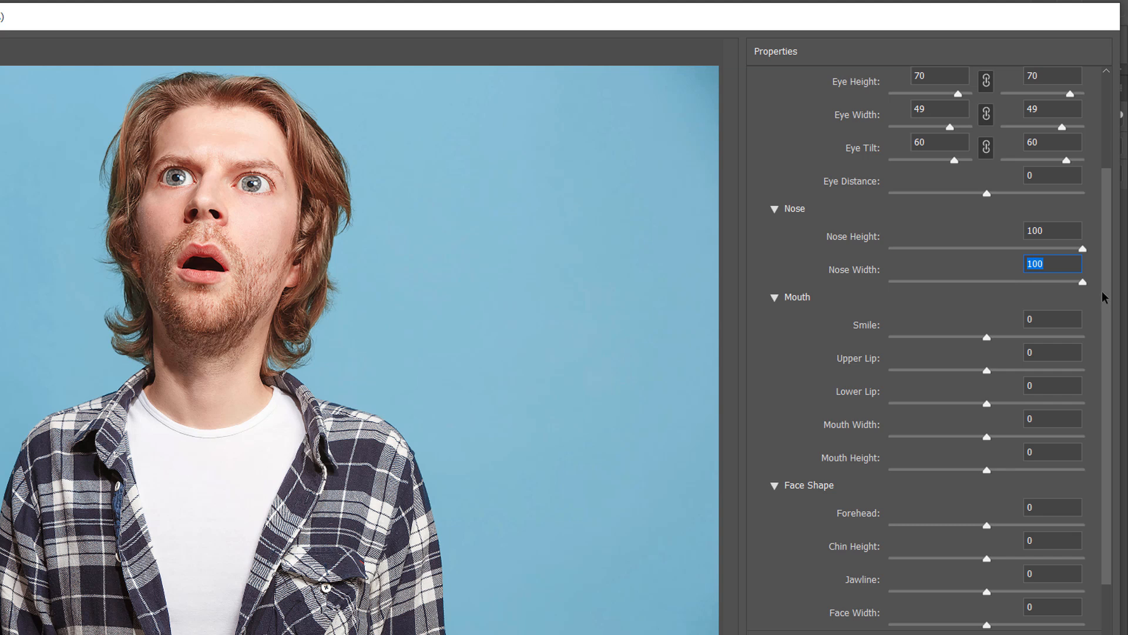
pyautogui.moveTo(864, 341)
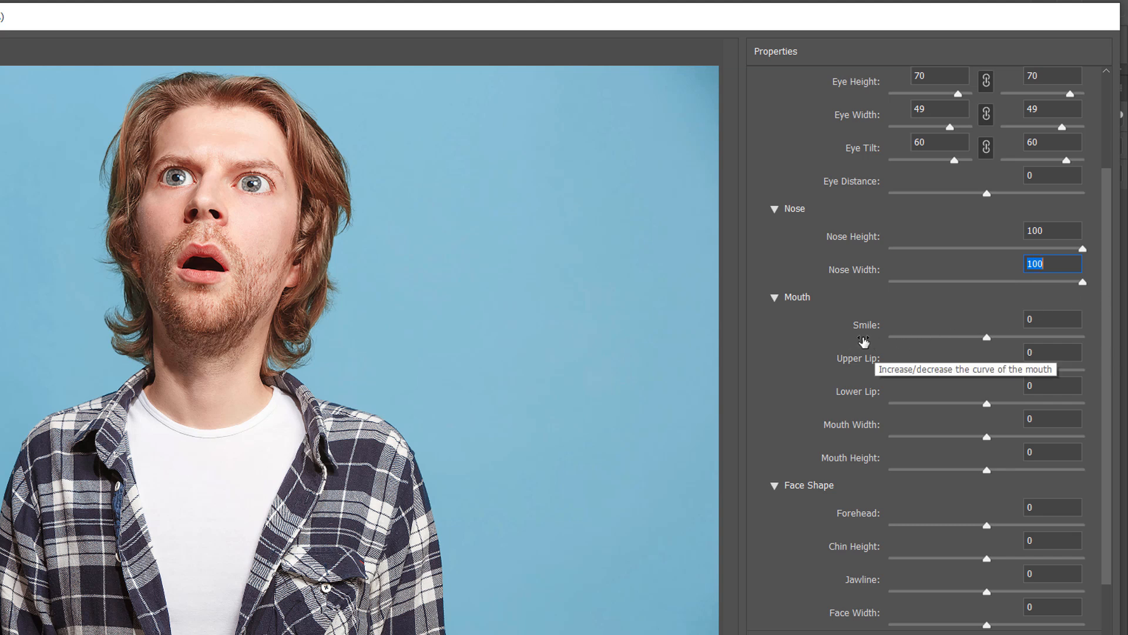
pyautogui.moveTo(988, 377)
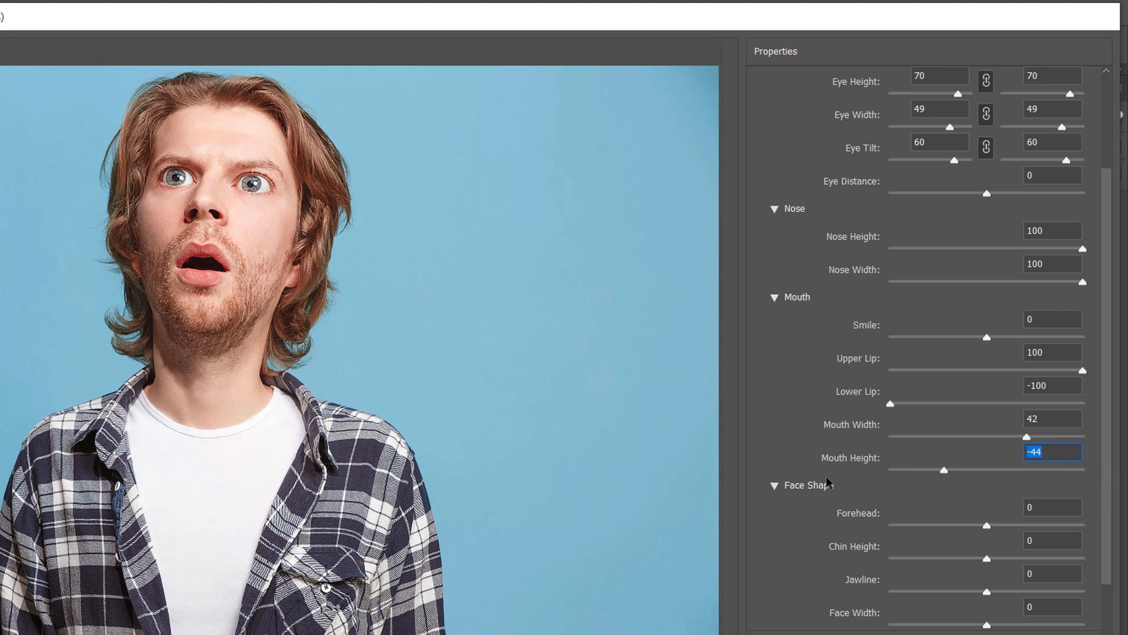
# - Set Forehead -83, Chin Height 10, Jawline -100, Face Width -70 and commit the Liquify smart filter
pyautogui.scroll(-3)
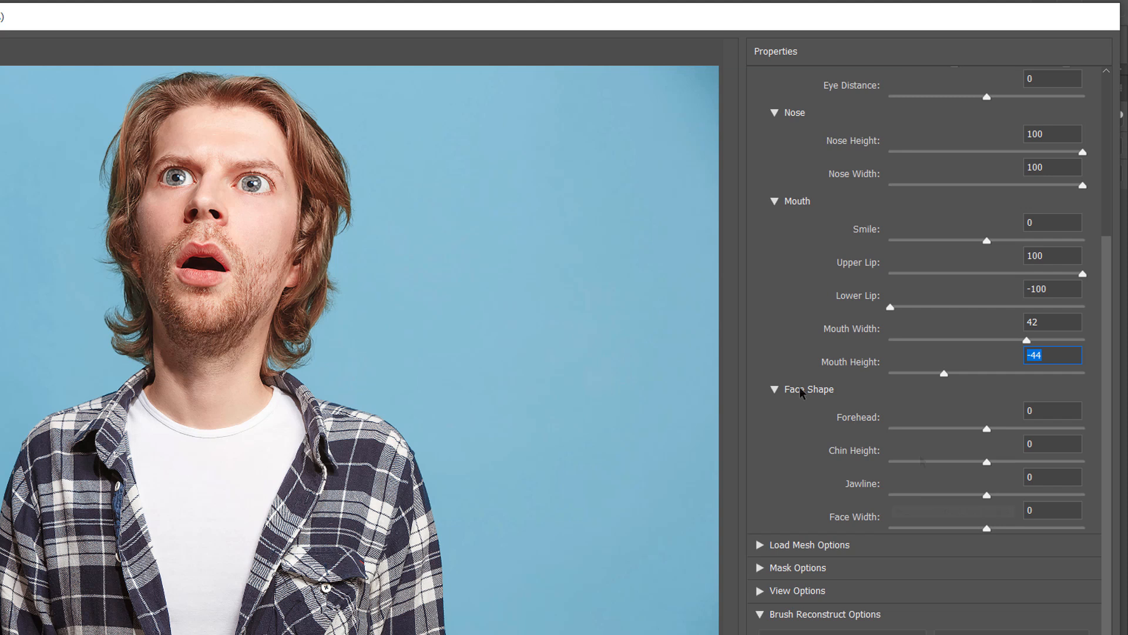
pyautogui.moveTo(989, 437)
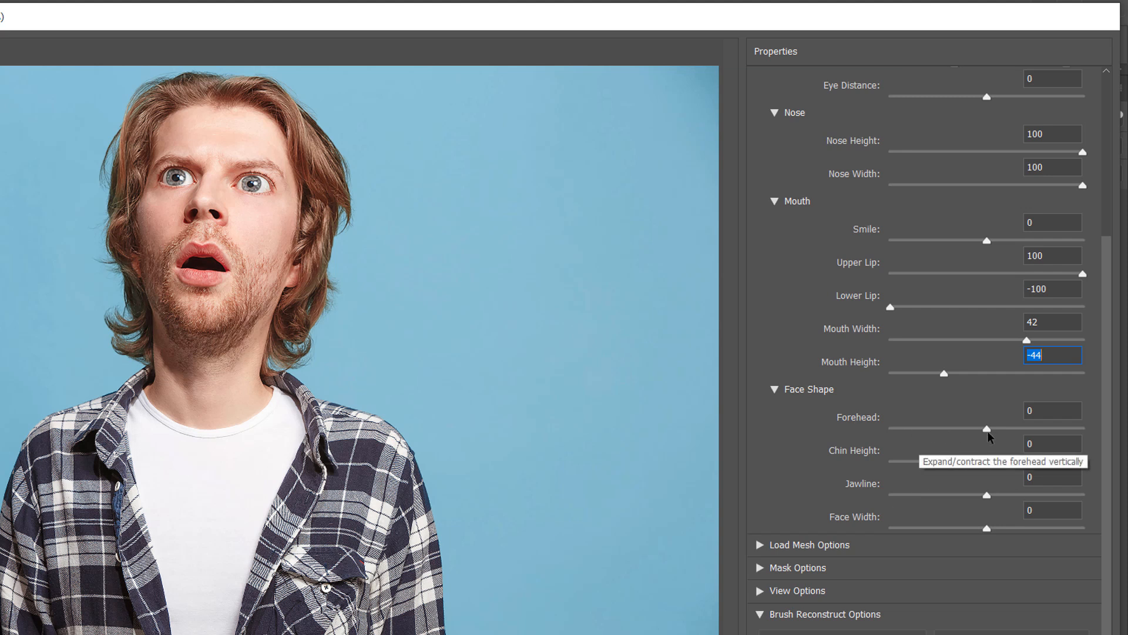
pyautogui.moveTo(986, 429); pyautogui.dragTo(905, 429)
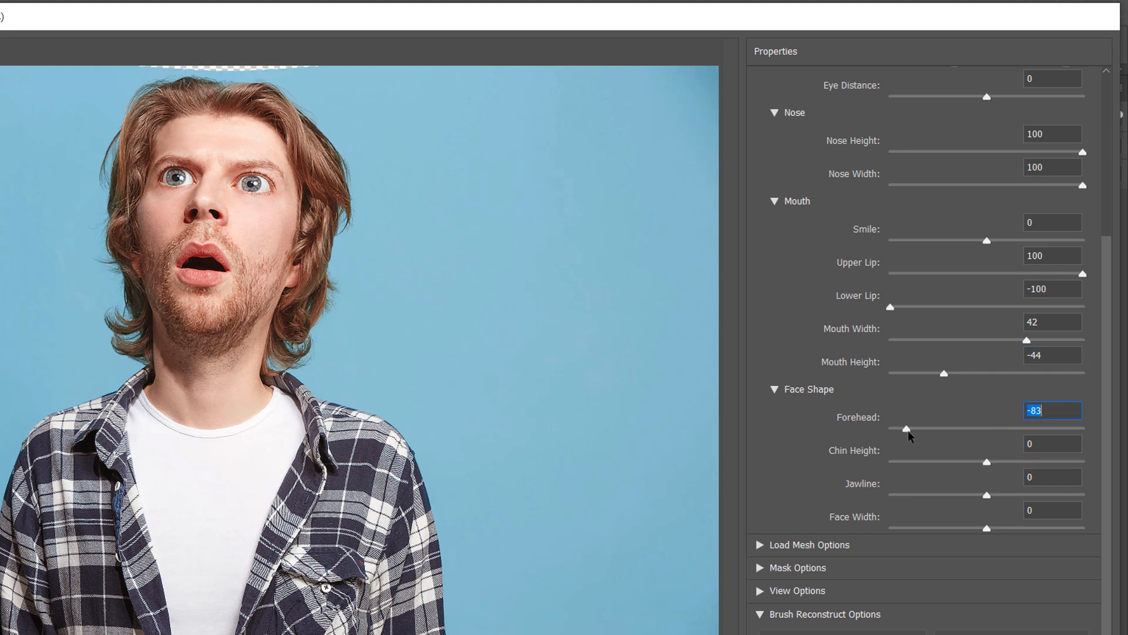
pyautogui.moveTo(987, 464)
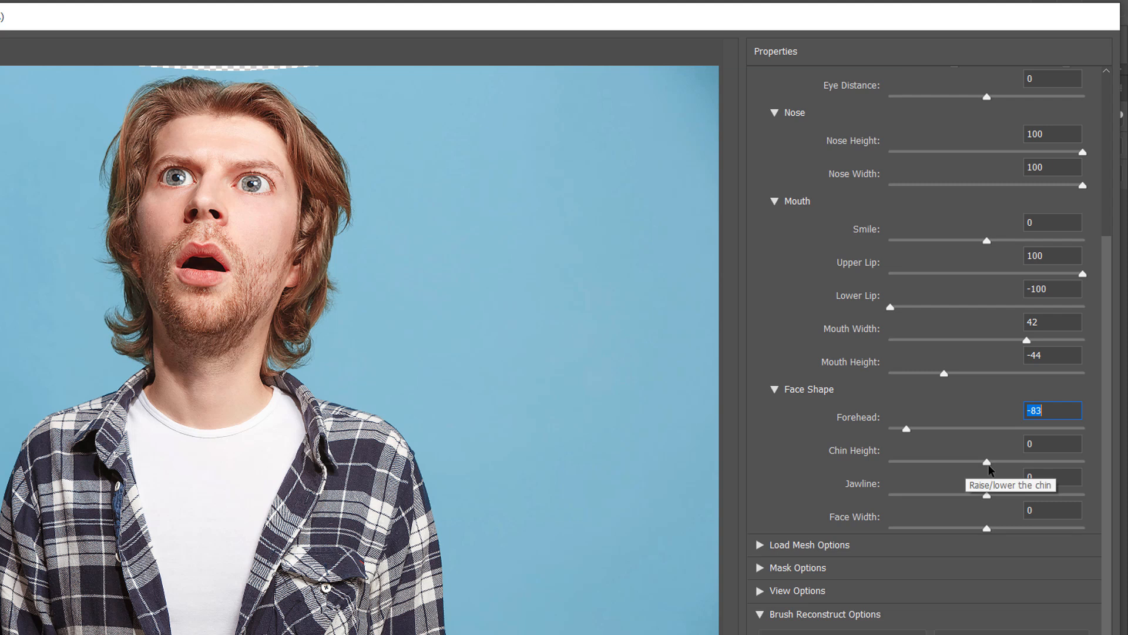
pyautogui.write('10')
pyautogui.click(1052, 476)
pyautogui.write('-94')
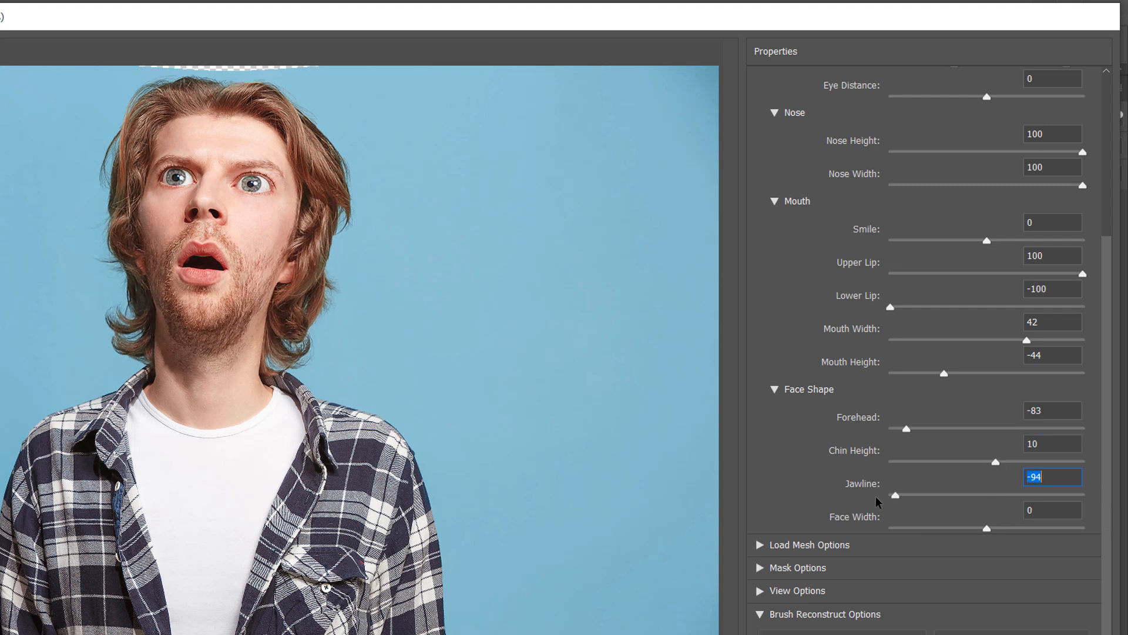
pyautogui.moveTo(896, 495); pyautogui.dragTo(924, 495)
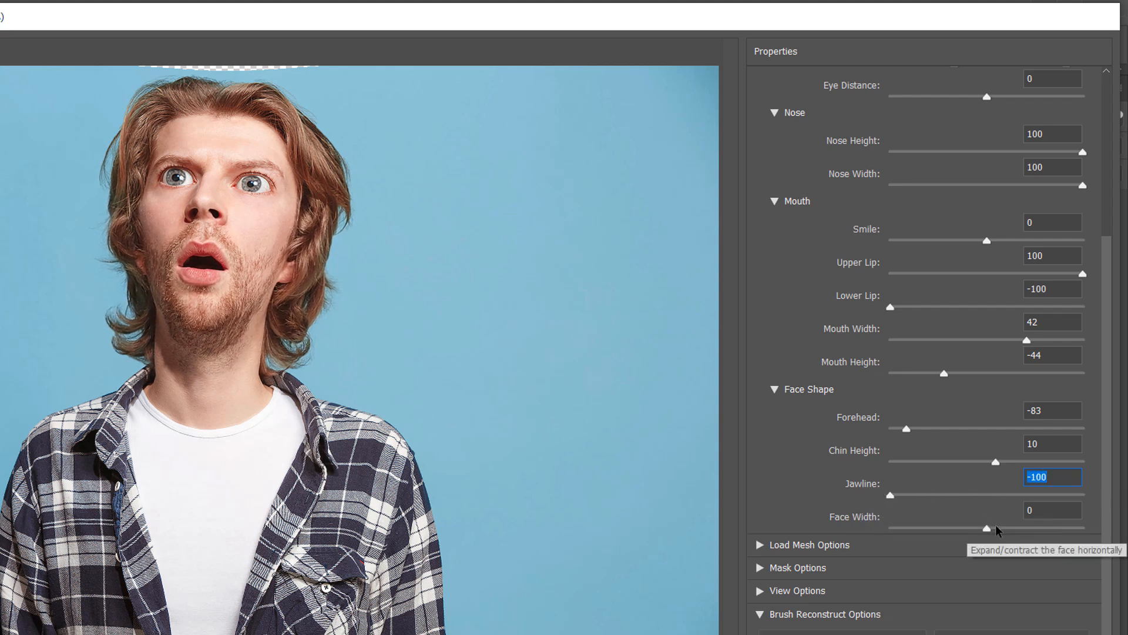
pyautogui.click(1052, 510)
pyautogui.write('-70')
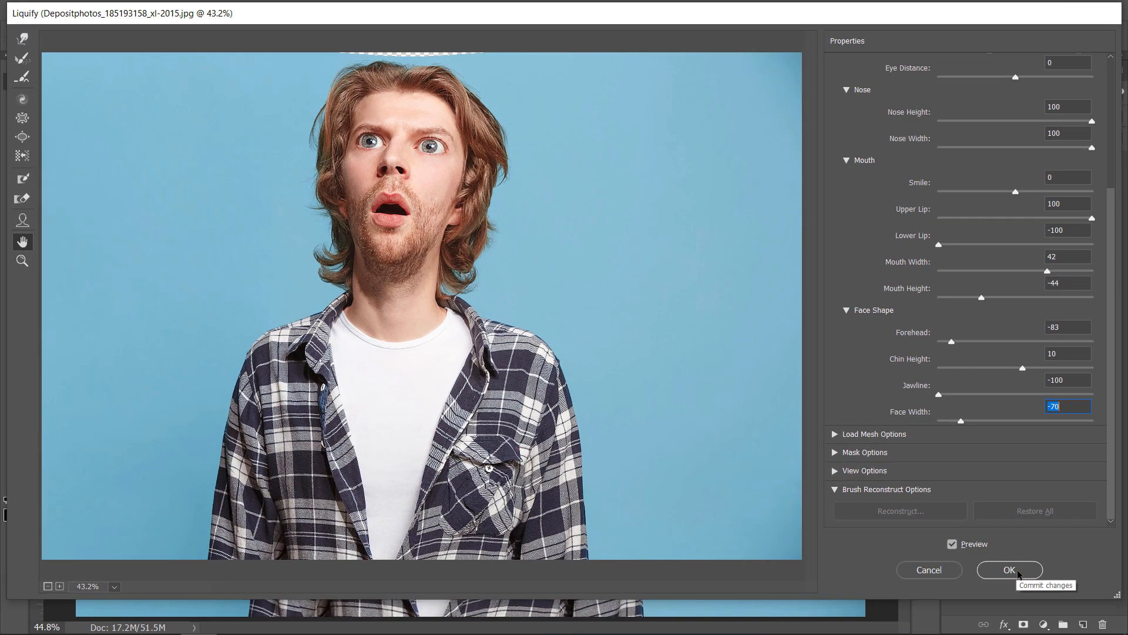
pyautogui.click(1008, 569)
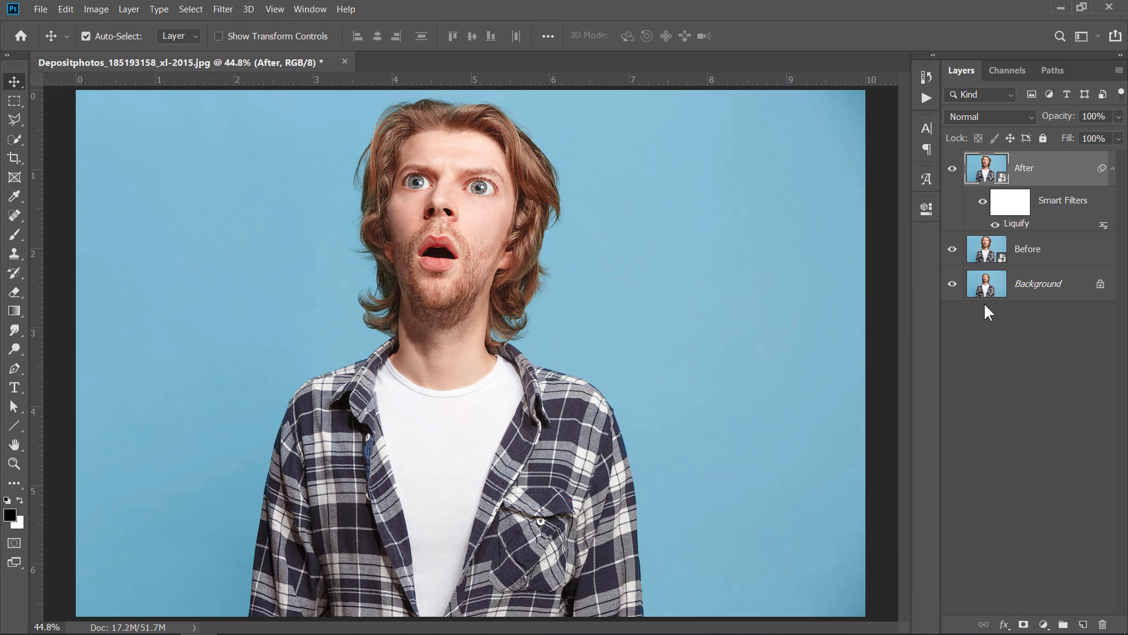
# - Add a second Liquify smart filter pass to the After layer
pyautogui.click(952, 171)
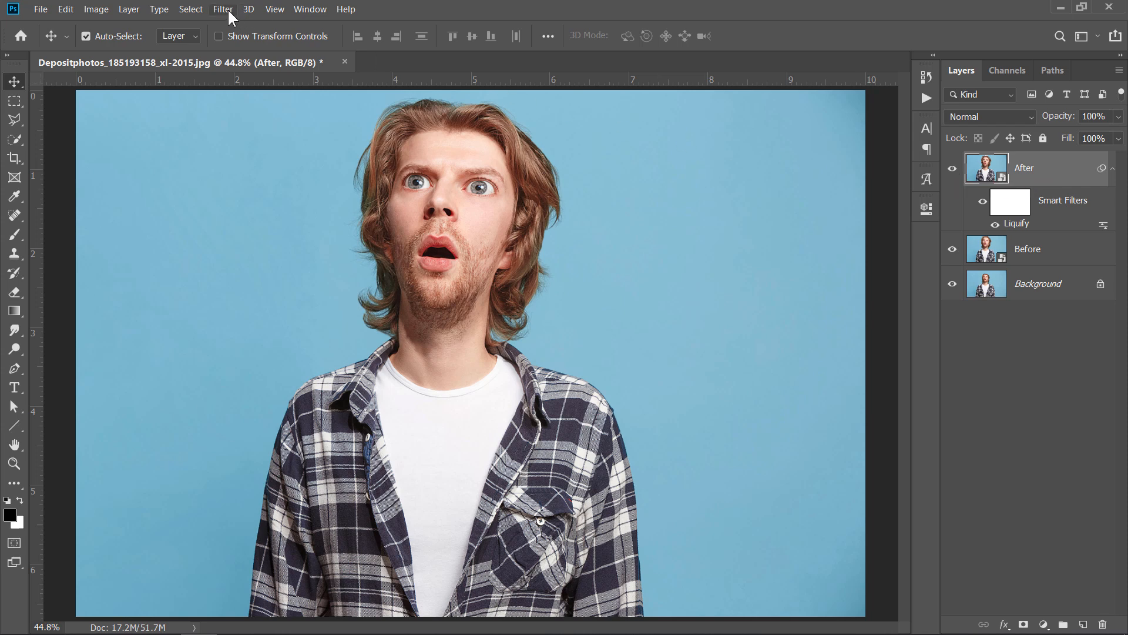
pyautogui.click(222, 8)
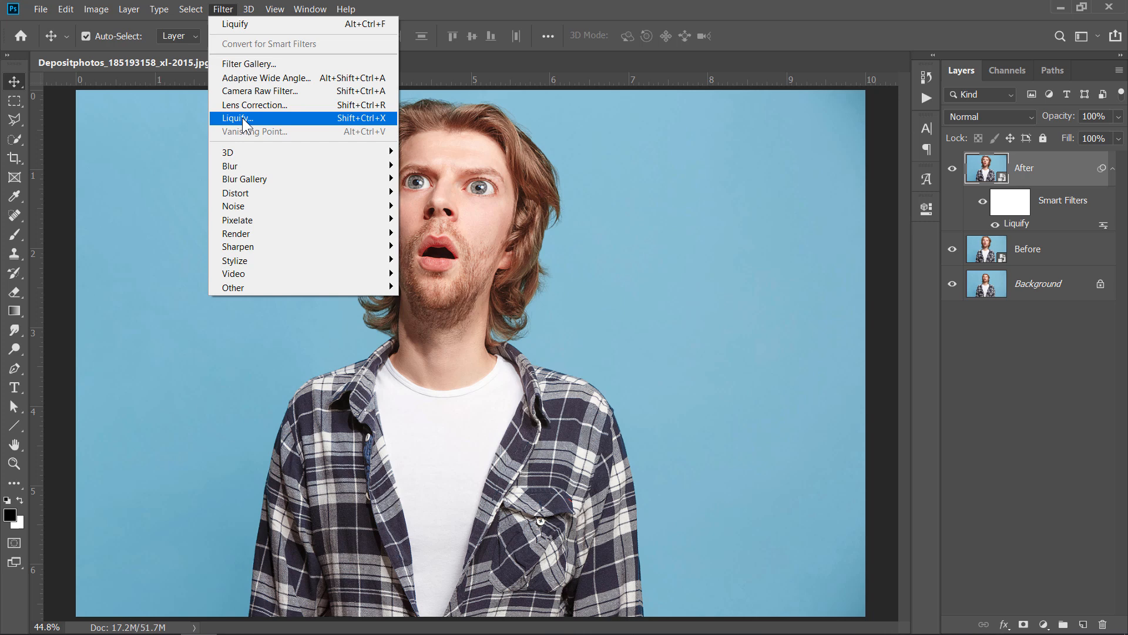
pyautogui.click(236, 117)
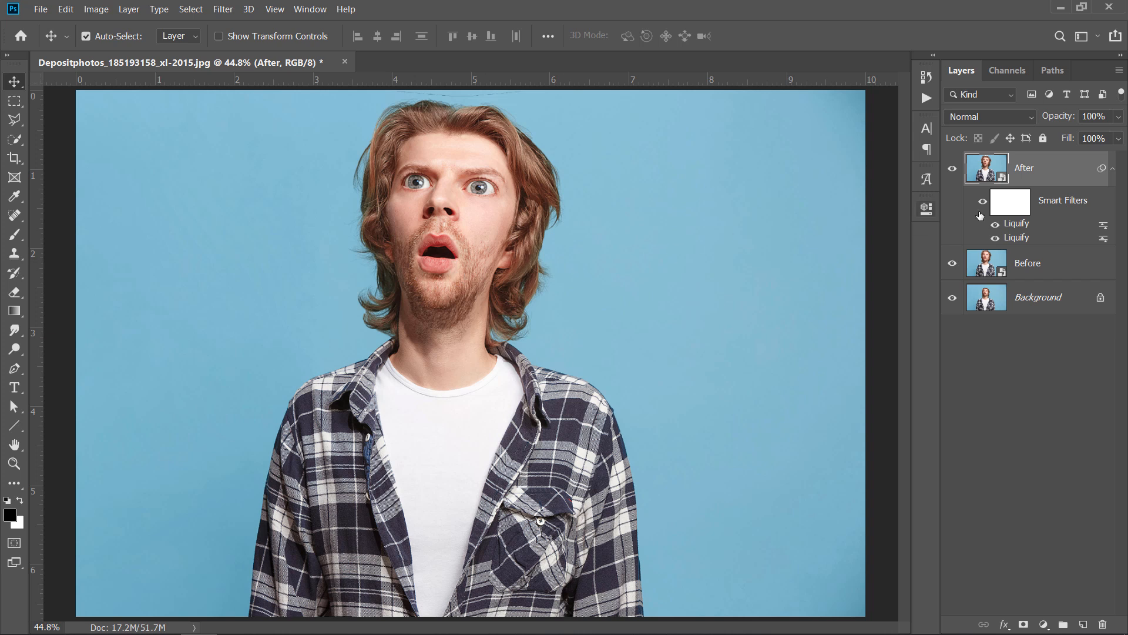
pyautogui.moveTo(248, 21)
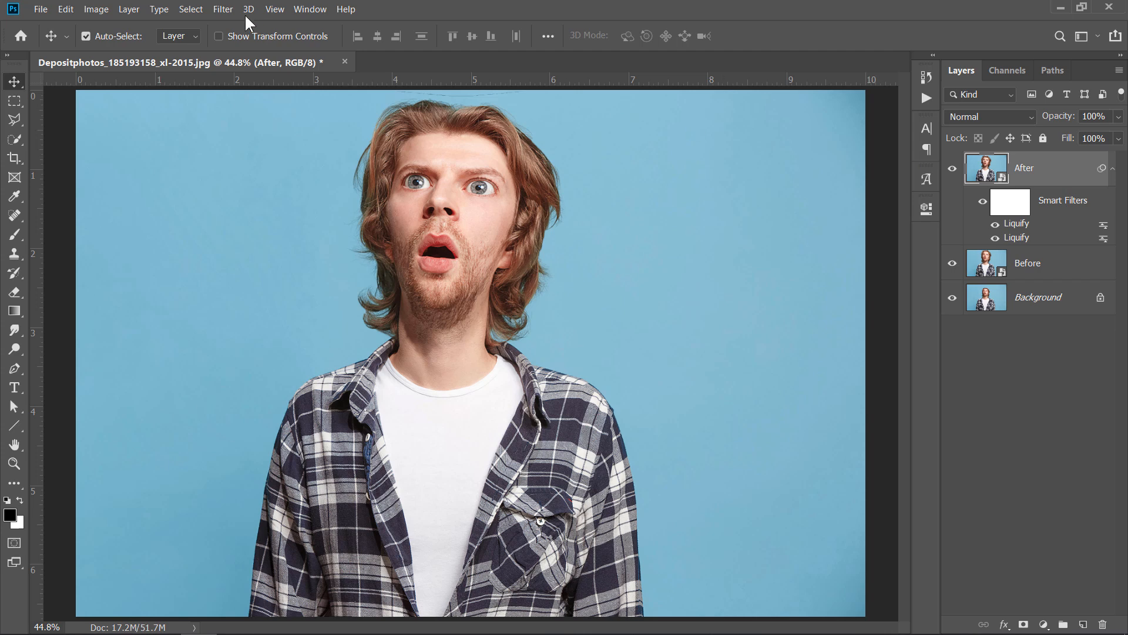
# - Apply the Diffuse filter in Anisotropic mode twice as smart filters on the After layer
pyautogui.click(224, 8)
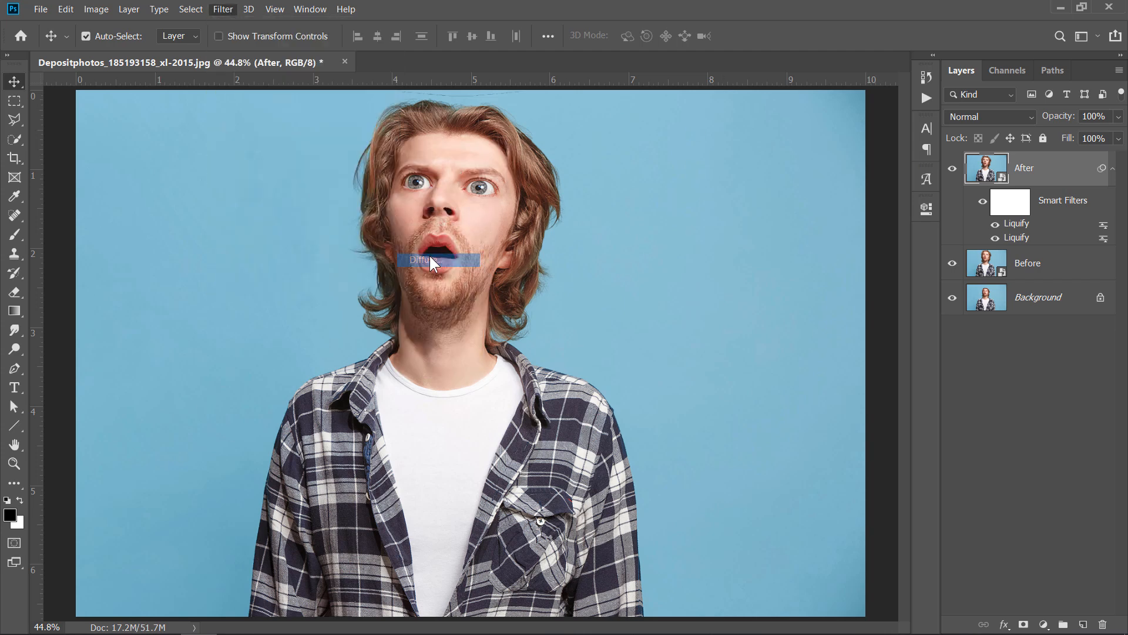
pyautogui.click(420, 258)
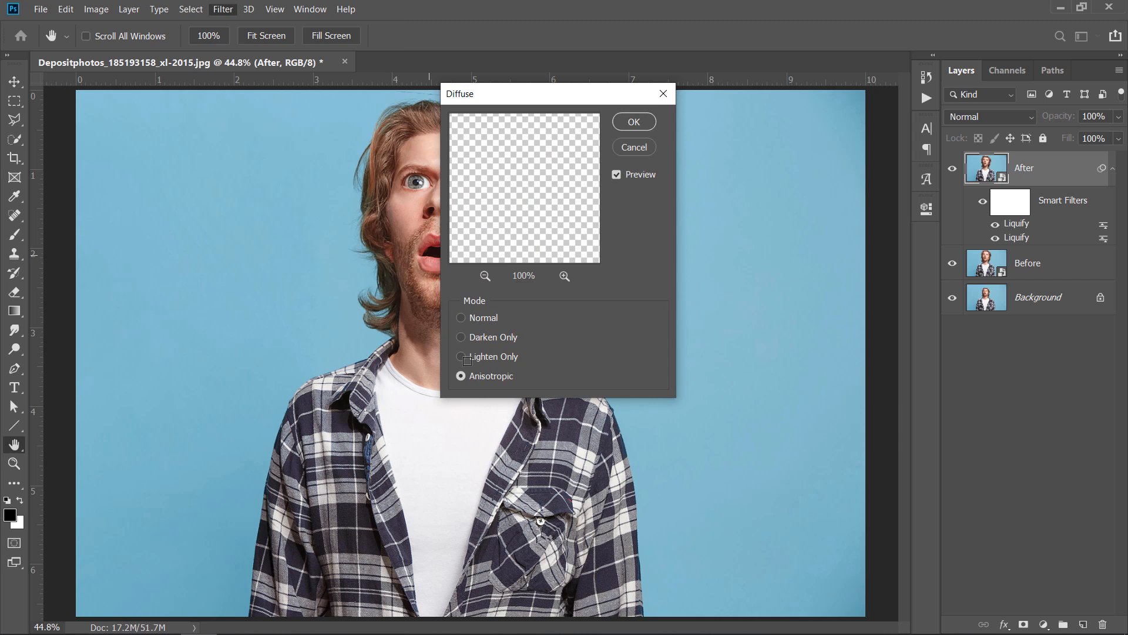
pyautogui.click(460, 377)
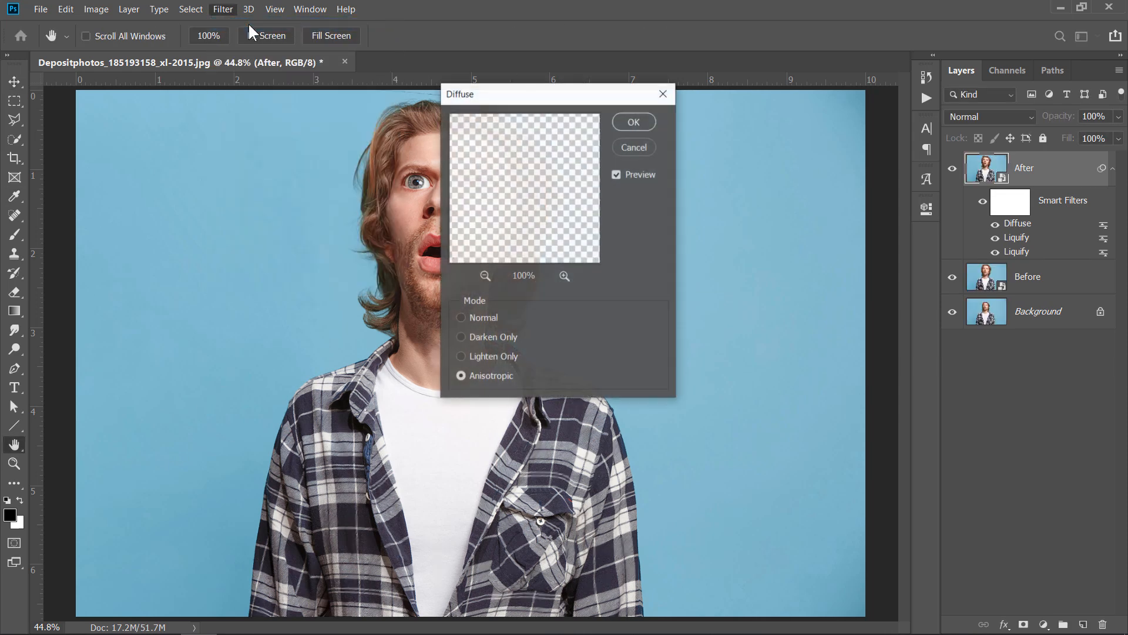
pyautogui.click(633, 121)
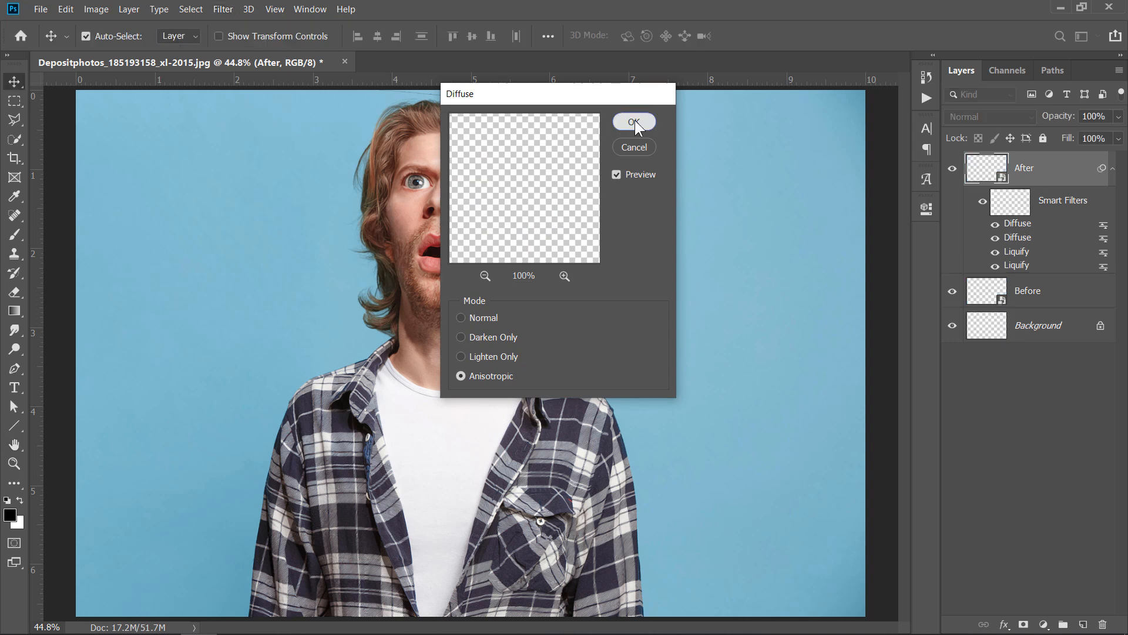
pyautogui.click(633, 121)
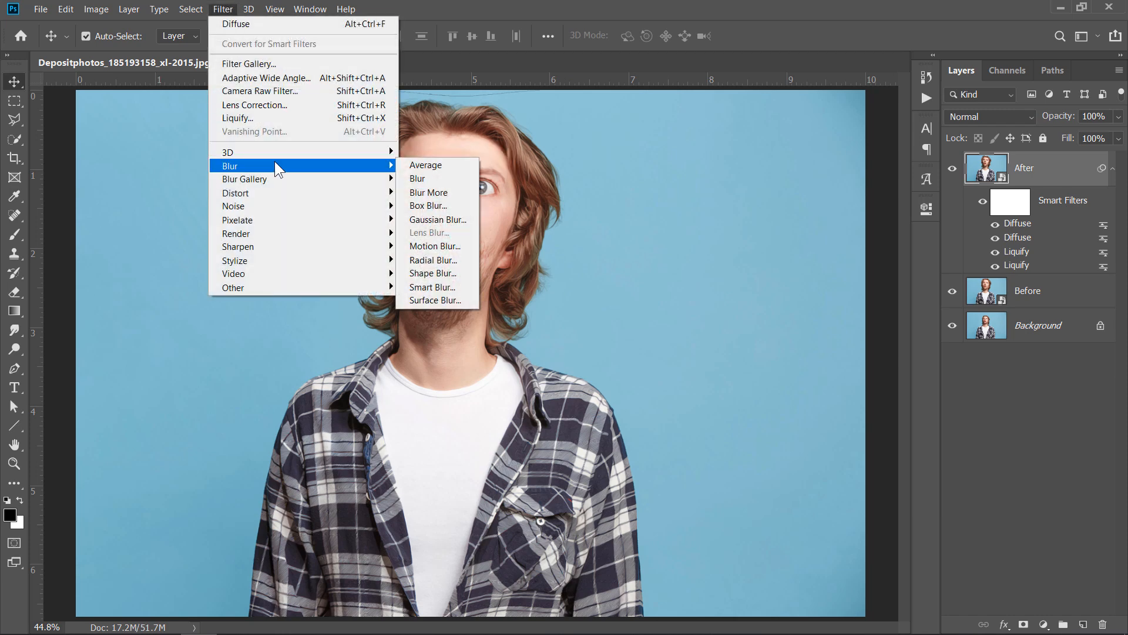
pyautogui.moveTo(437, 299)
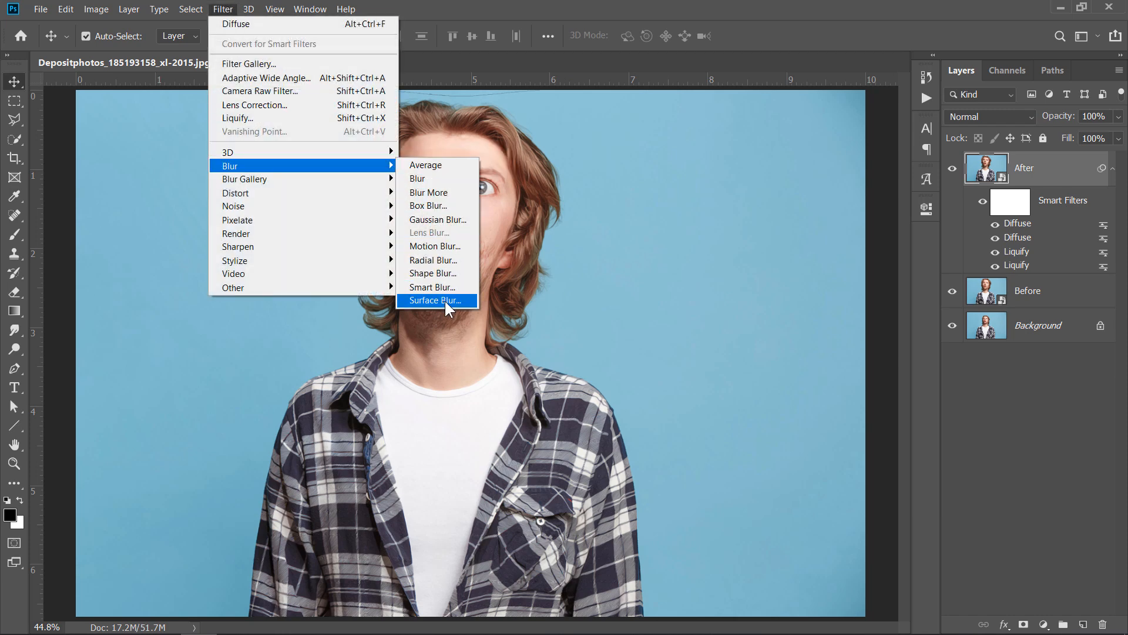
# - Apply a Surface Blur smart filter with radius 16 and threshold 7
pyautogui.click(433, 300)
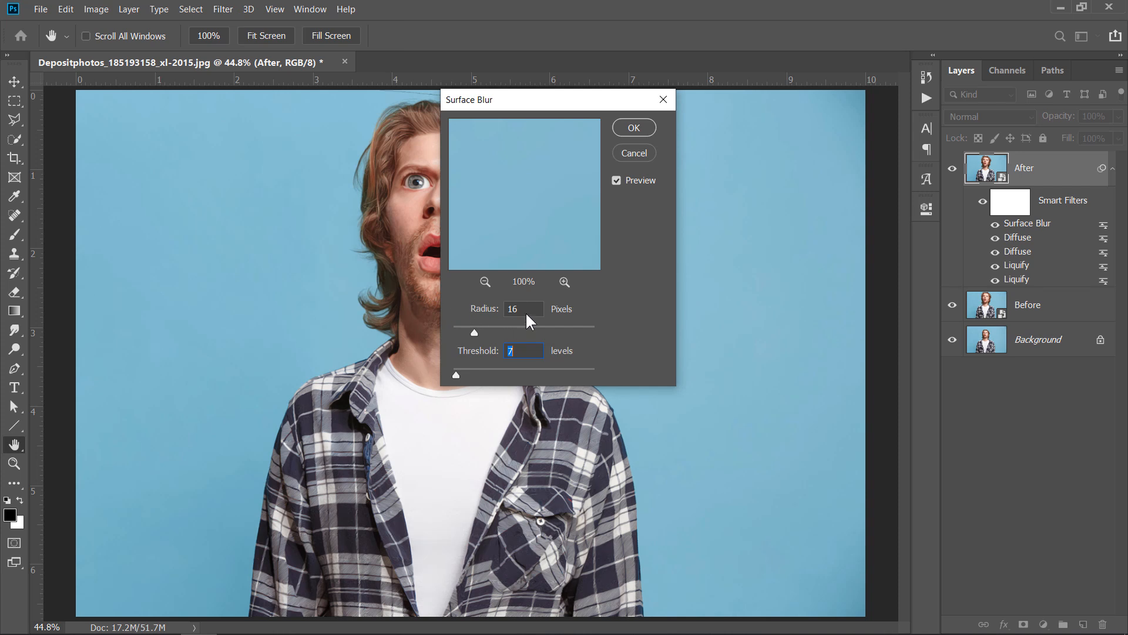
pyautogui.click(523, 309)
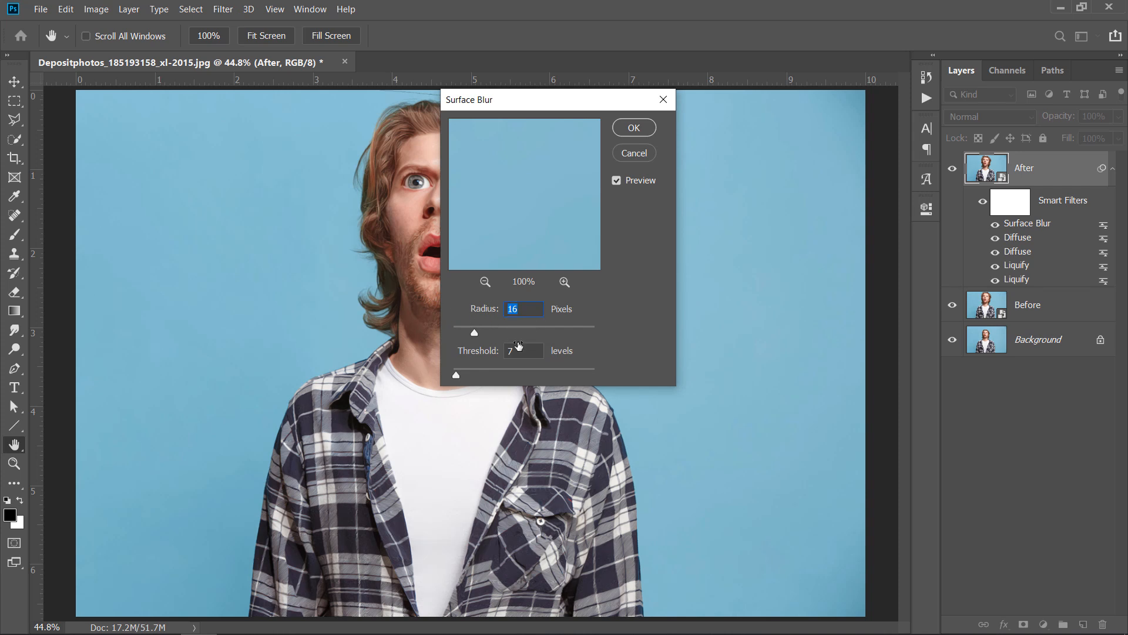
pyautogui.click(523, 350)
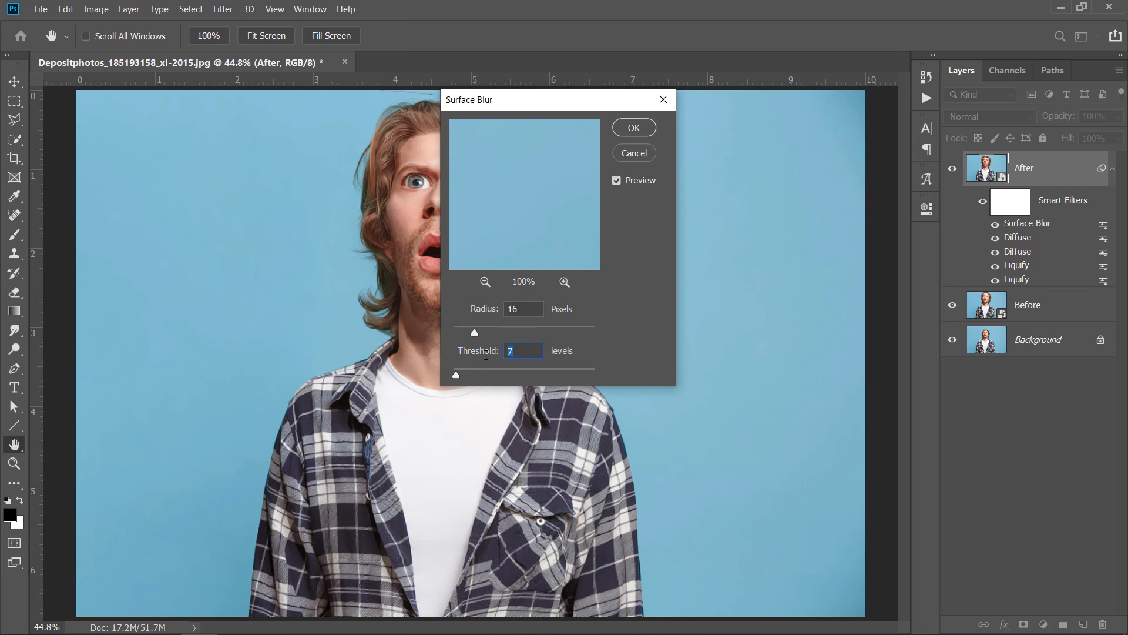
pyautogui.click(633, 127)
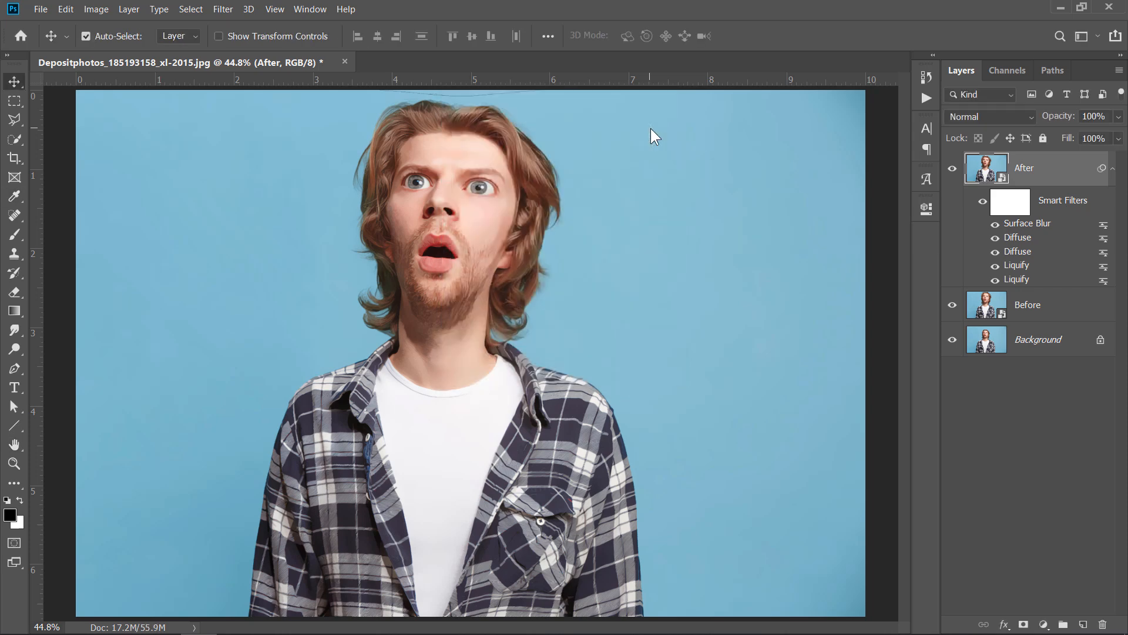
pyautogui.moveTo(231, 14)
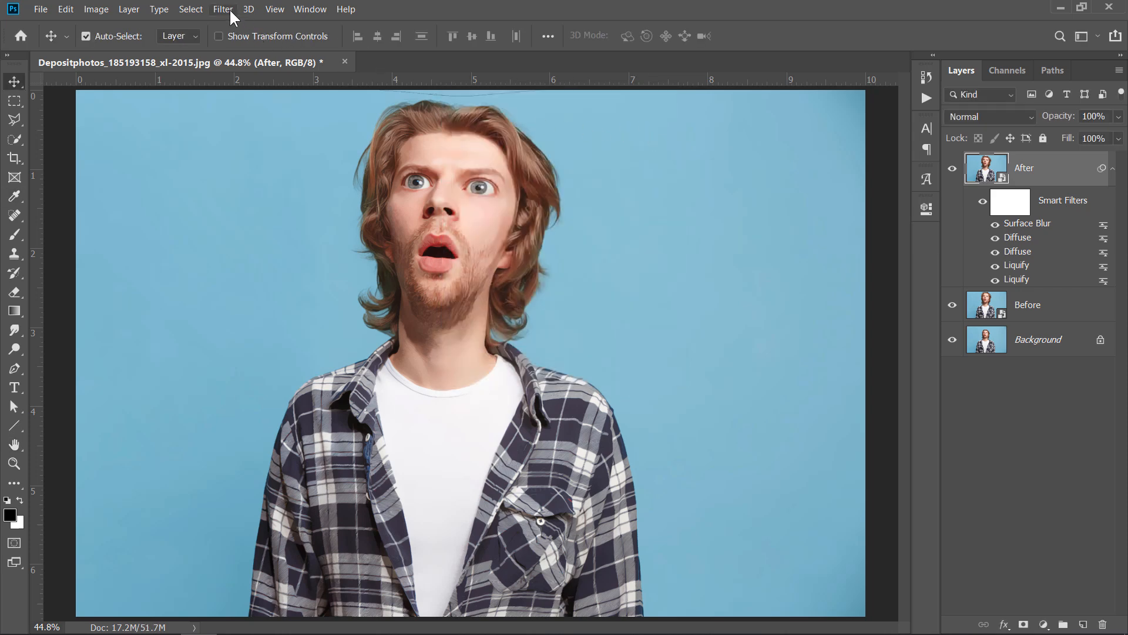
# - Apply Reduce Noise with strength 10, preserve details 10%, colour noise 0 and sharpen 0
pyautogui.click(222, 9)
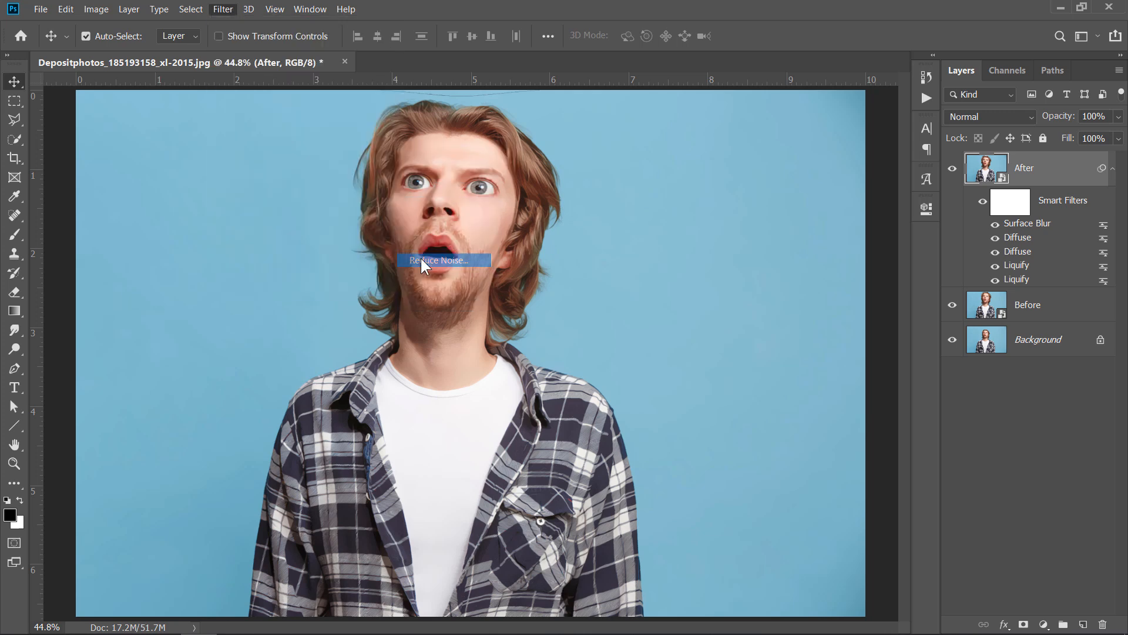
pyautogui.click(441, 260)
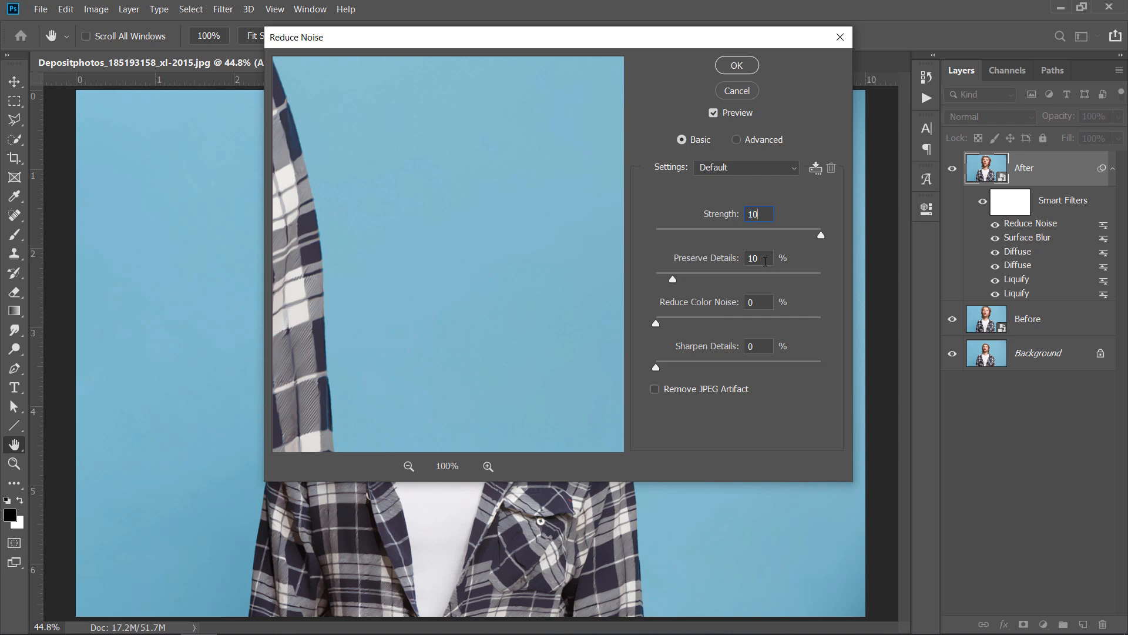
pyautogui.click(757, 302)
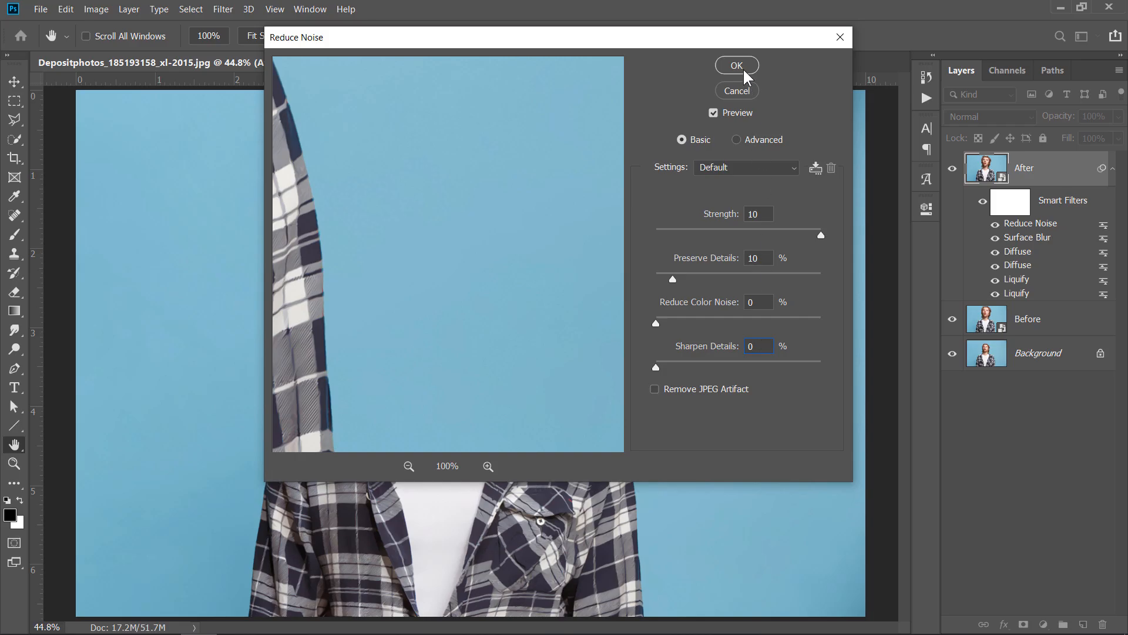
pyautogui.click(736, 65)
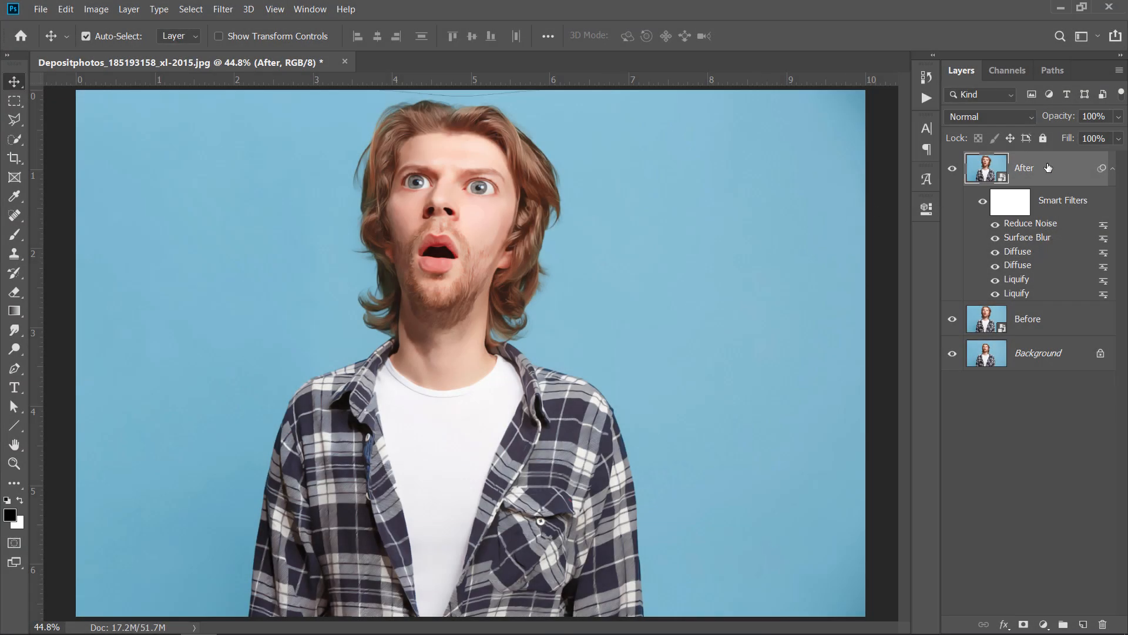
# - Apply Smart Sharpen with amount 175%, radius 3.0 px and reduce noise 0%
pyautogui.click(222, 8)
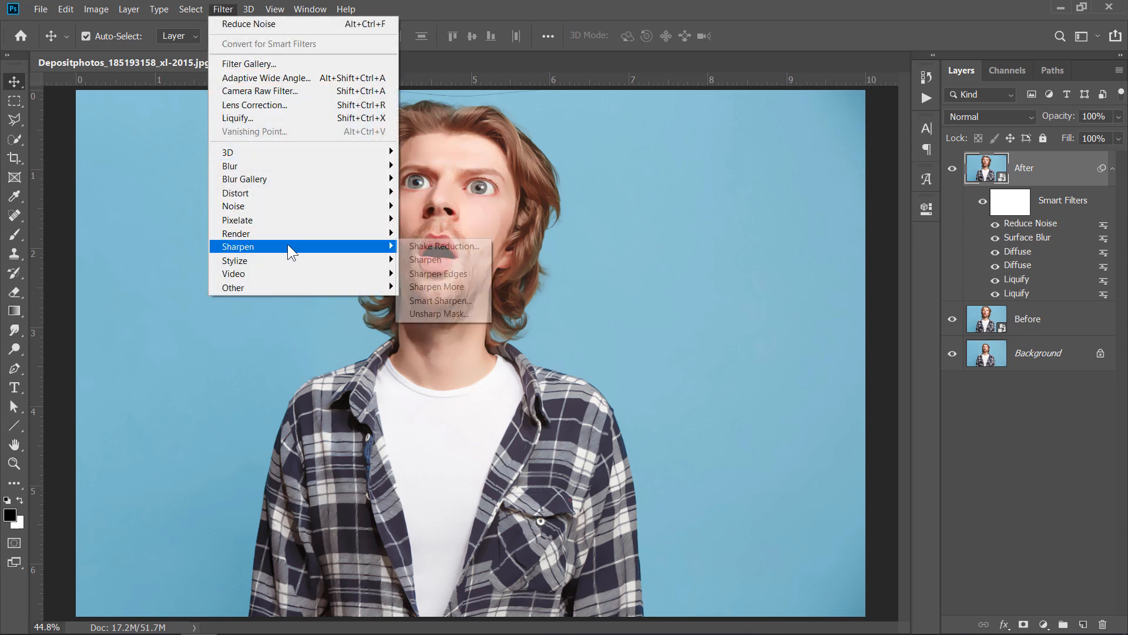
pyautogui.moveTo(438, 314)
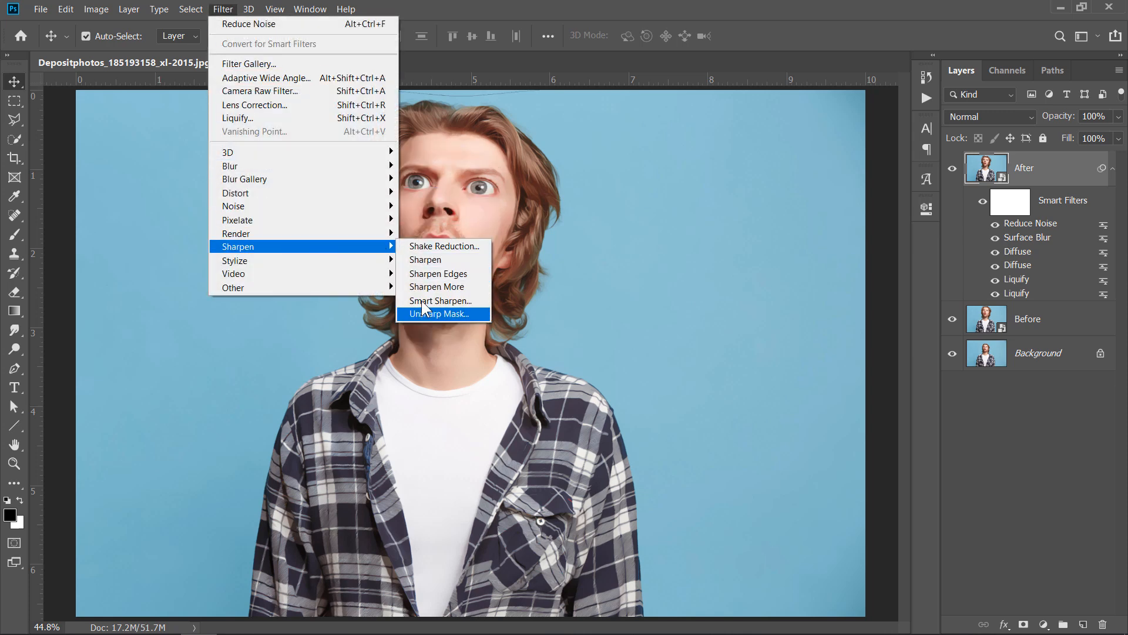
pyautogui.click(439, 301)
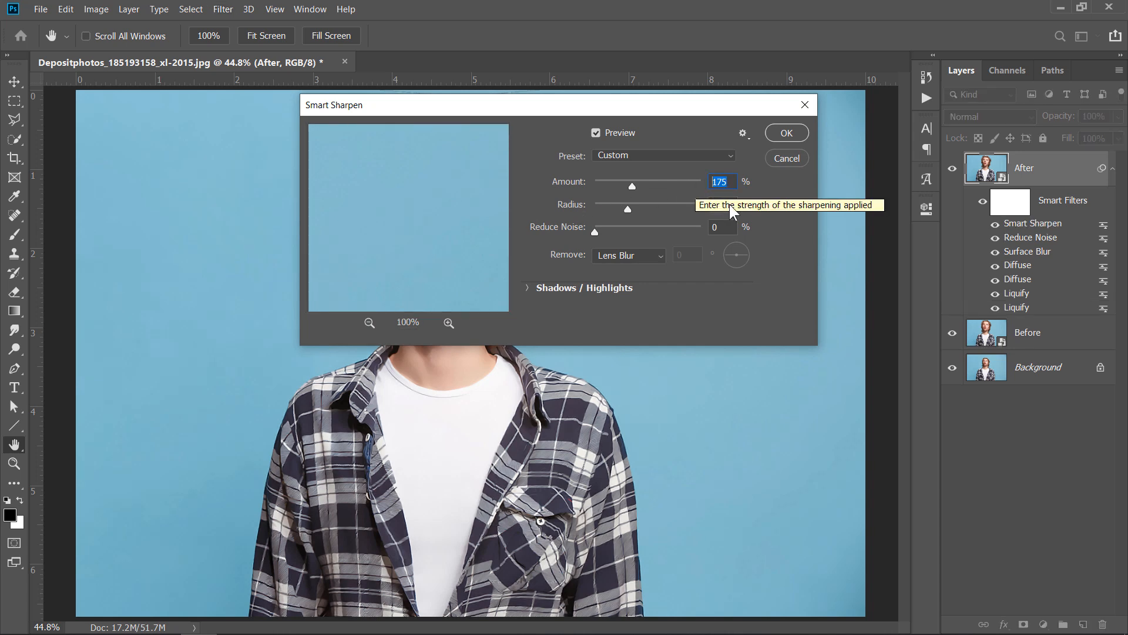
pyautogui.click(721, 204)
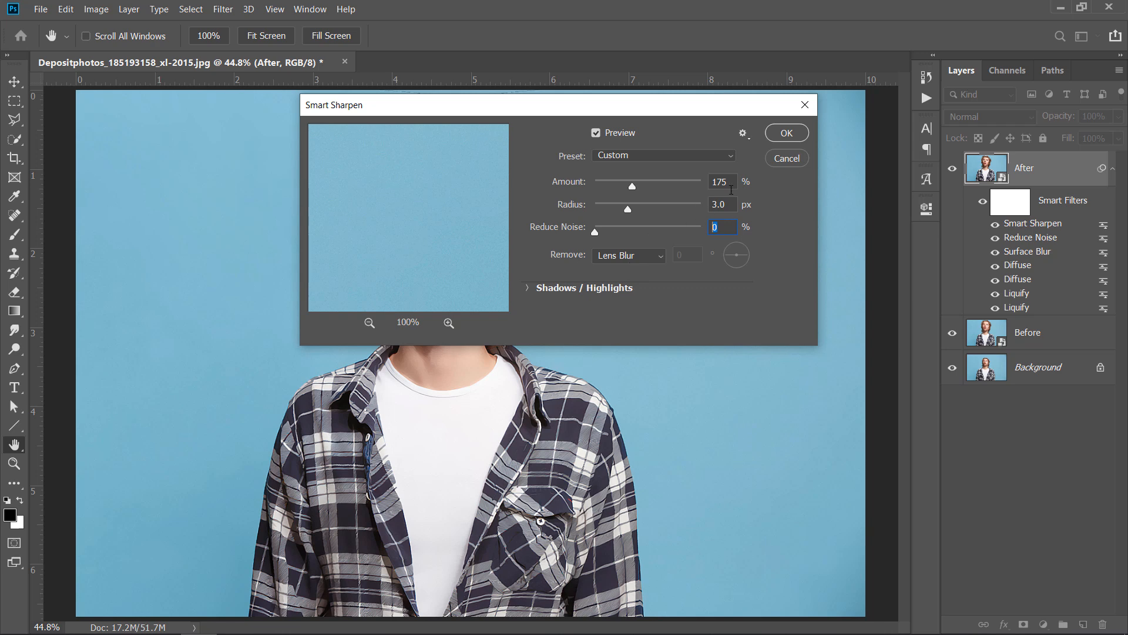
pyautogui.click(785, 133)
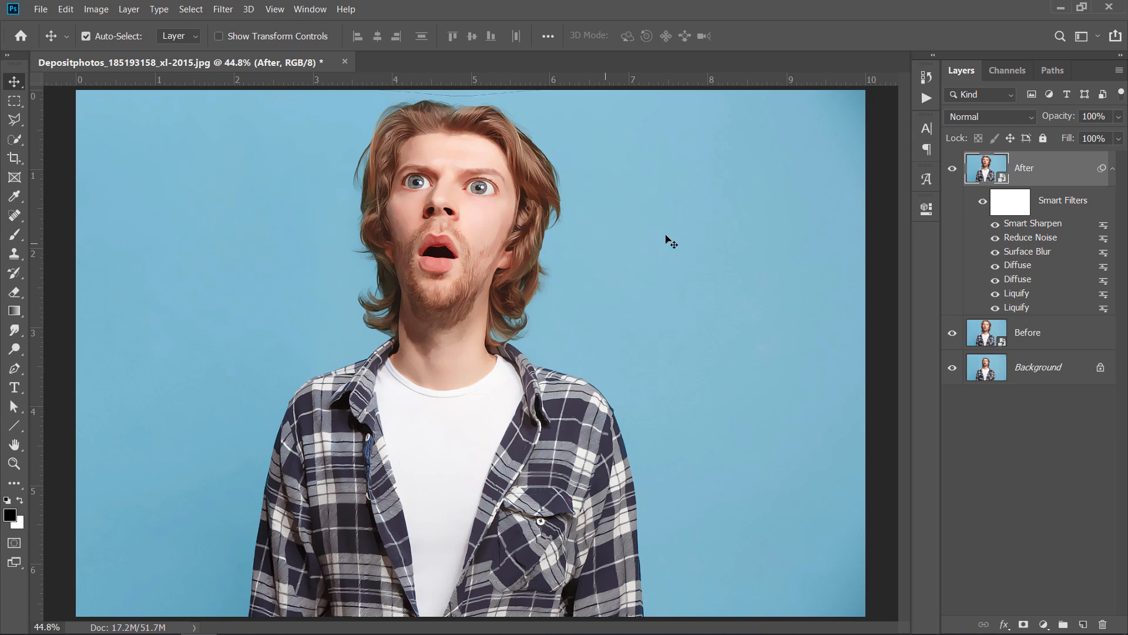
pyautogui.moveTo(827, 188)
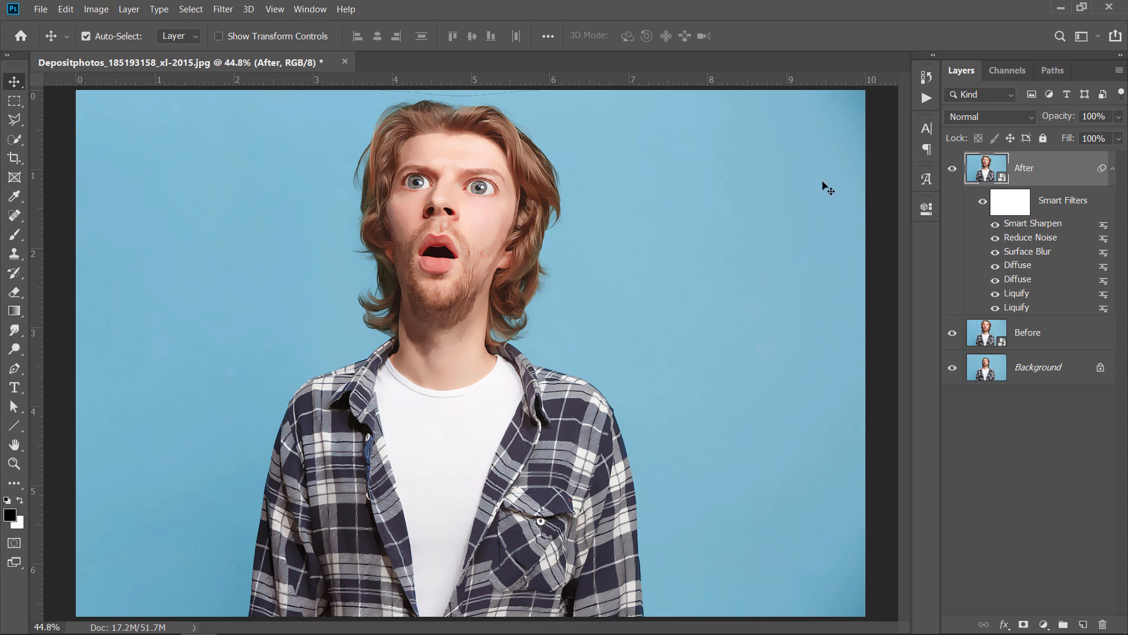
# - Apply a High Pass filter at radius 3.0 px and set its blending mode to Overlay
pyautogui.click(222, 8)
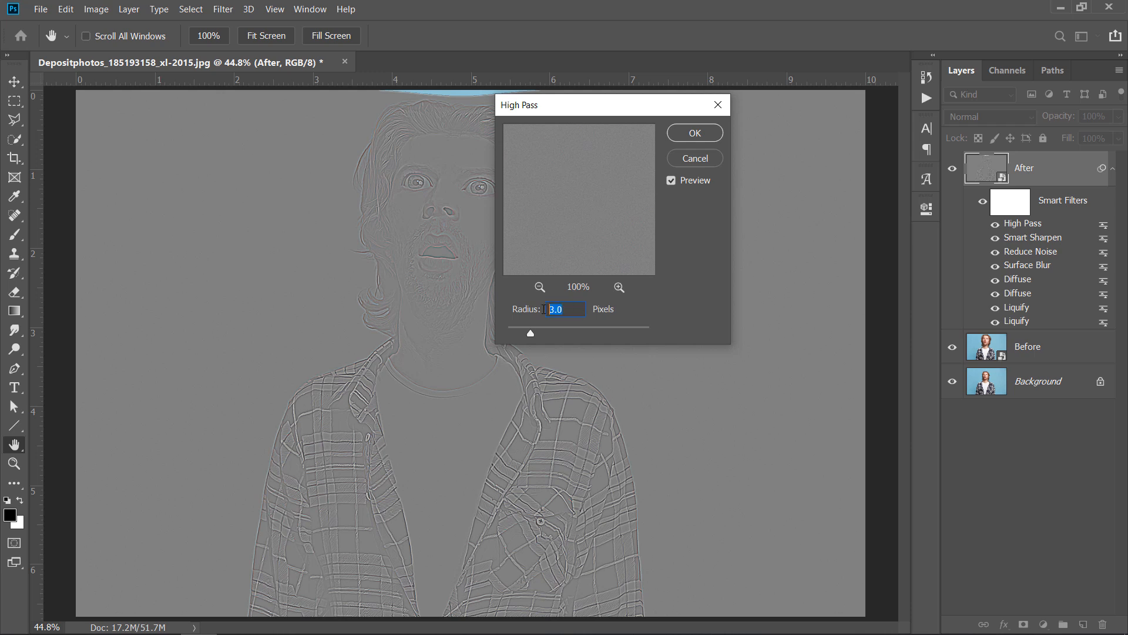
pyautogui.click(694, 133)
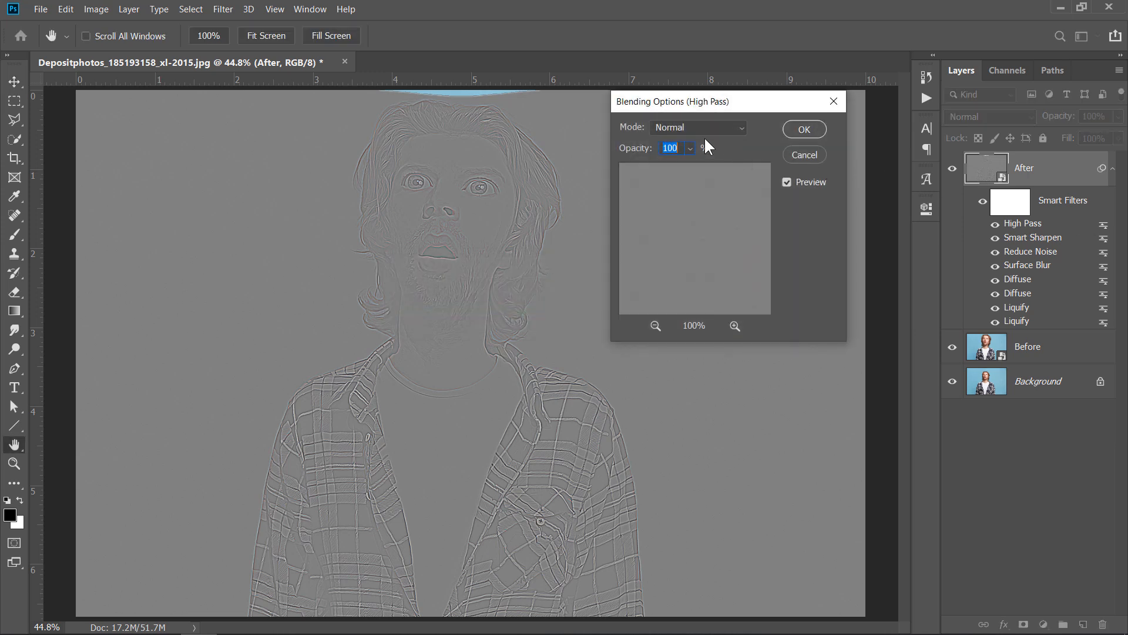
pyautogui.click(697, 127)
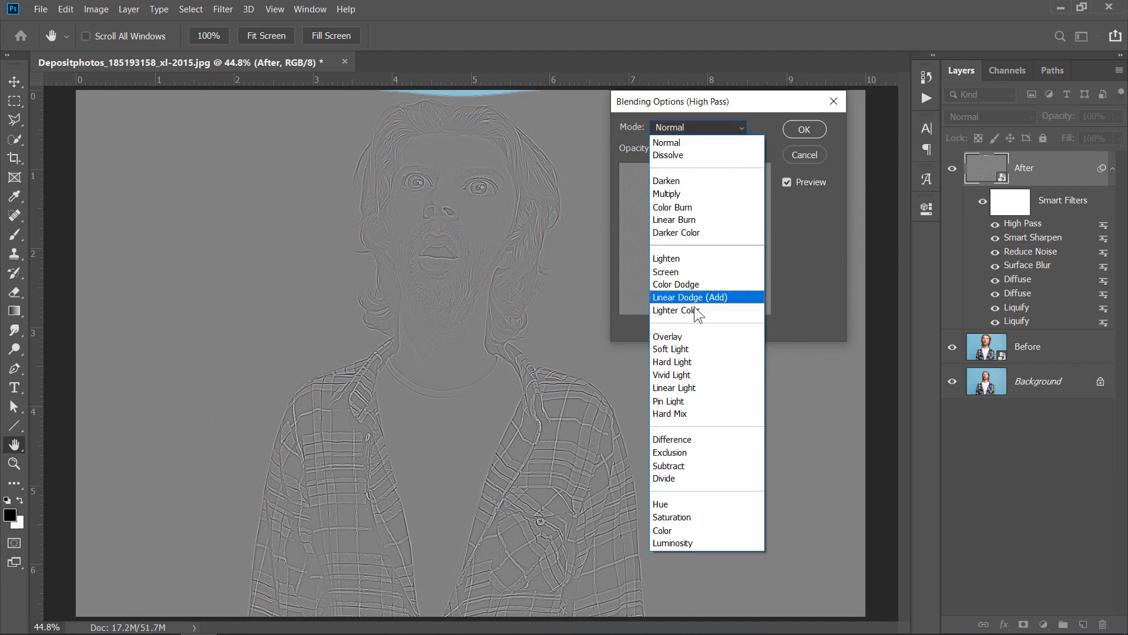
pyautogui.click(668, 336)
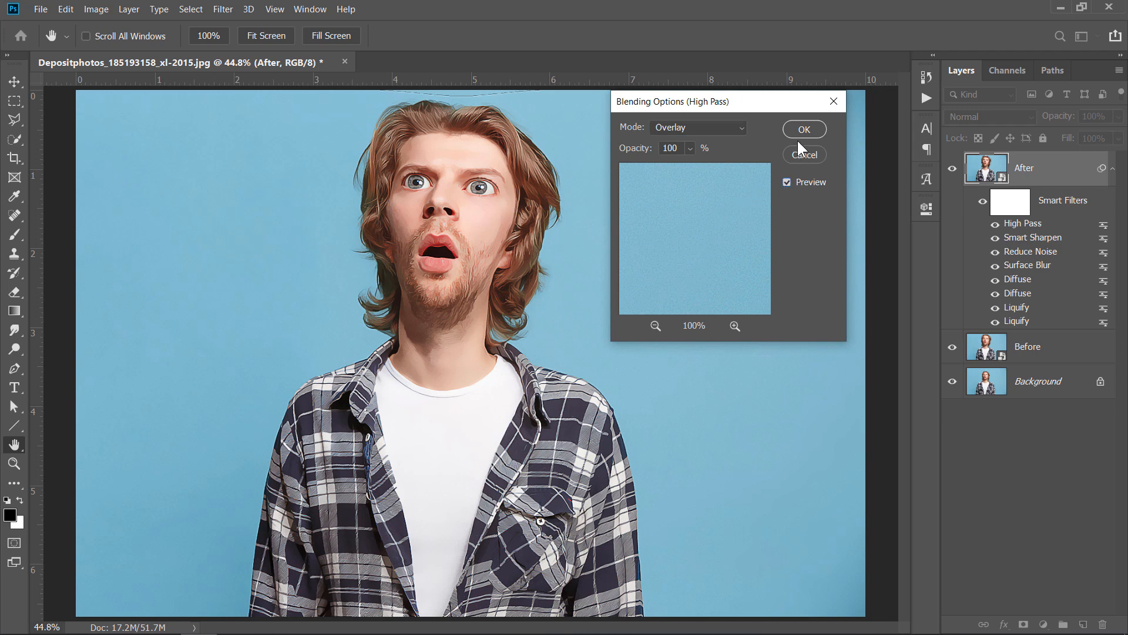
pyautogui.click(802, 129)
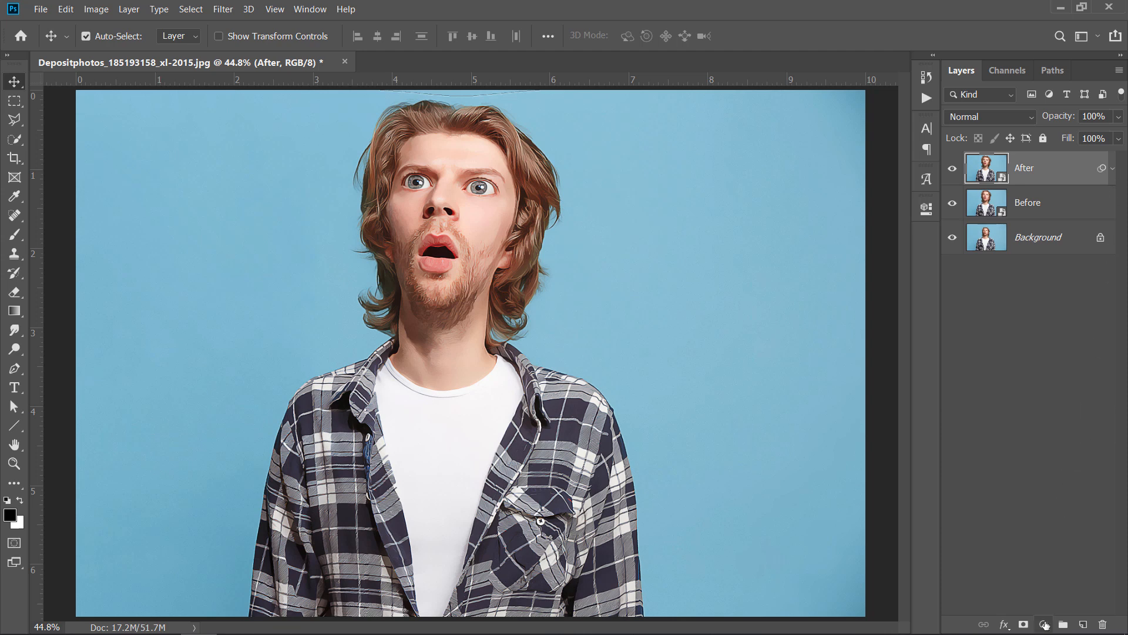
# - Add a Levels adjustment clipped to the After layer with input white at 250
pyautogui.click(1044, 625)
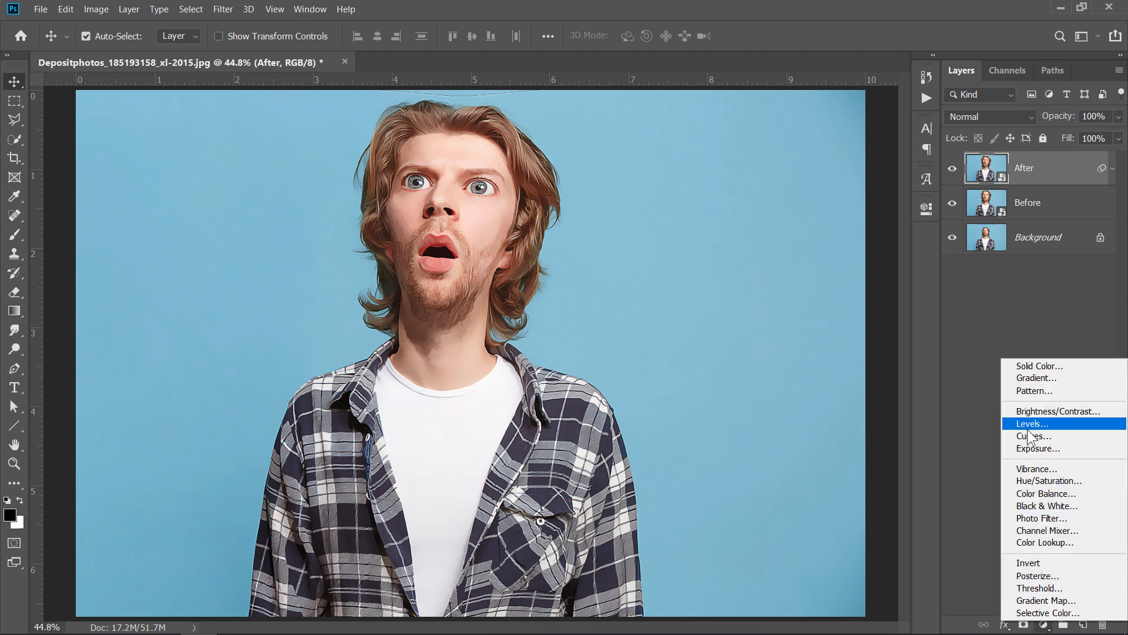
pyautogui.click(1029, 424)
pyautogui.write('250')
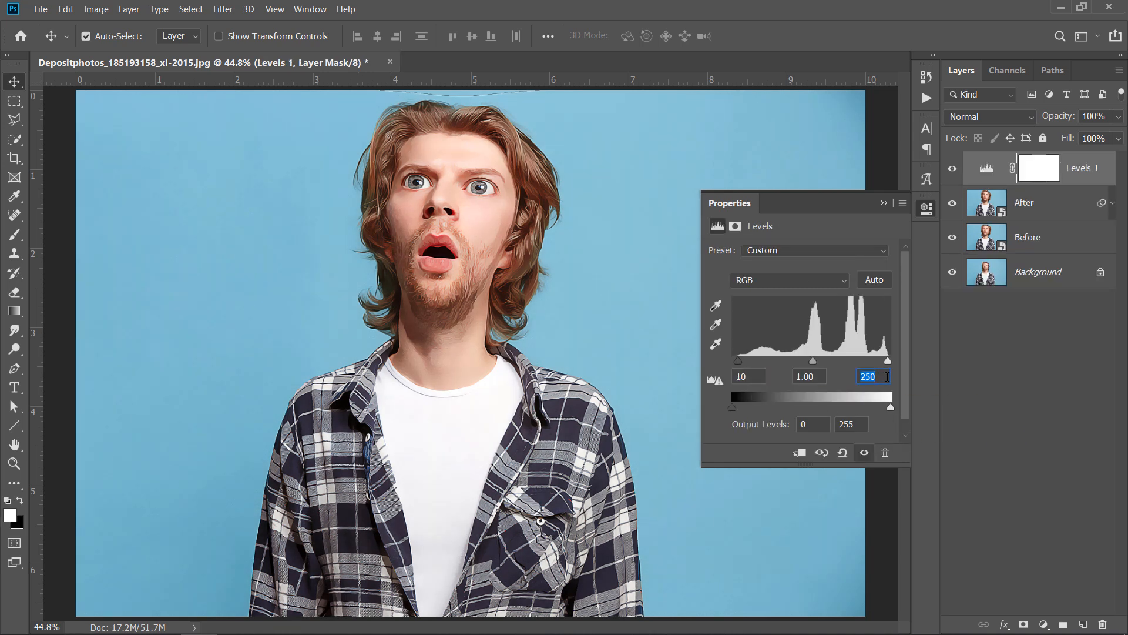
pyautogui.click(801, 453)
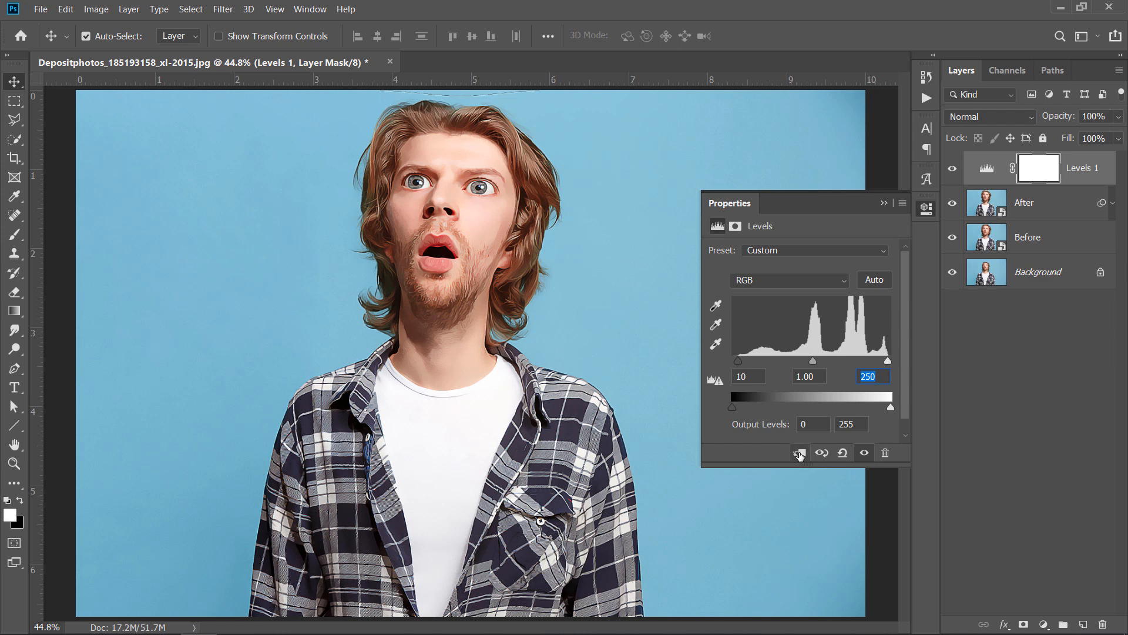
pyautogui.click(799, 452)
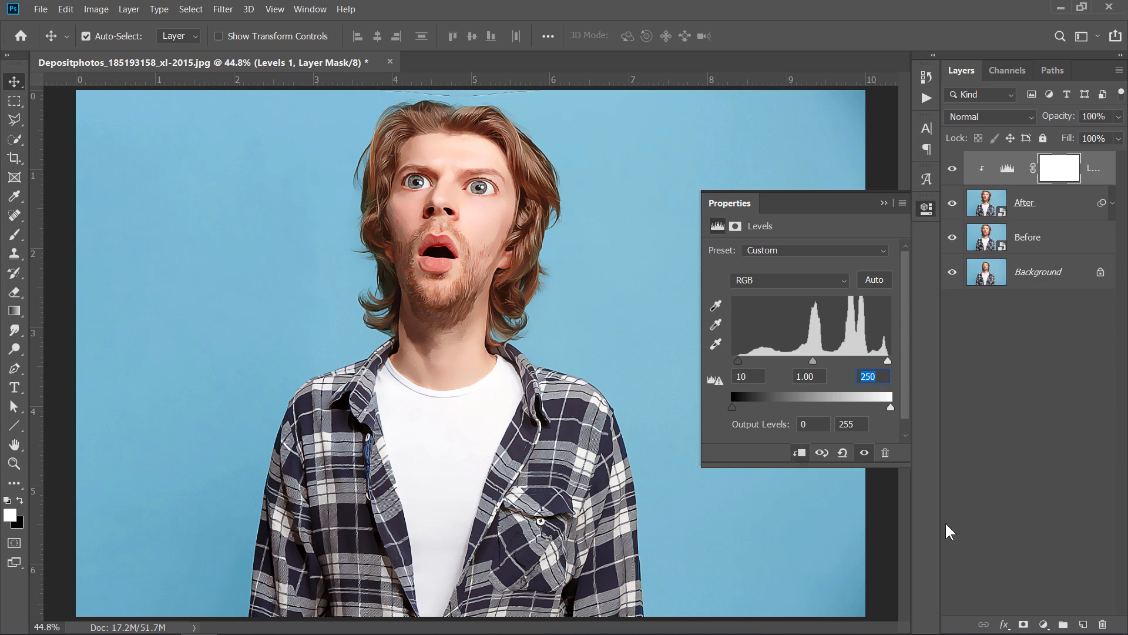
# - Add a Color Balance adjustment and shift its Midtones and Shadows sliders
pyautogui.click(1046, 624)
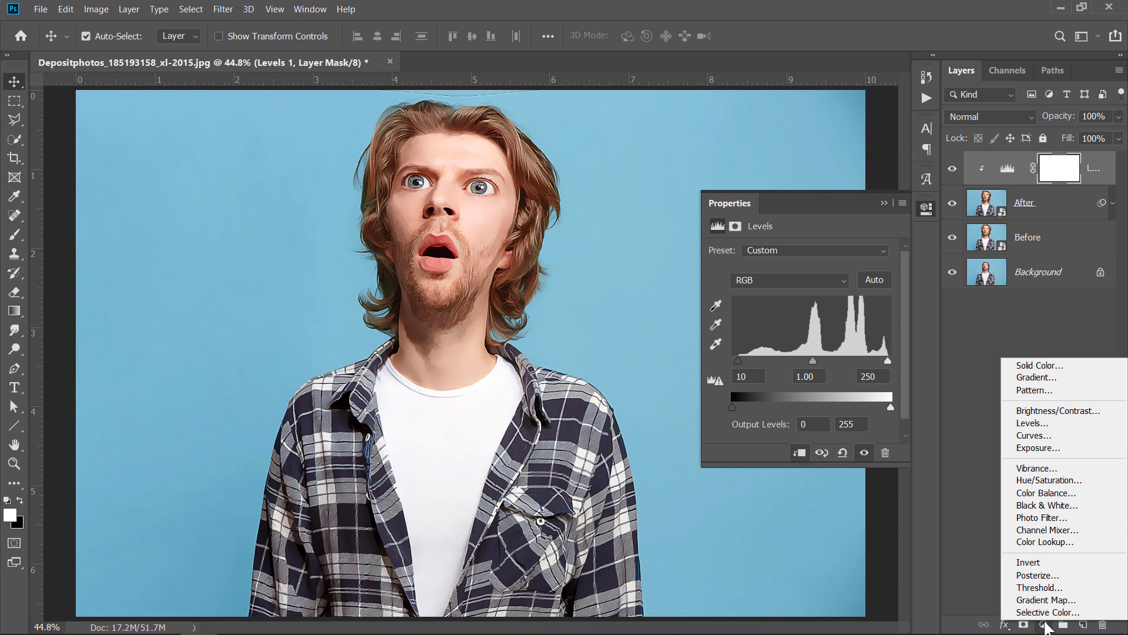
pyautogui.click(1038, 468)
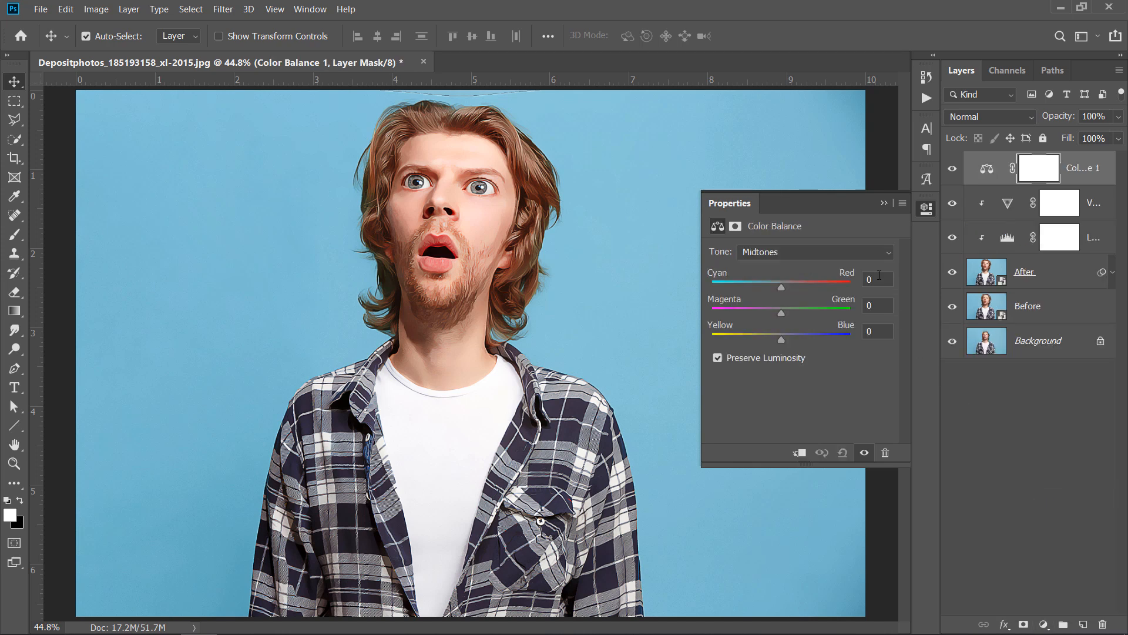
pyautogui.moveTo(780, 287); pyautogui.dragTo(772, 288)
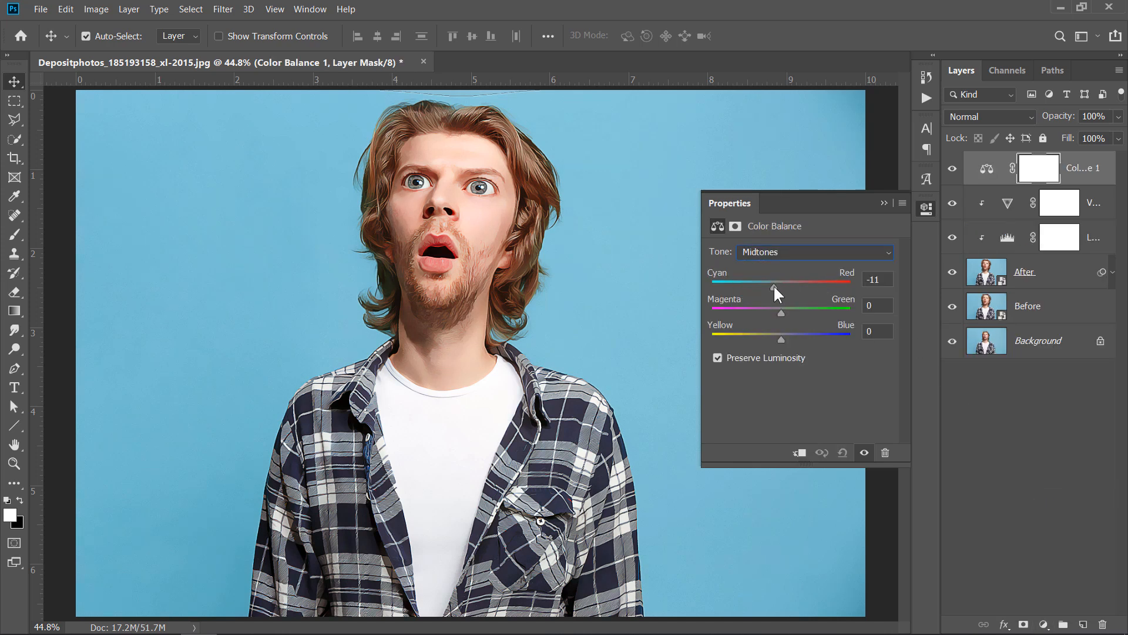
pyautogui.moveTo(772, 288); pyautogui.dragTo(784, 288)
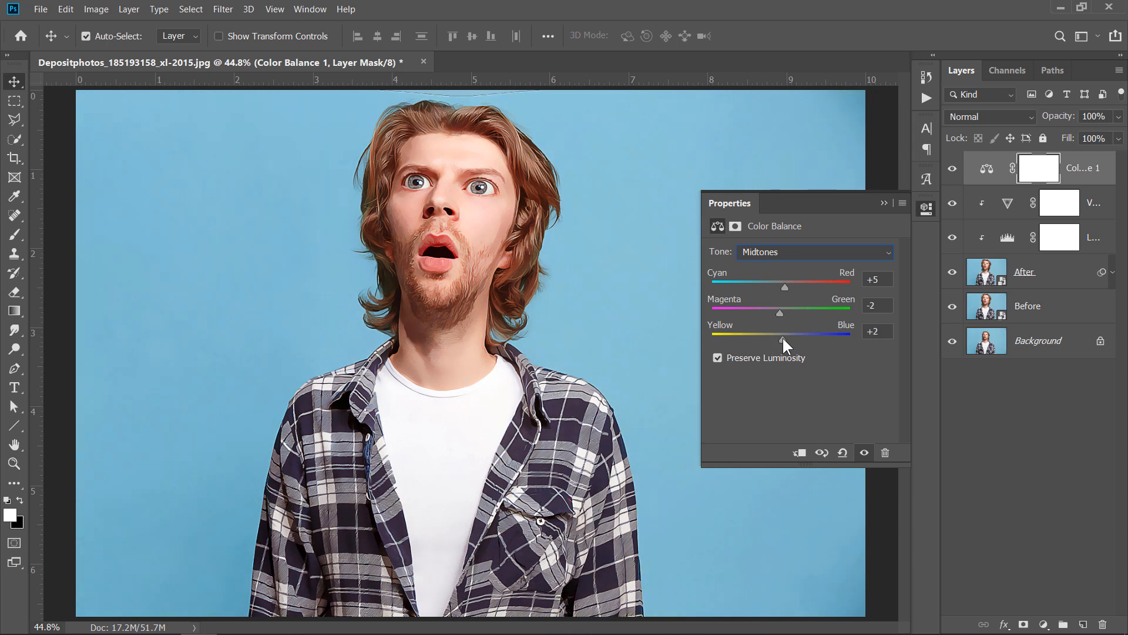
pyautogui.click(813, 252)
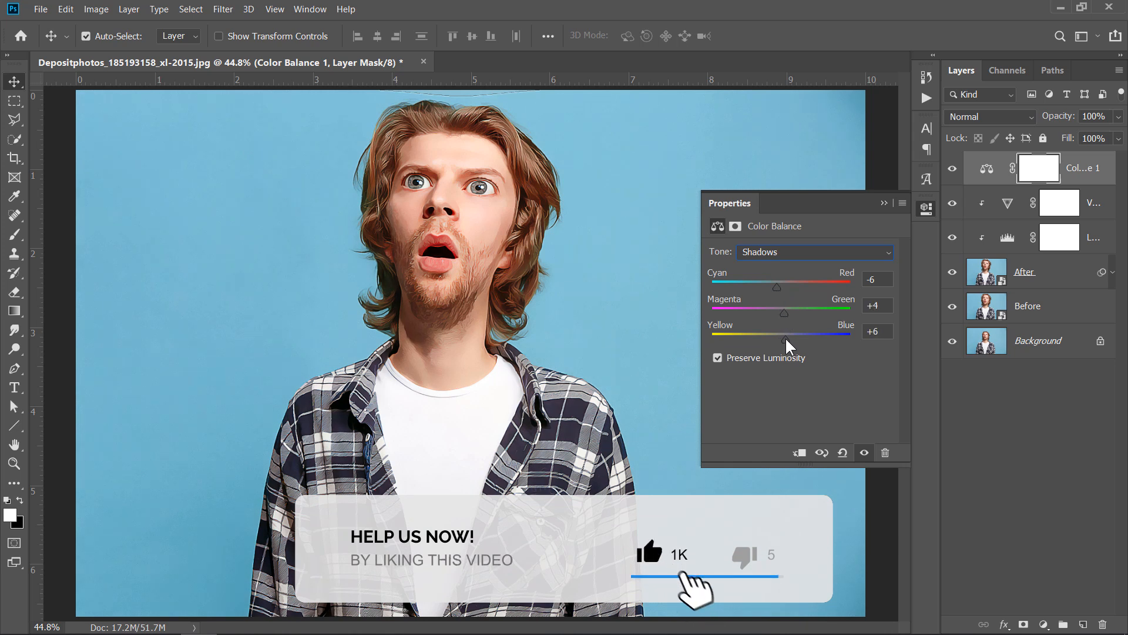
pyautogui.click(814, 251)
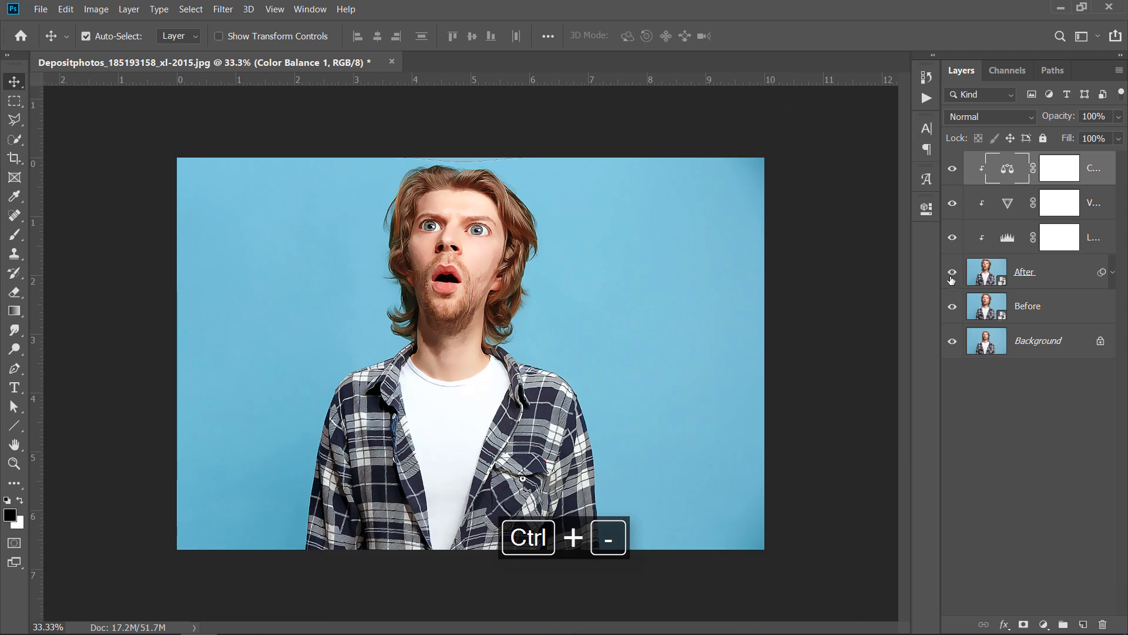
# - Toggle the After layer's visibility to compare the caricature with the original
pyautogui.click(951, 279)
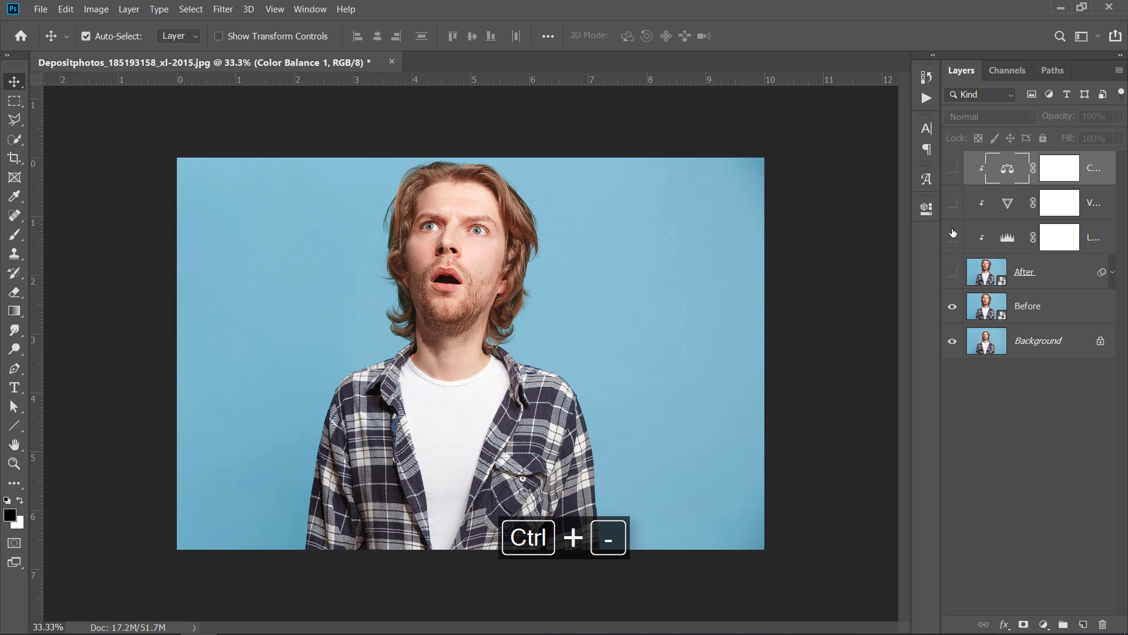
pyautogui.click(952, 306)
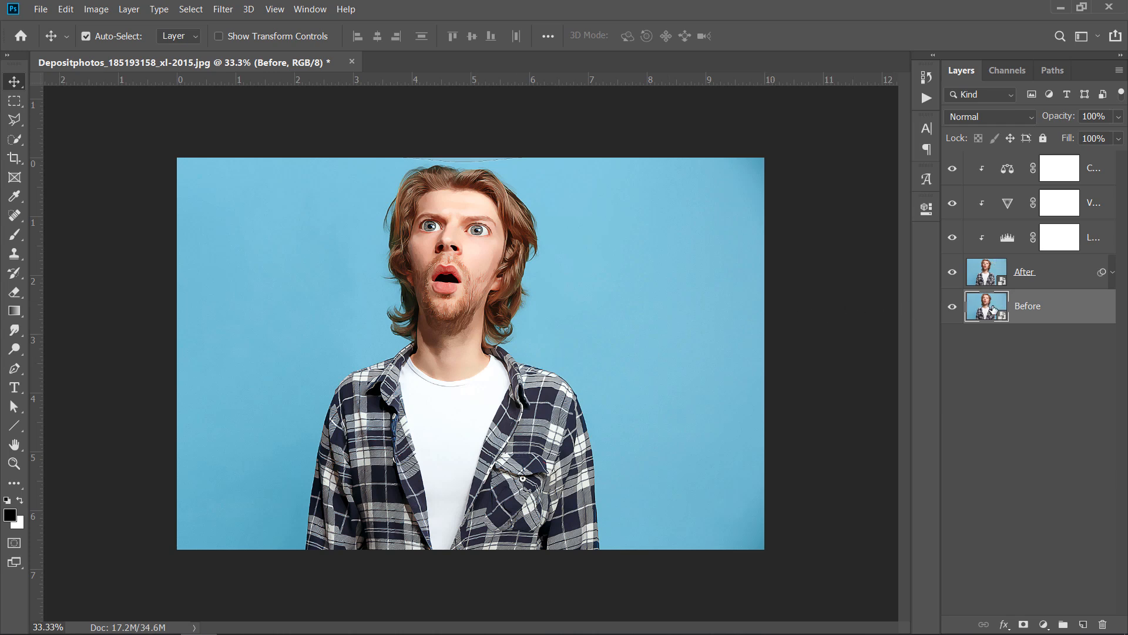
# - Inside the Before smart object, place the second portrait, hide Layer 2 and save
pyautogui.doubleClick(986, 305)
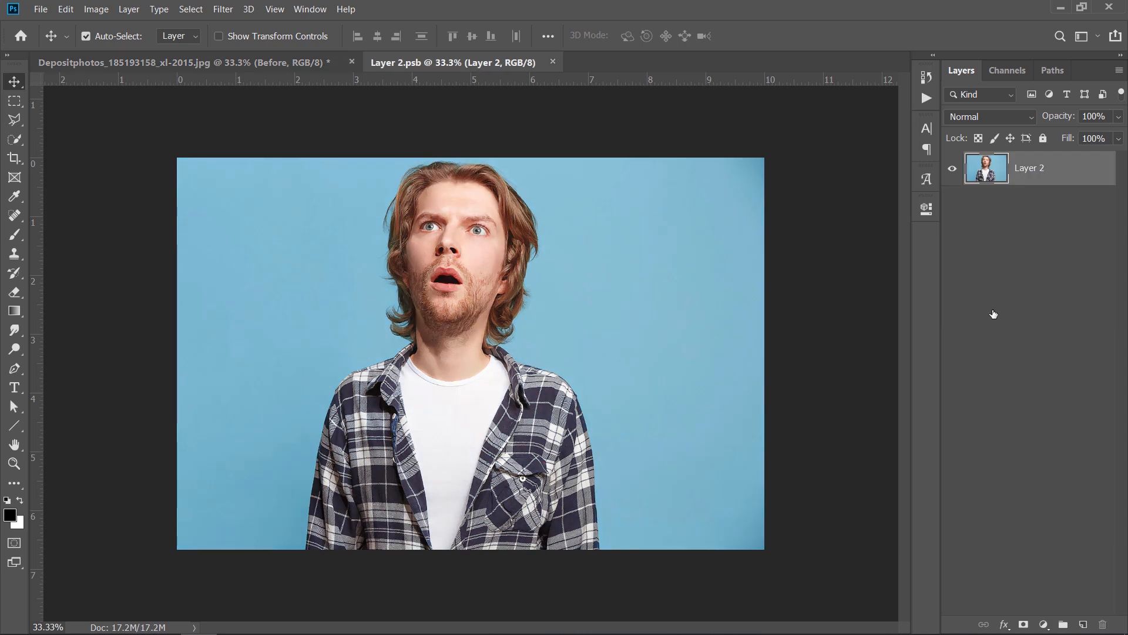
pyautogui.moveTo(536, 352)
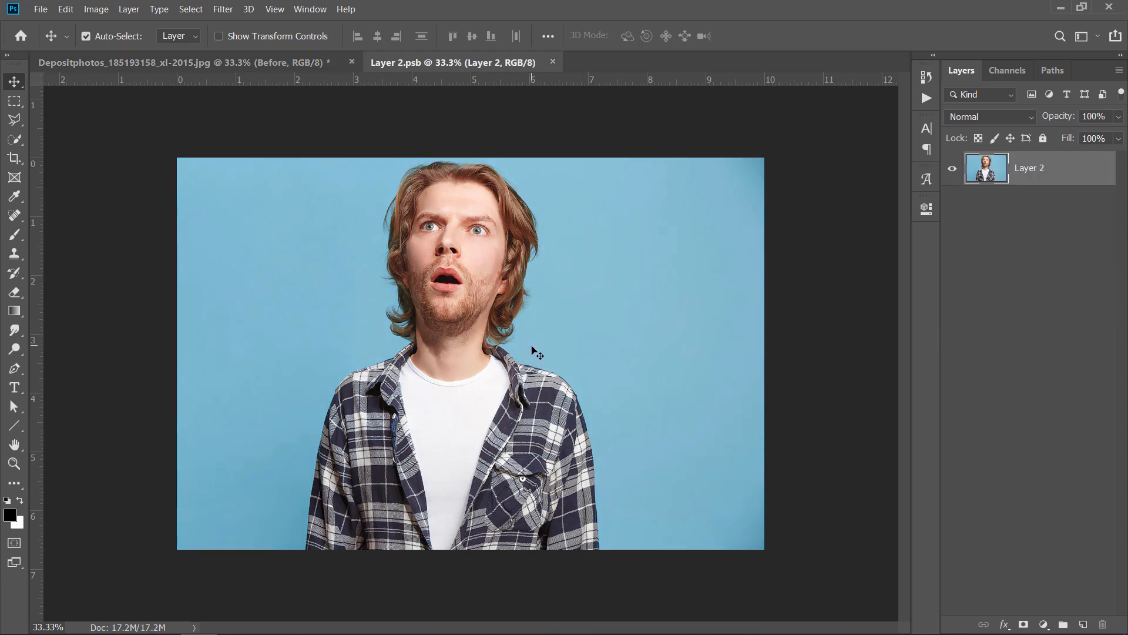
pyautogui.click(40, 10)
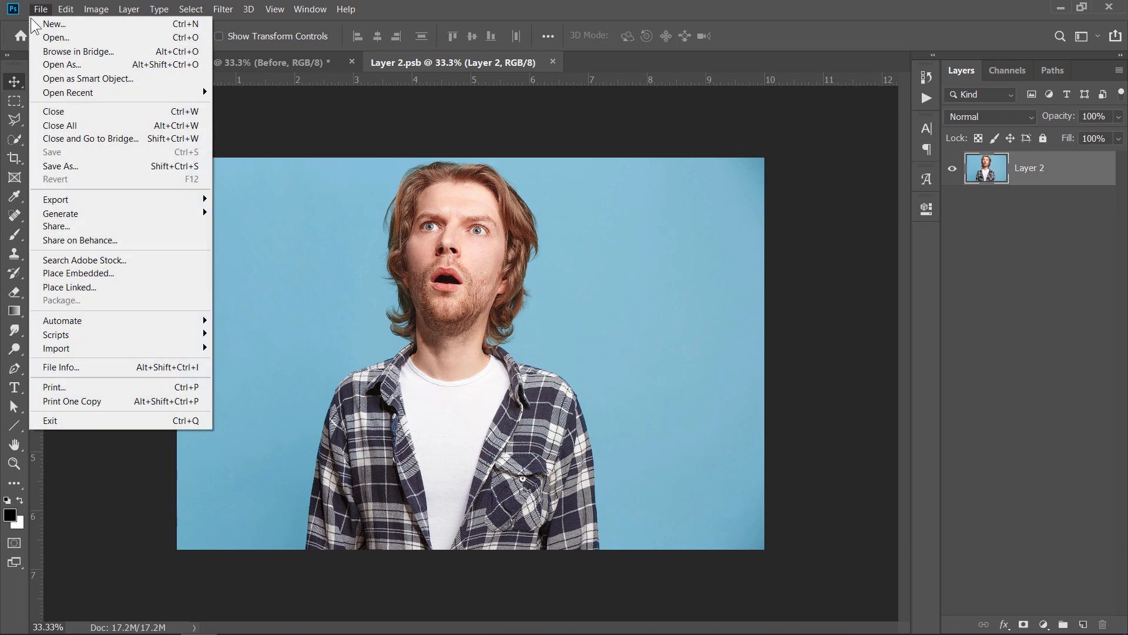
pyautogui.click(78, 273)
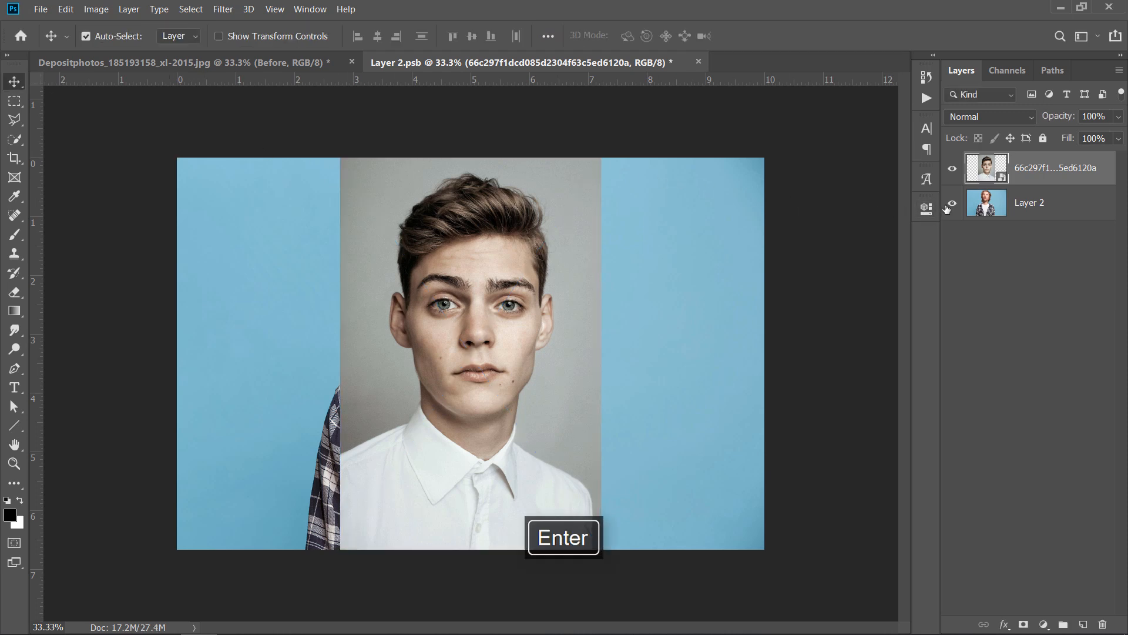
pyautogui.click(952, 207)
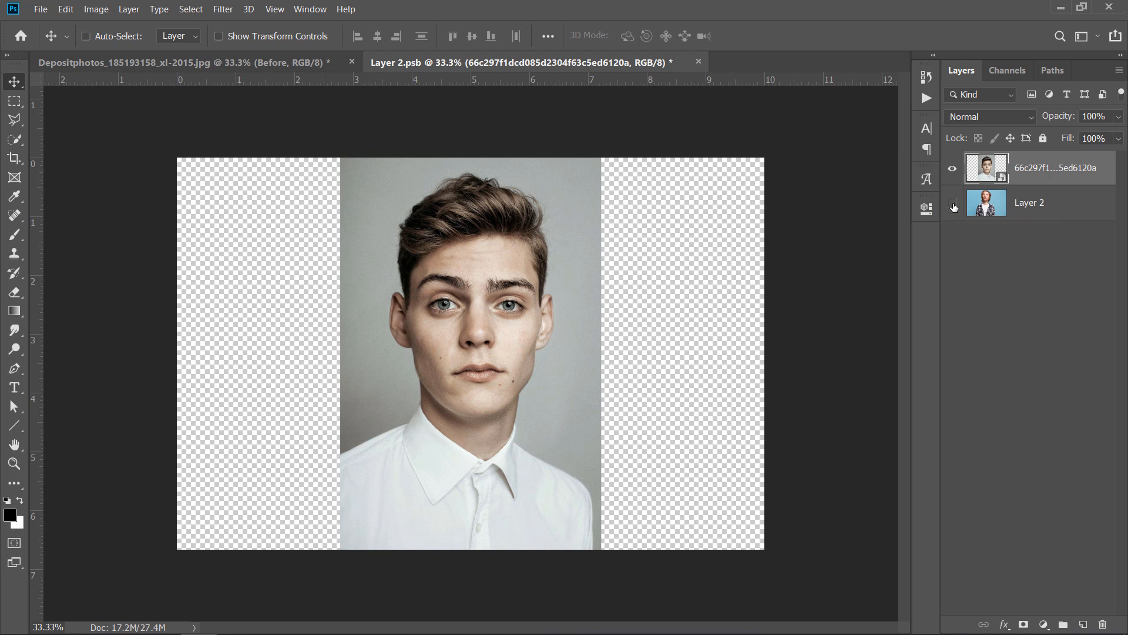
pyautogui.press('ctrl+s')
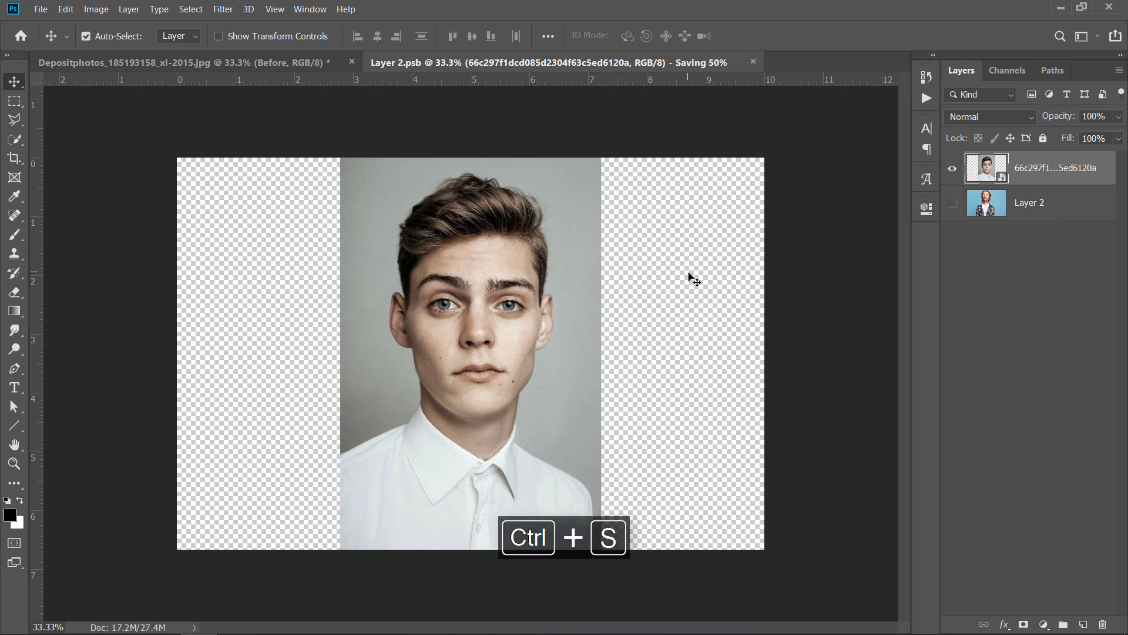
pyautogui.press('ctrl+s')
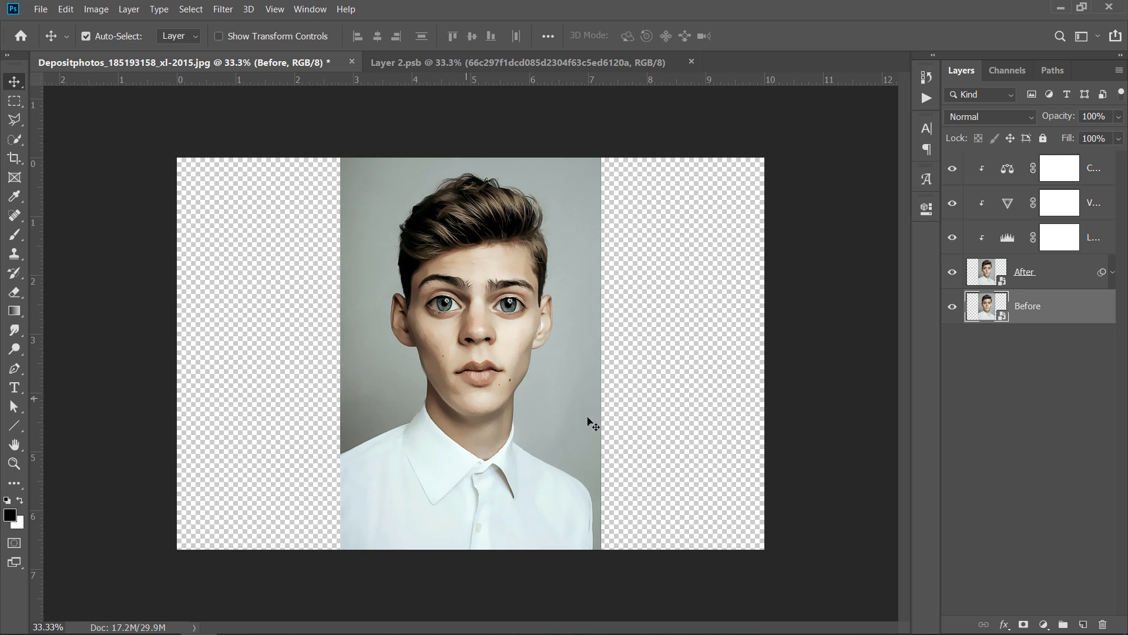
# - Toggle After's visibility to compare the new caricature, then expand its smart filter list
pyautogui.click(952, 271)
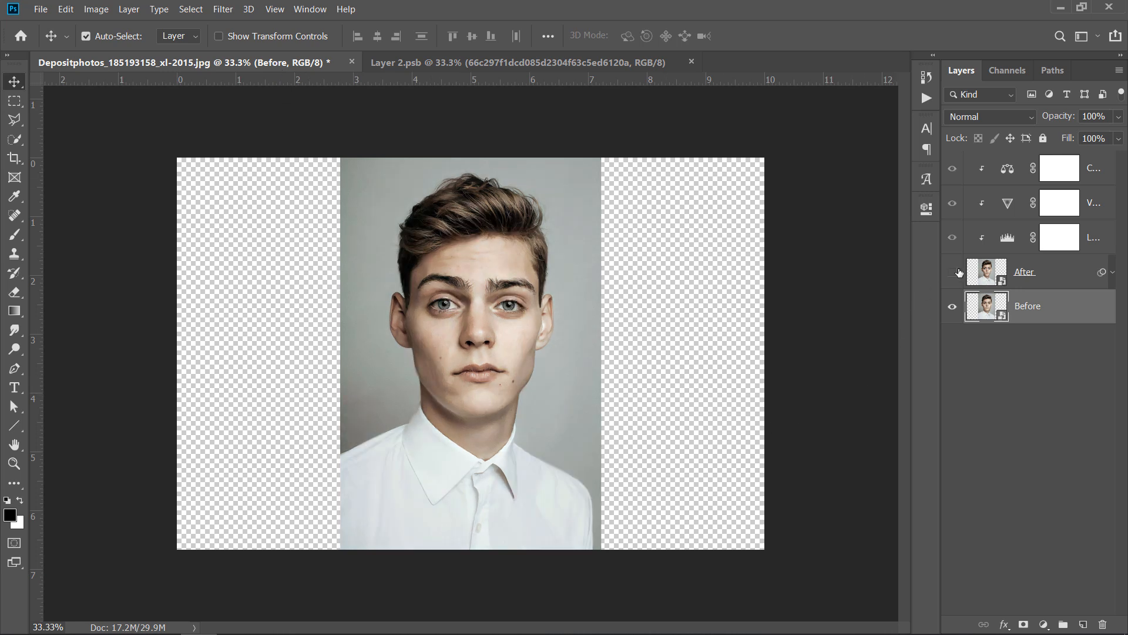
pyautogui.click(952, 272)
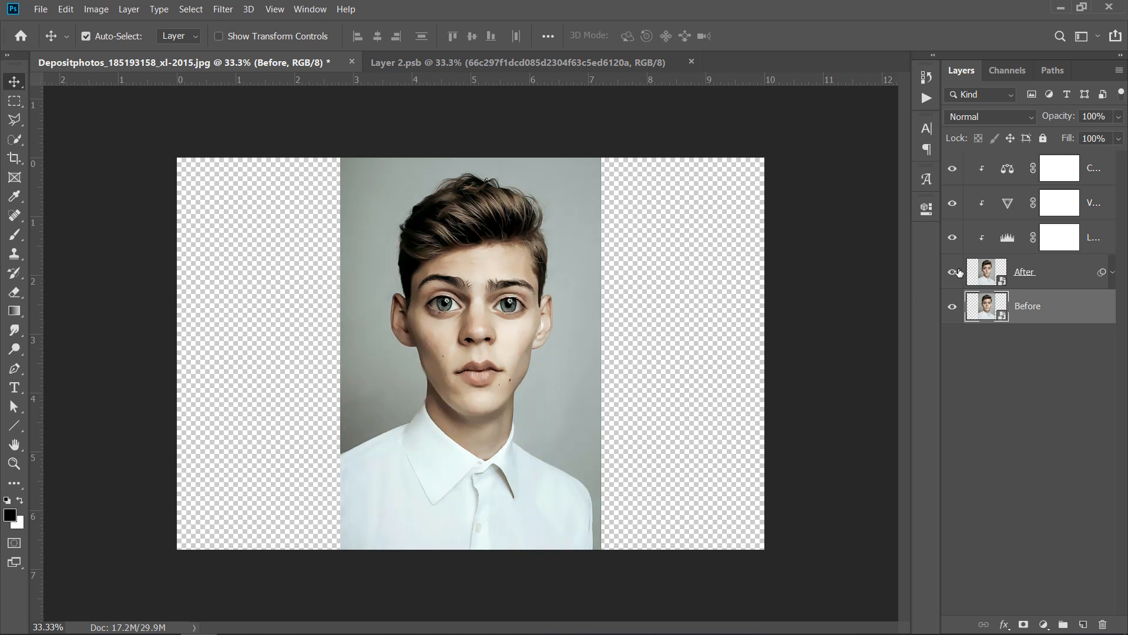
pyautogui.click(952, 271)
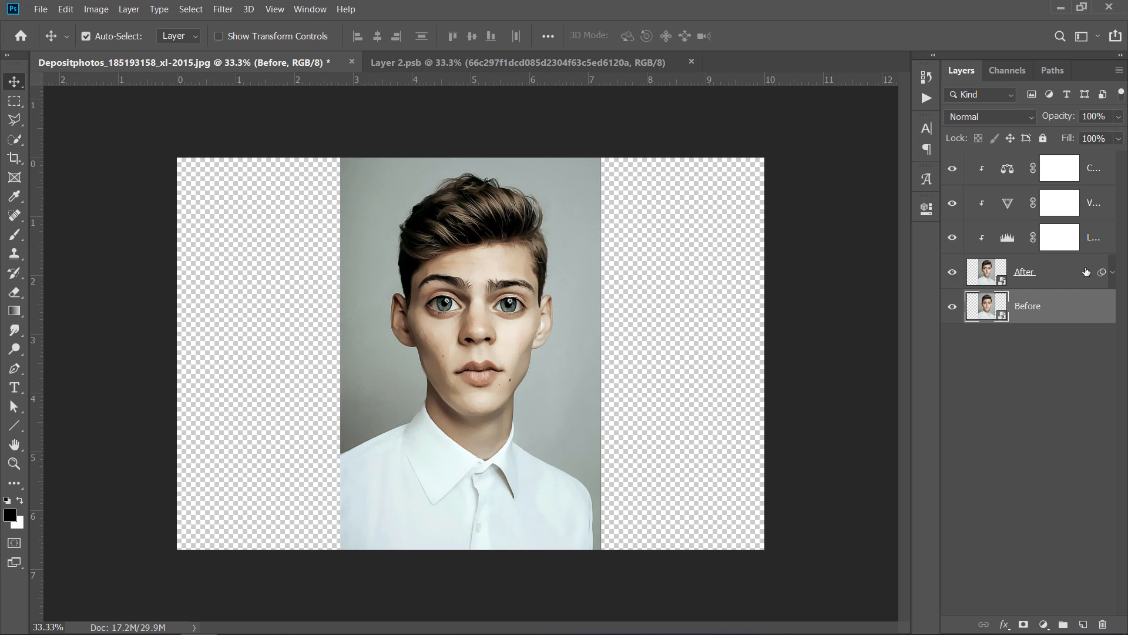
pyautogui.click(1110, 271)
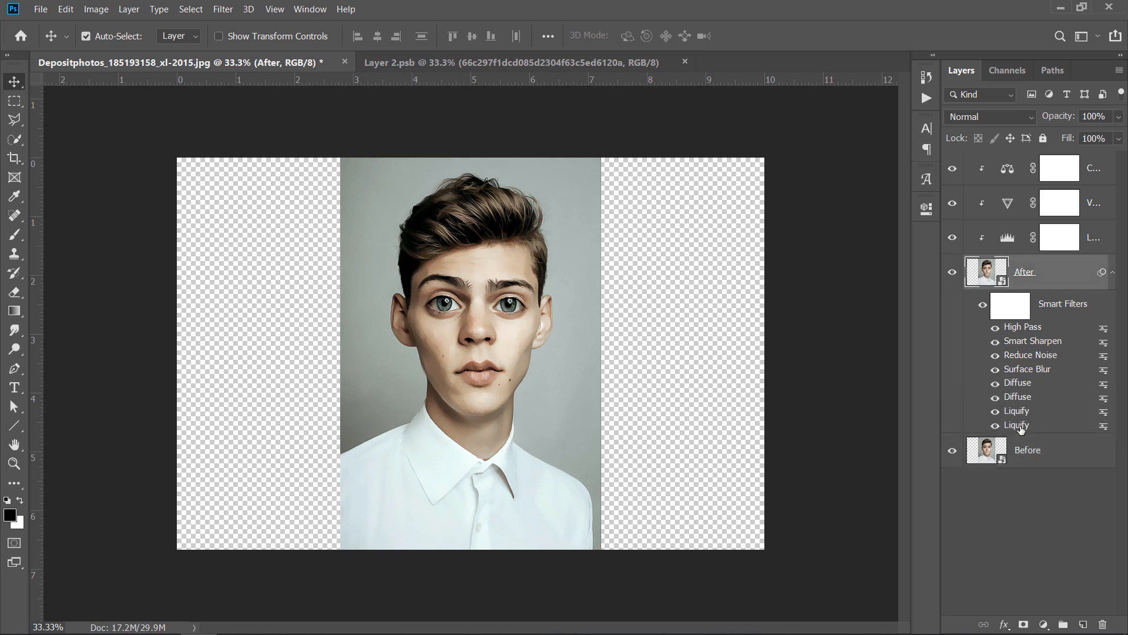
# - Reopen the Liquify smart filter and retune Face Shape width, Nose, Mouth and Eye distance for the new face
pyautogui.doubleClick(1016, 424)
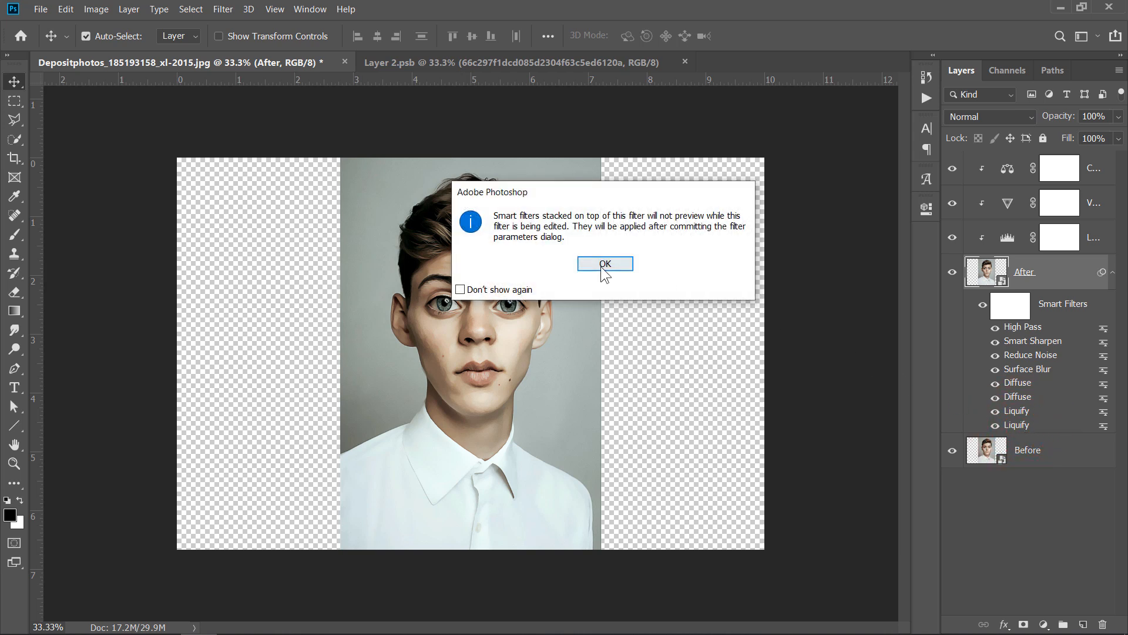
pyautogui.click(604, 263)
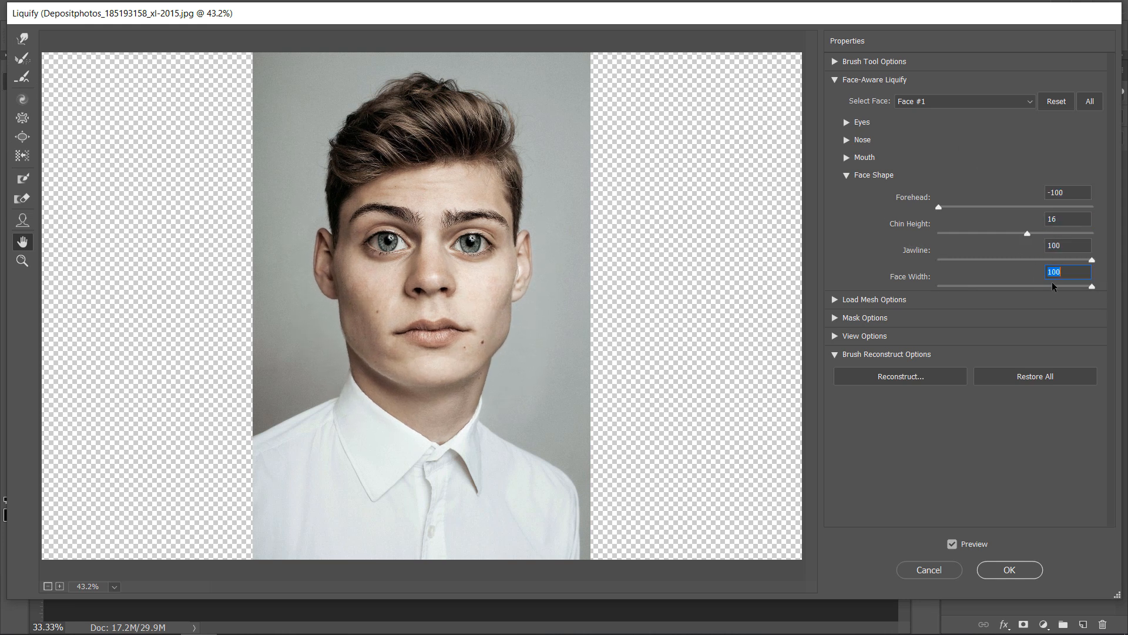
pyautogui.click(860, 157)
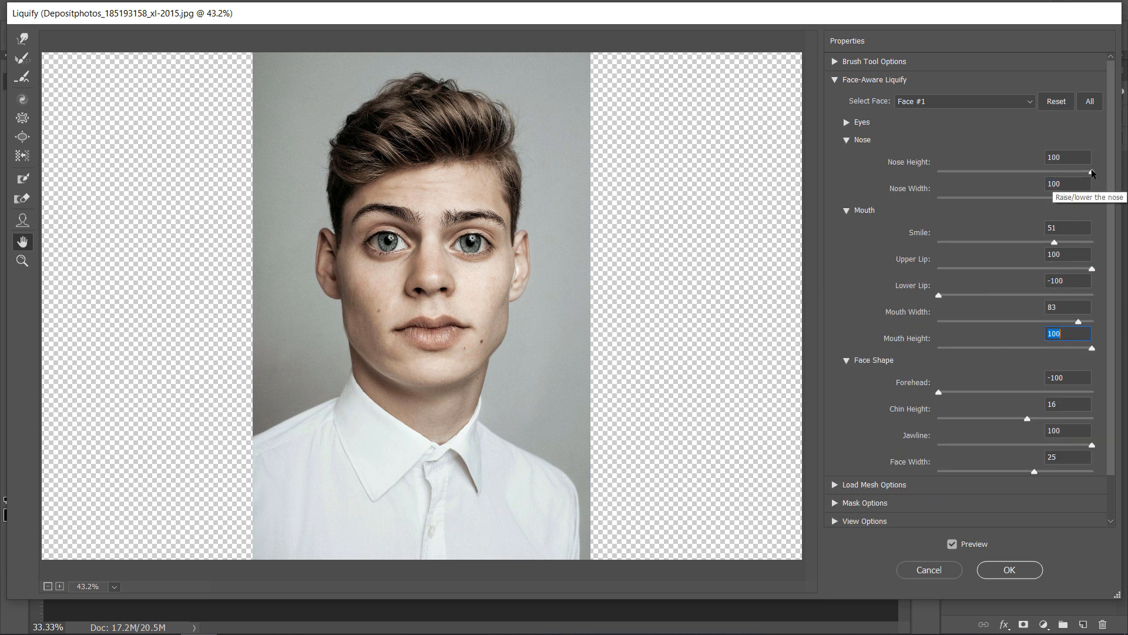
pyautogui.click(849, 121)
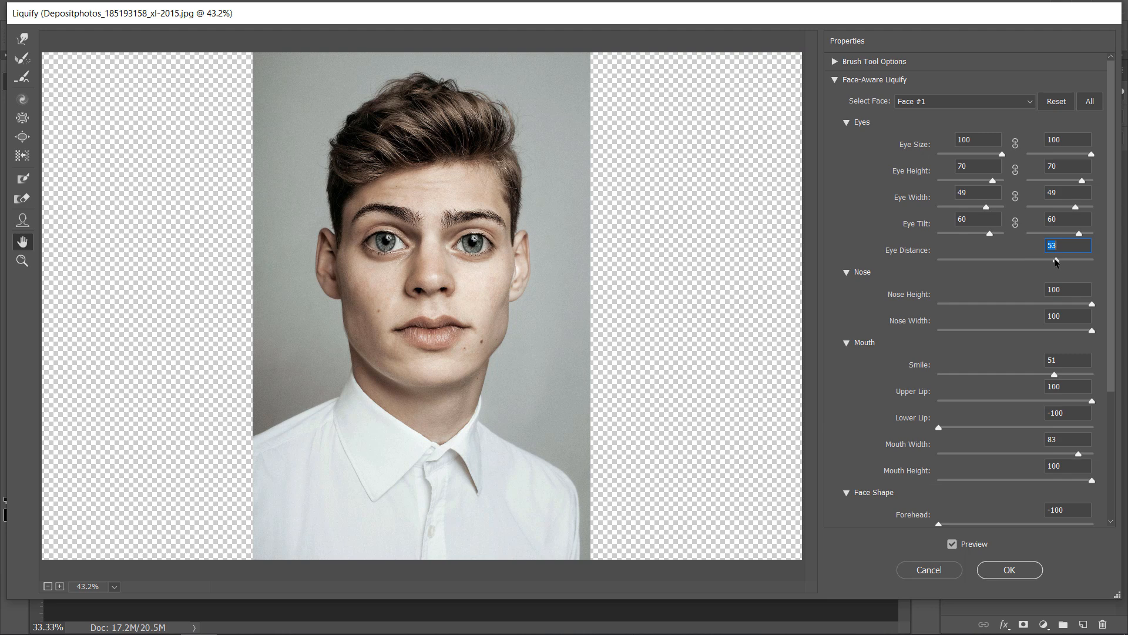
pyautogui.click(1009, 569)
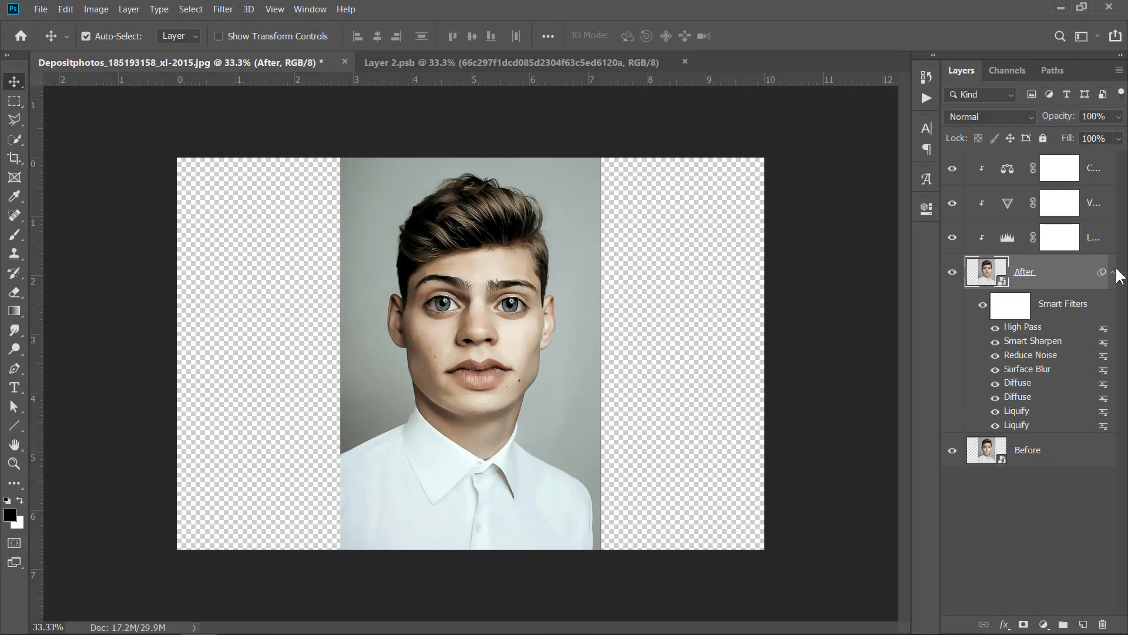
# - Hide the Vibrance and Color Balance adjustments, leaving only Levels visible on the portrait
pyautogui.click(1111, 271)
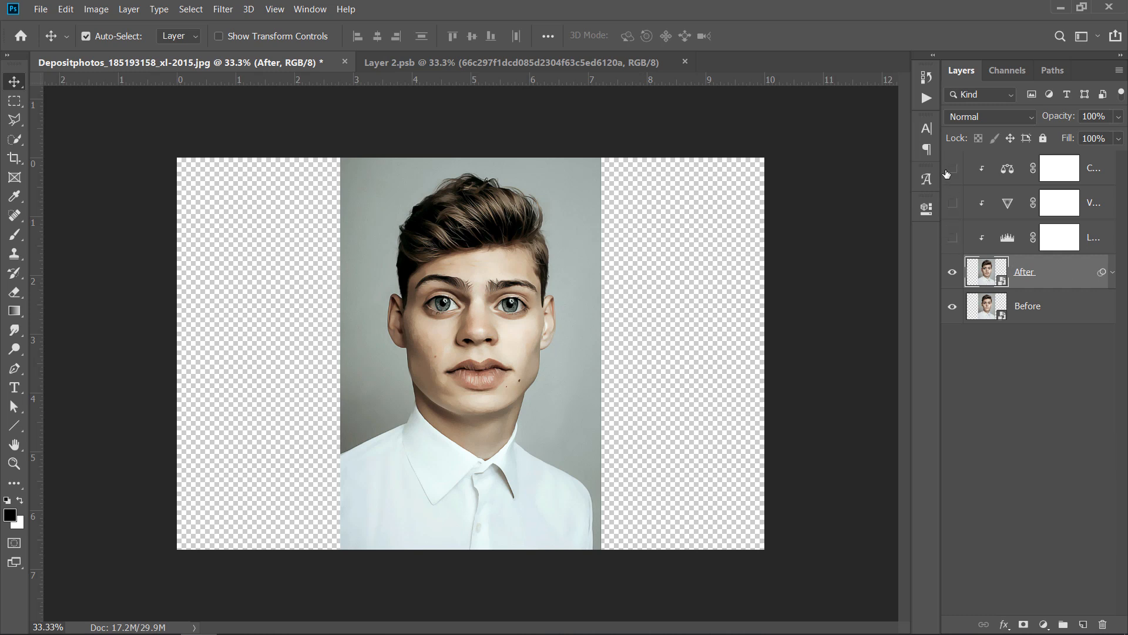
pyautogui.click(952, 237)
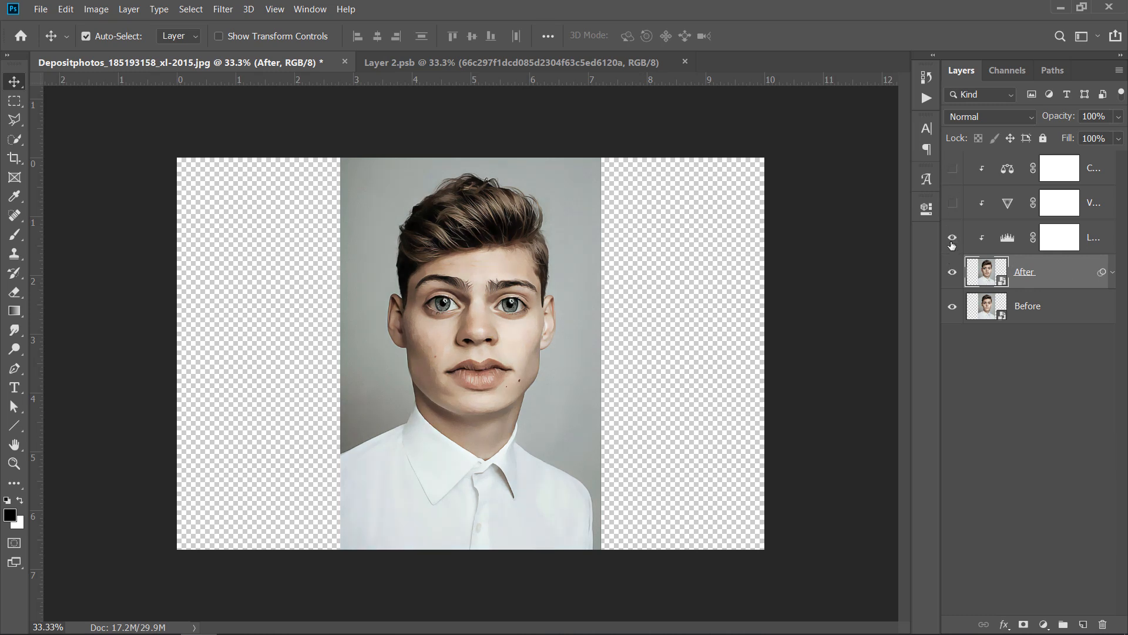